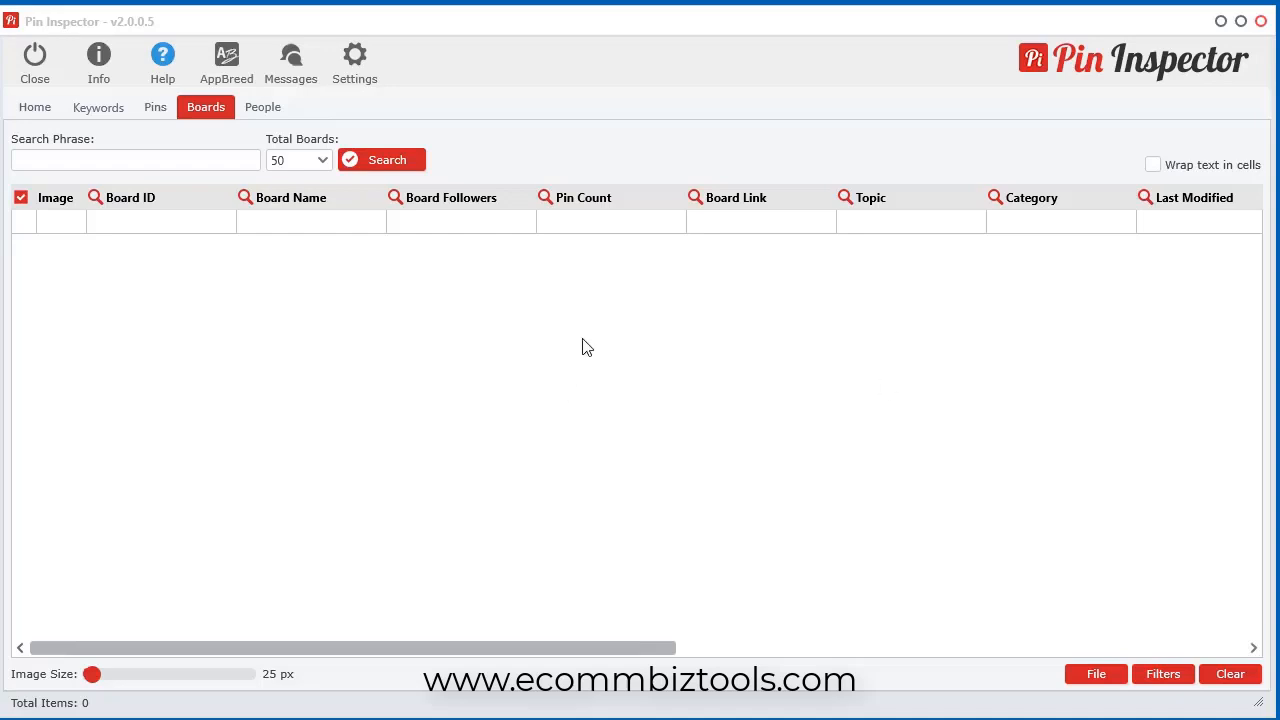
pyautogui.moveTo(324, 305)
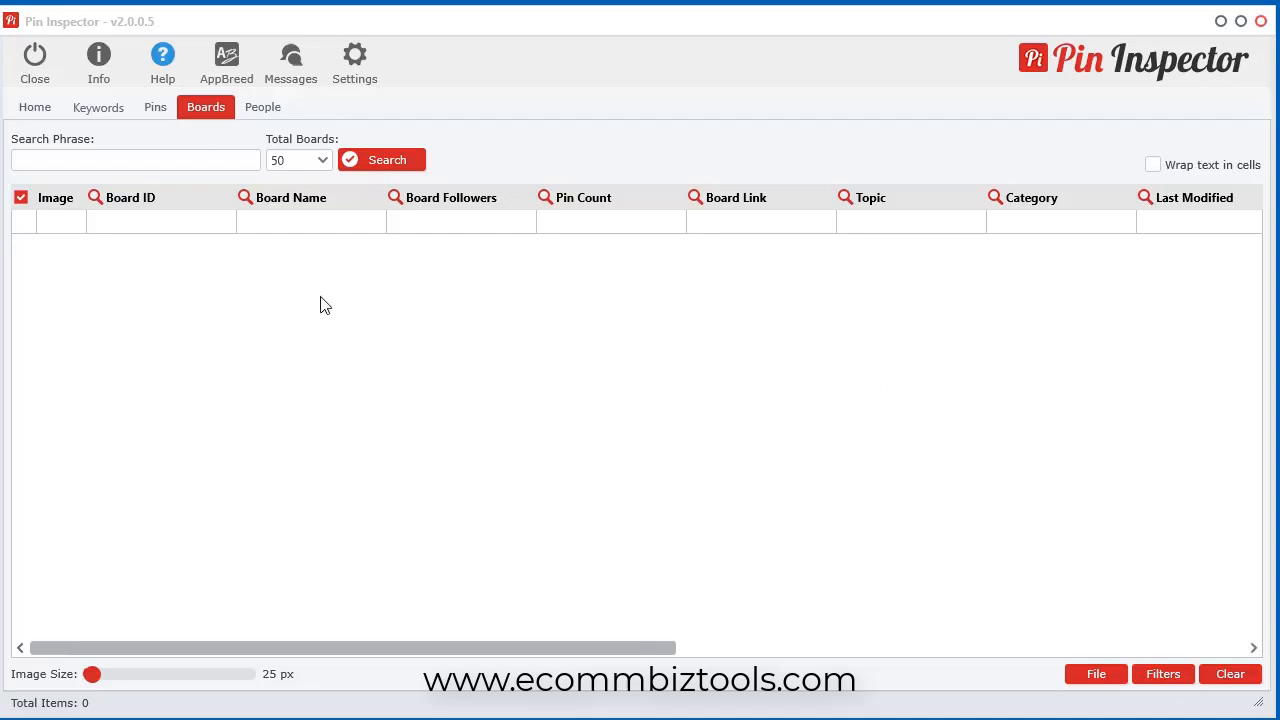
pyautogui.moveTo(449, 412)
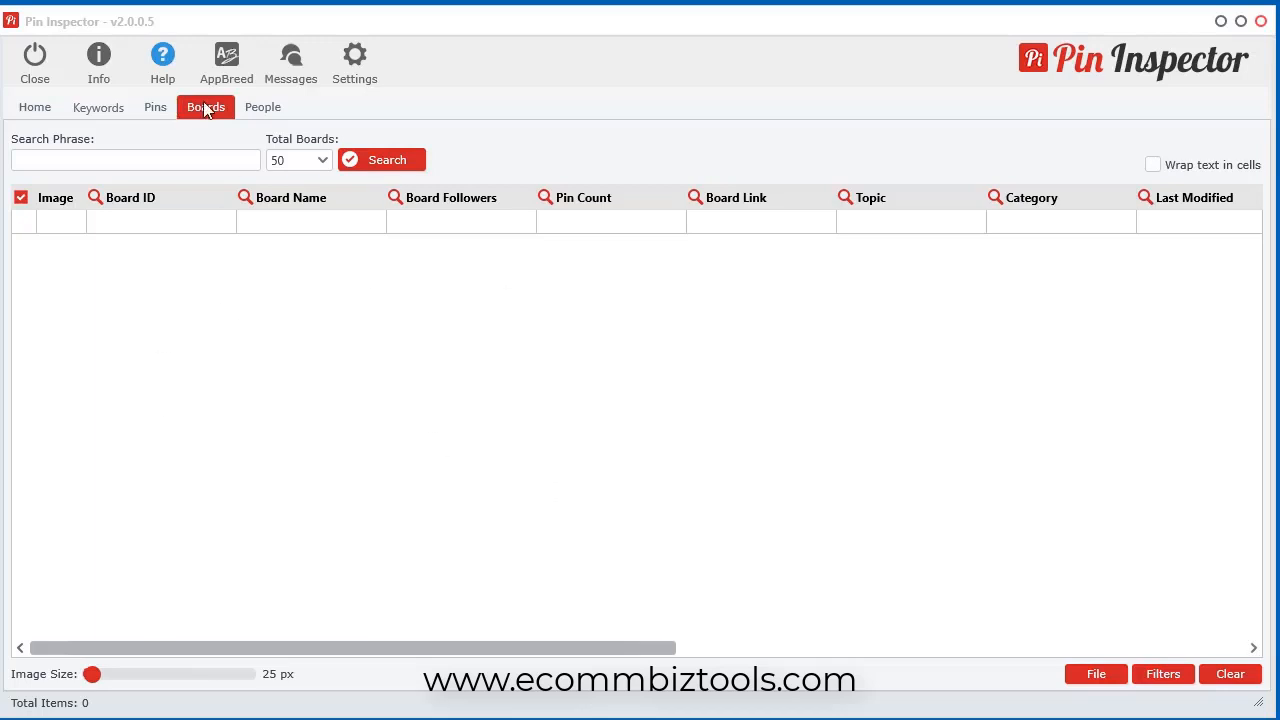
# - Open the board search page and check how many boards can be fetched
pyautogui.click(135, 160)
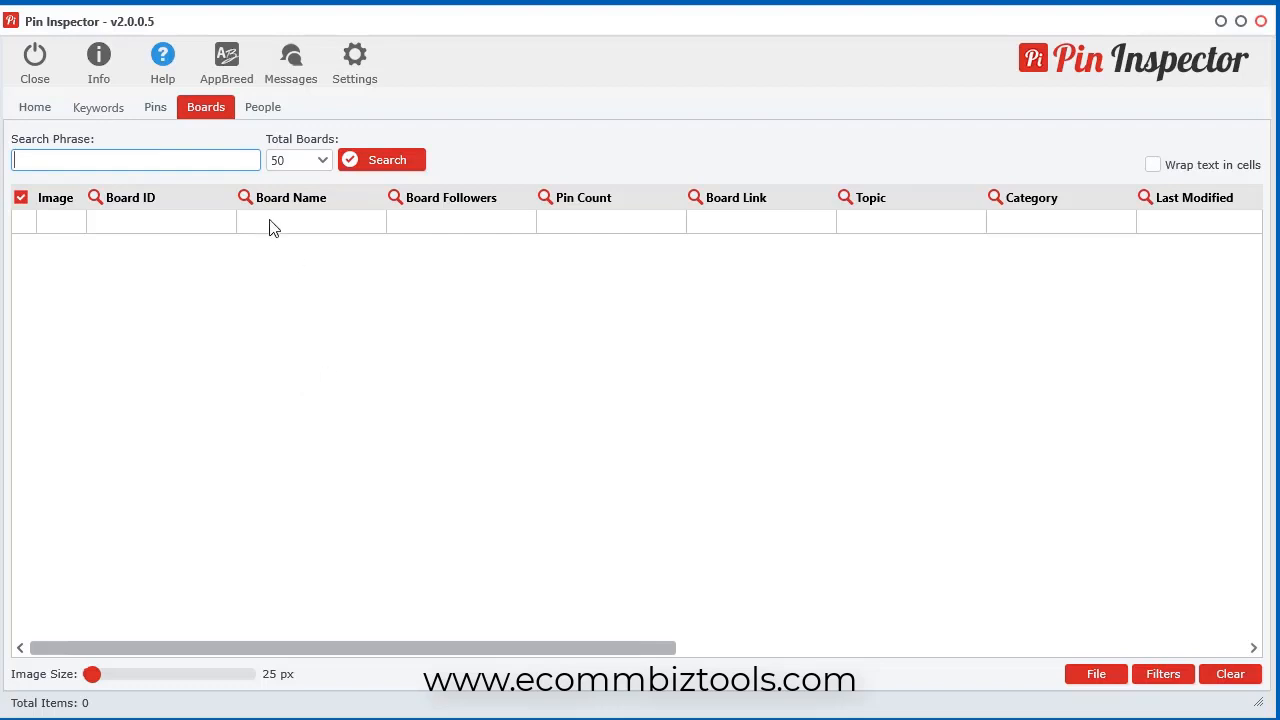
pyautogui.click(322, 160)
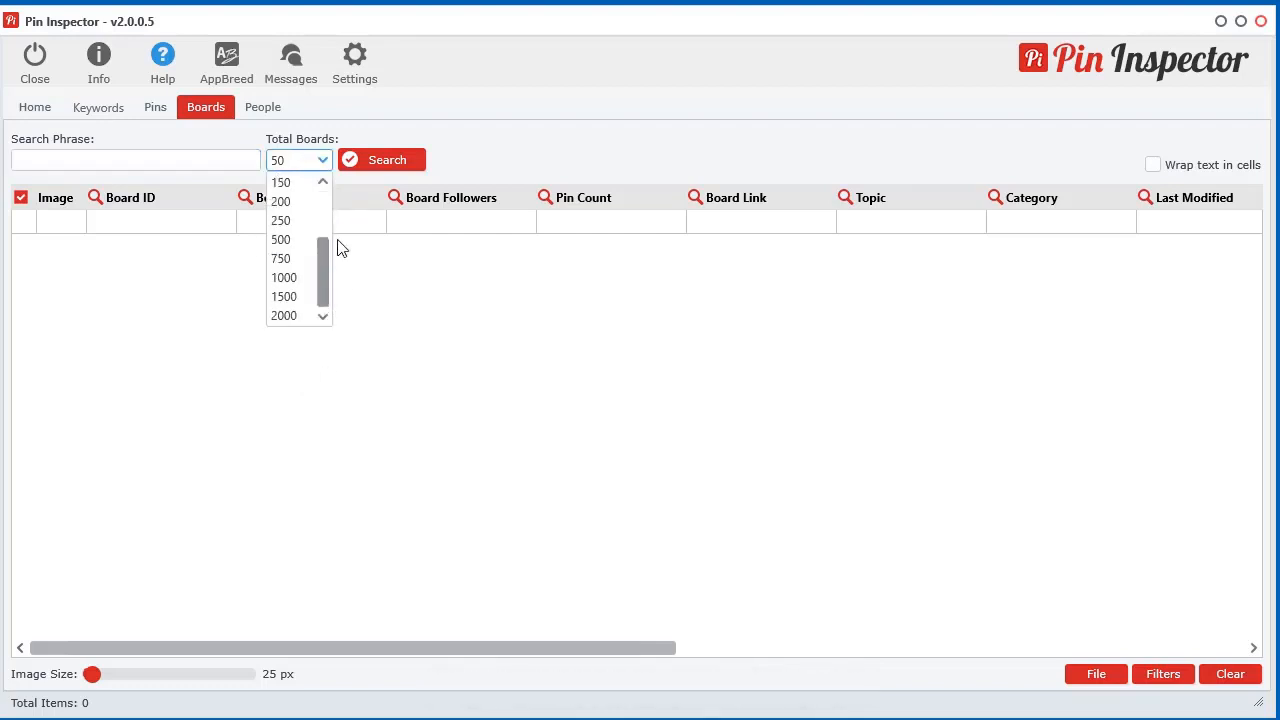
pyautogui.click(517, 444)
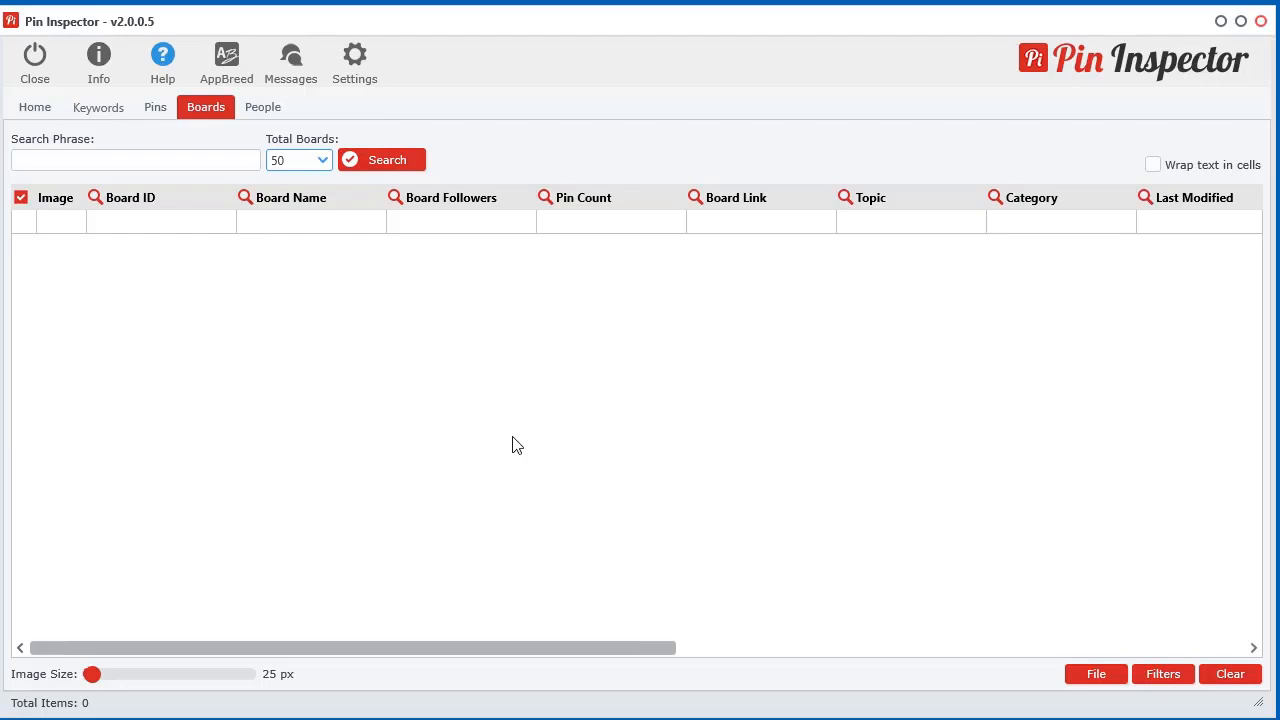
# - Check the download threads setting without changing it, then search boards for 'forging'
pyautogui.click(354, 60)
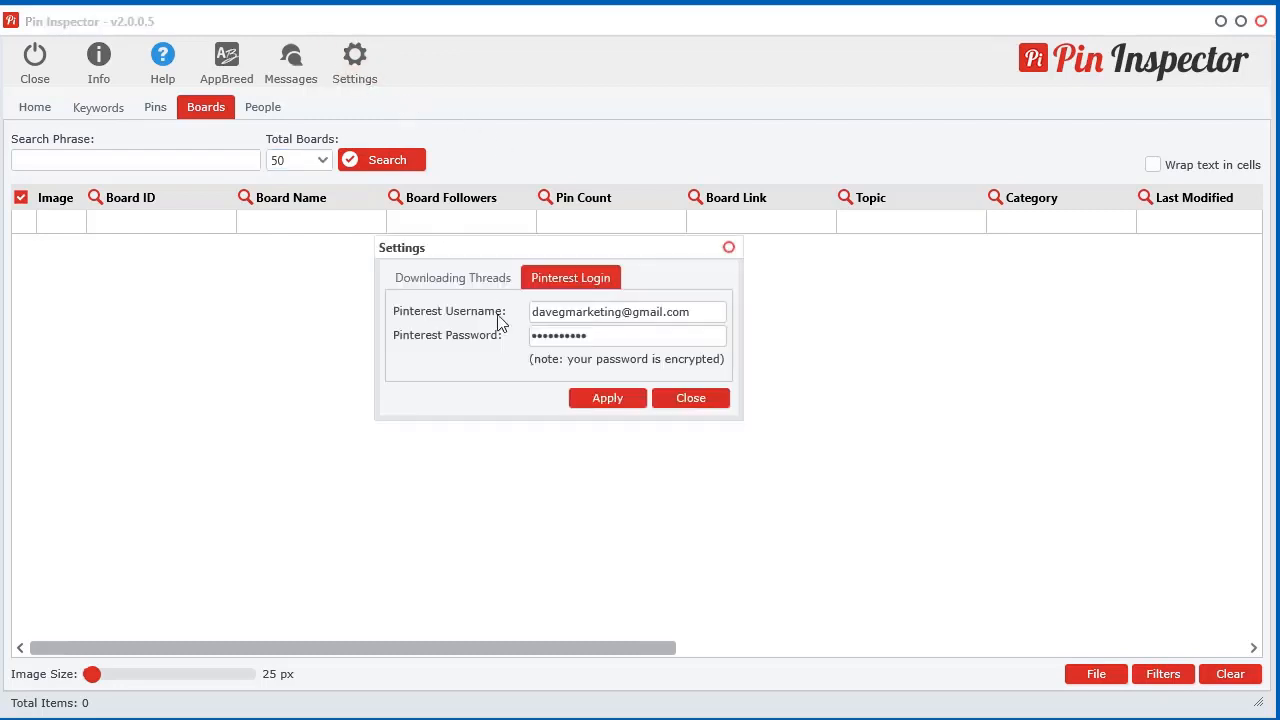
pyautogui.click(452, 277)
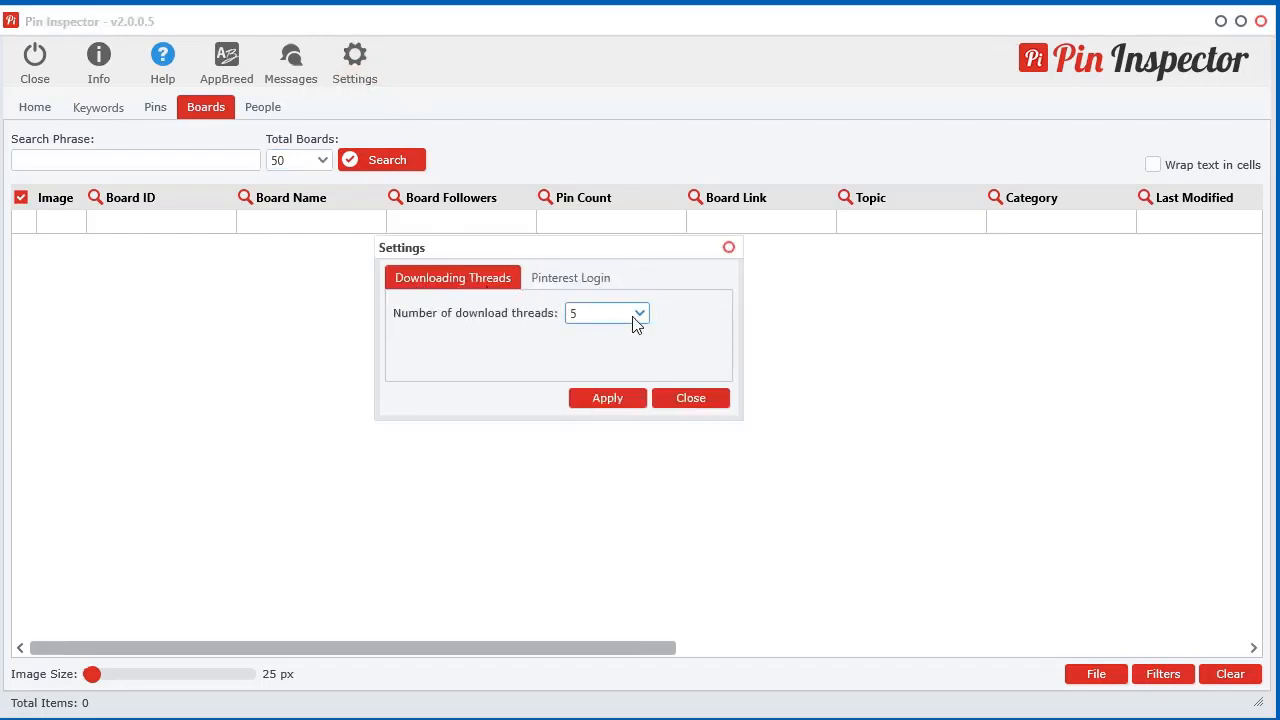
pyautogui.click(639, 313)
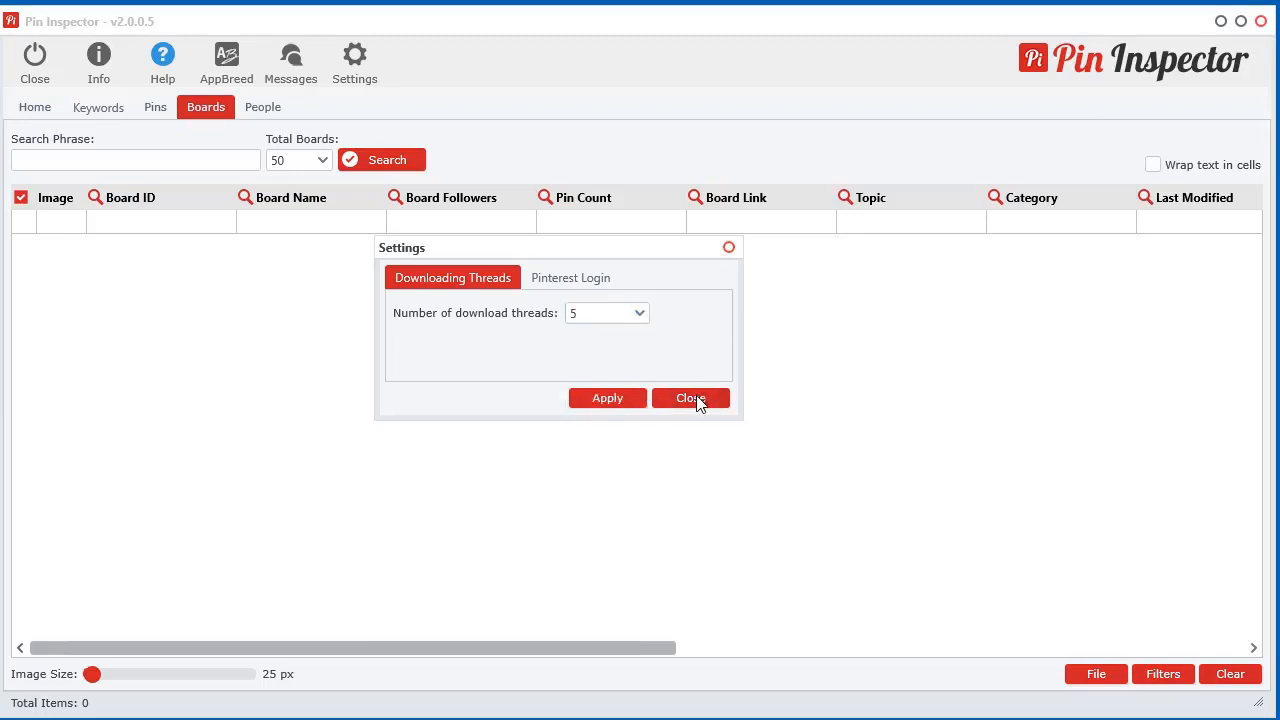
pyautogui.click(690, 398)
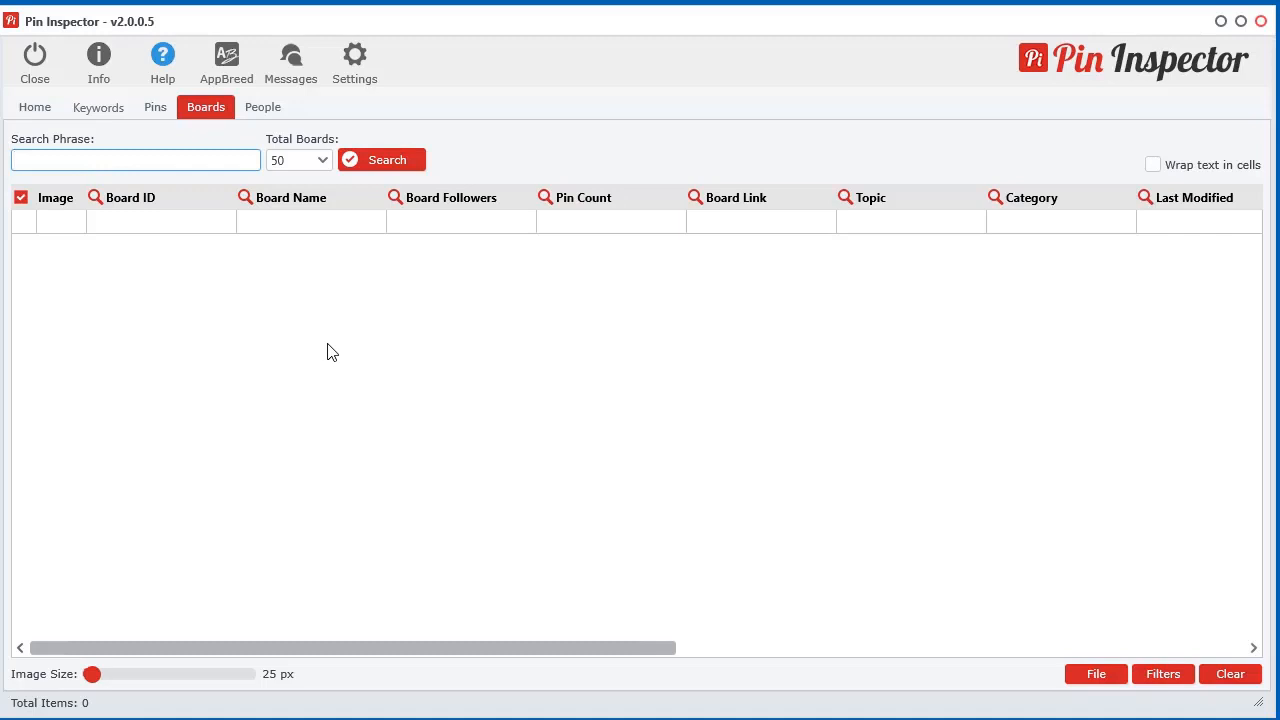
pyautogui.write('forging')
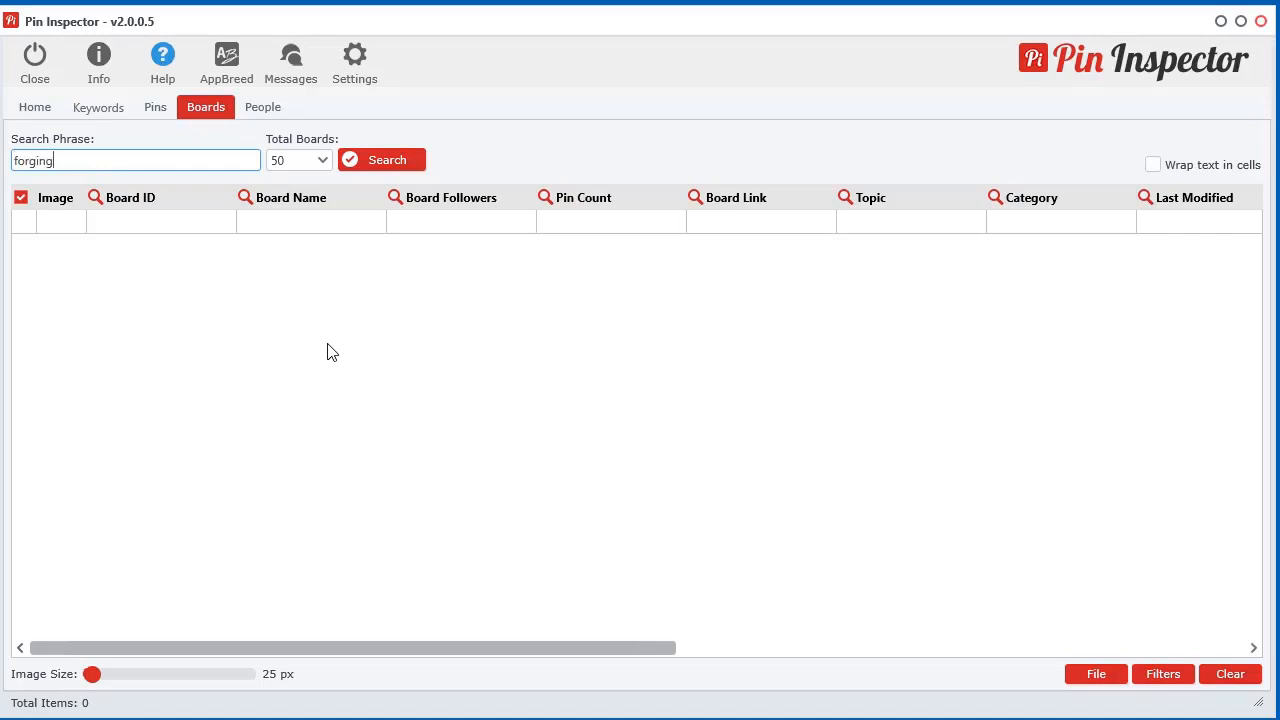
pyautogui.moveTo(492, 165)
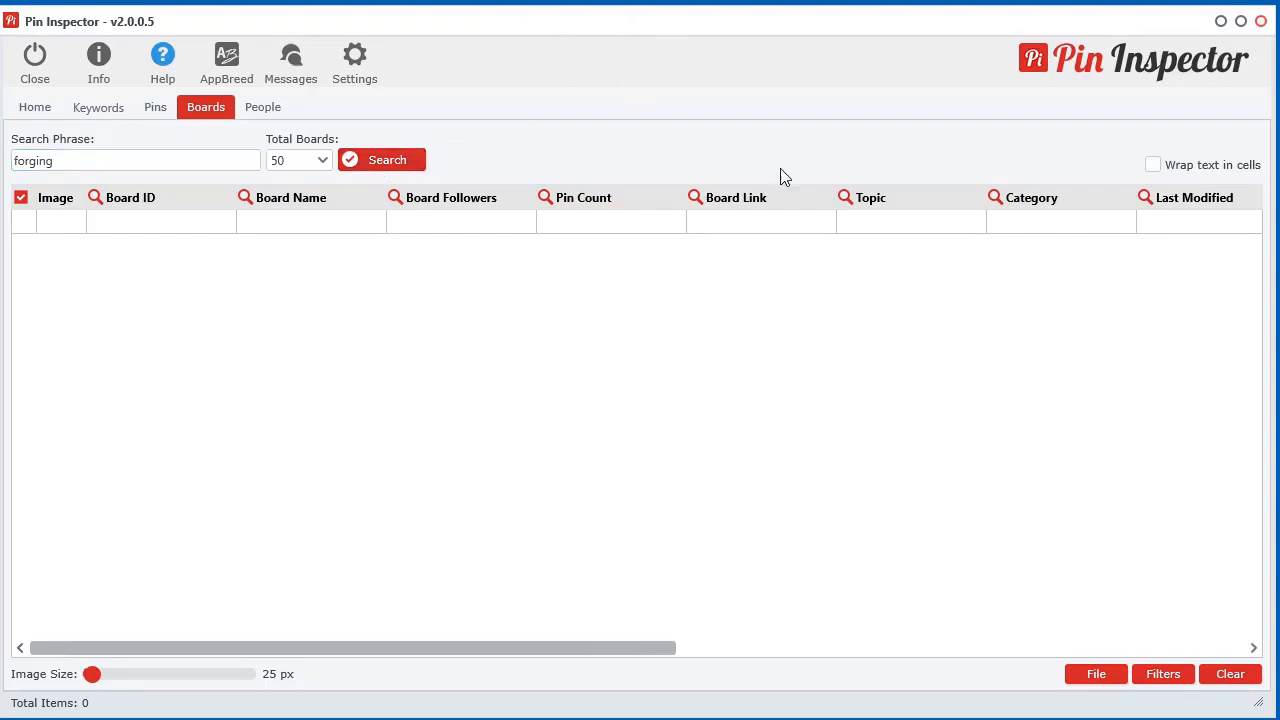
pyautogui.click(380, 160)
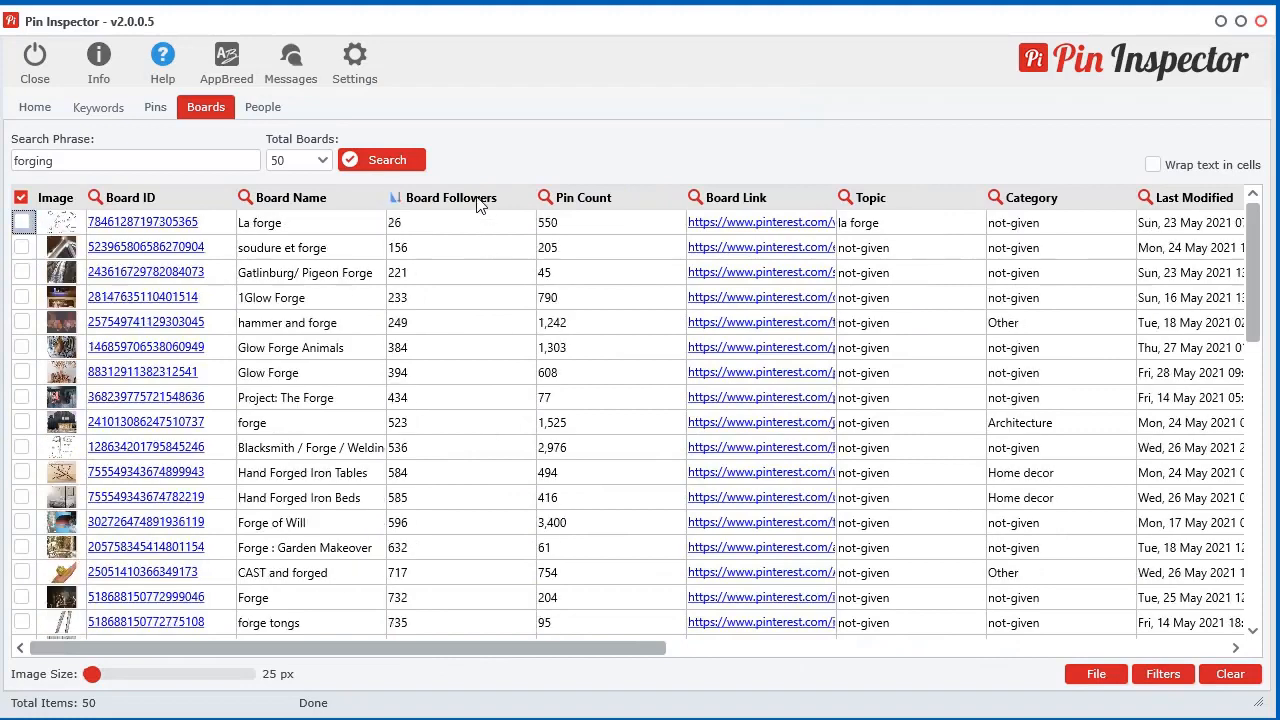
# - Sort the forging boards by pin count, newest last-modified date, then owner country
pyautogui.click(582, 197)
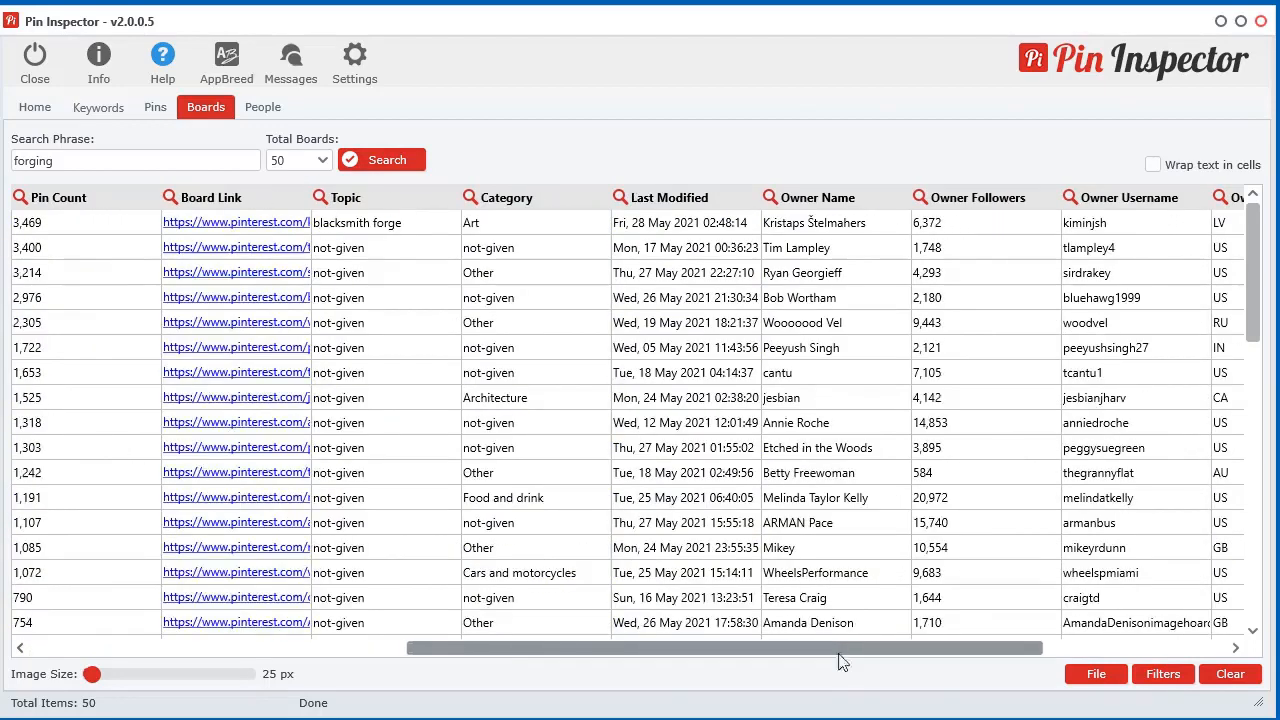
pyautogui.click(668, 197)
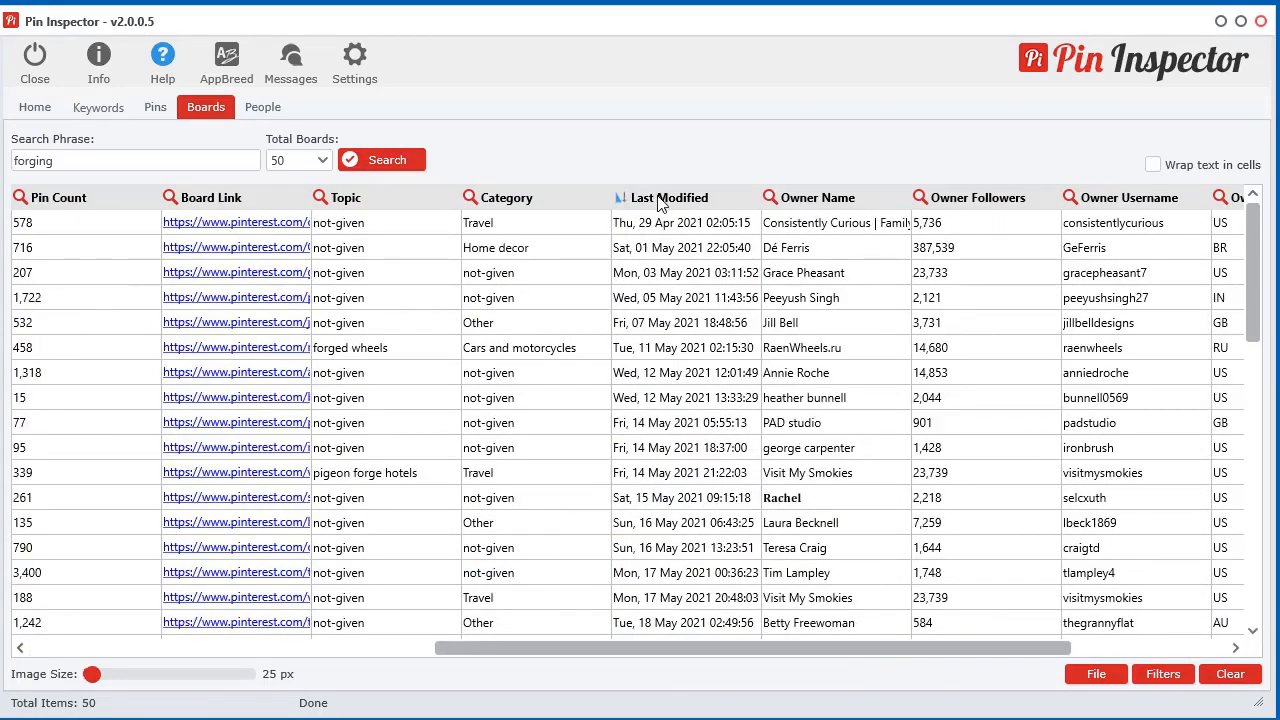
pyautogui.click(668, 197)
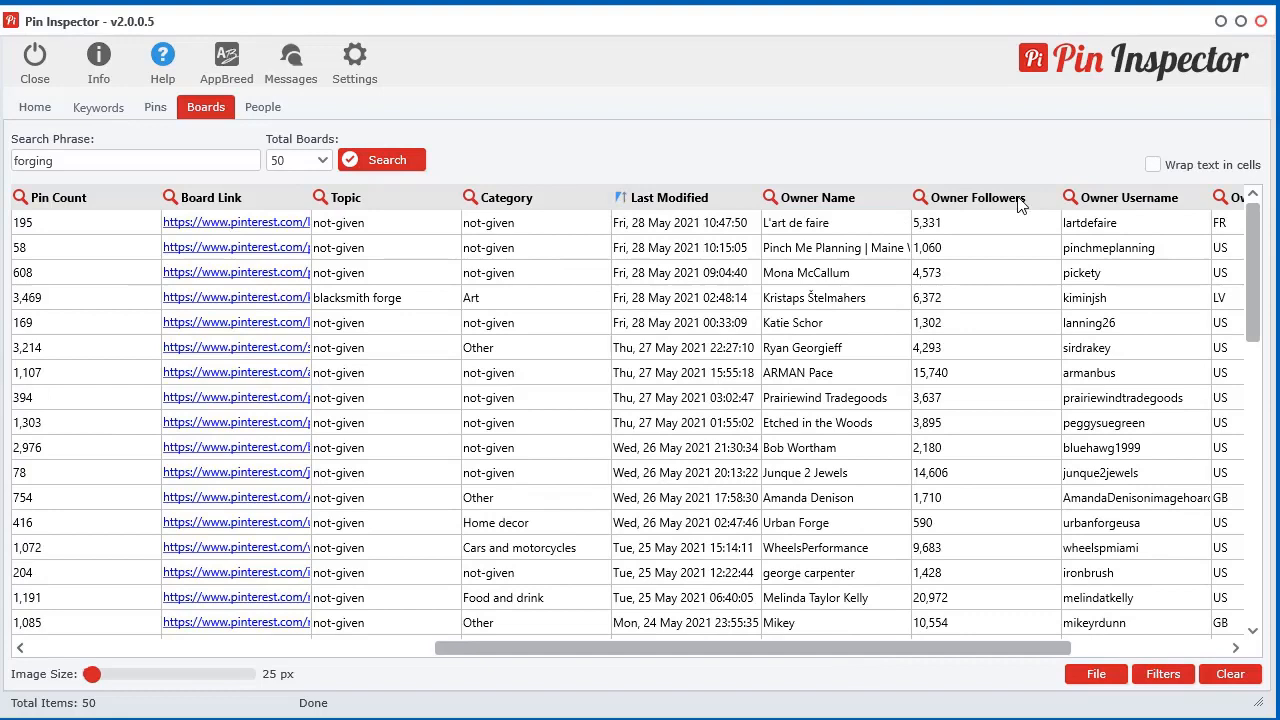
pyautogui.hscroll(3)
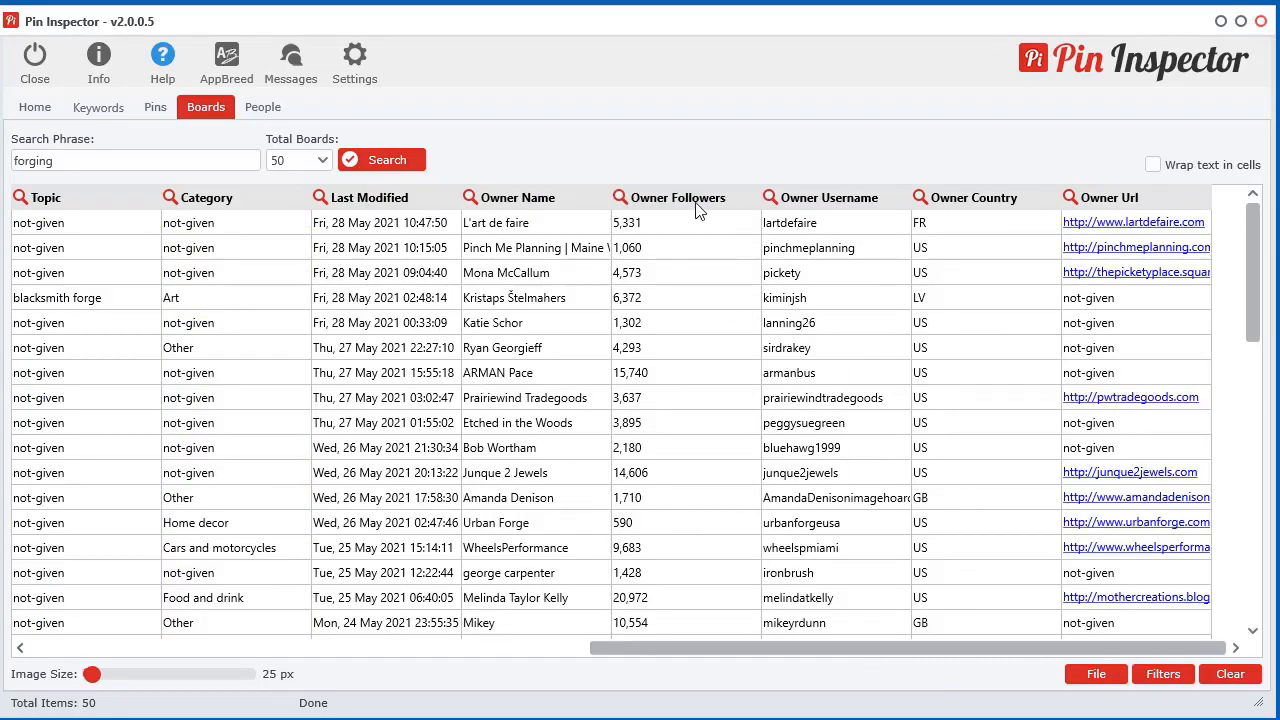
pyautogui.moveTo(1187, 200)
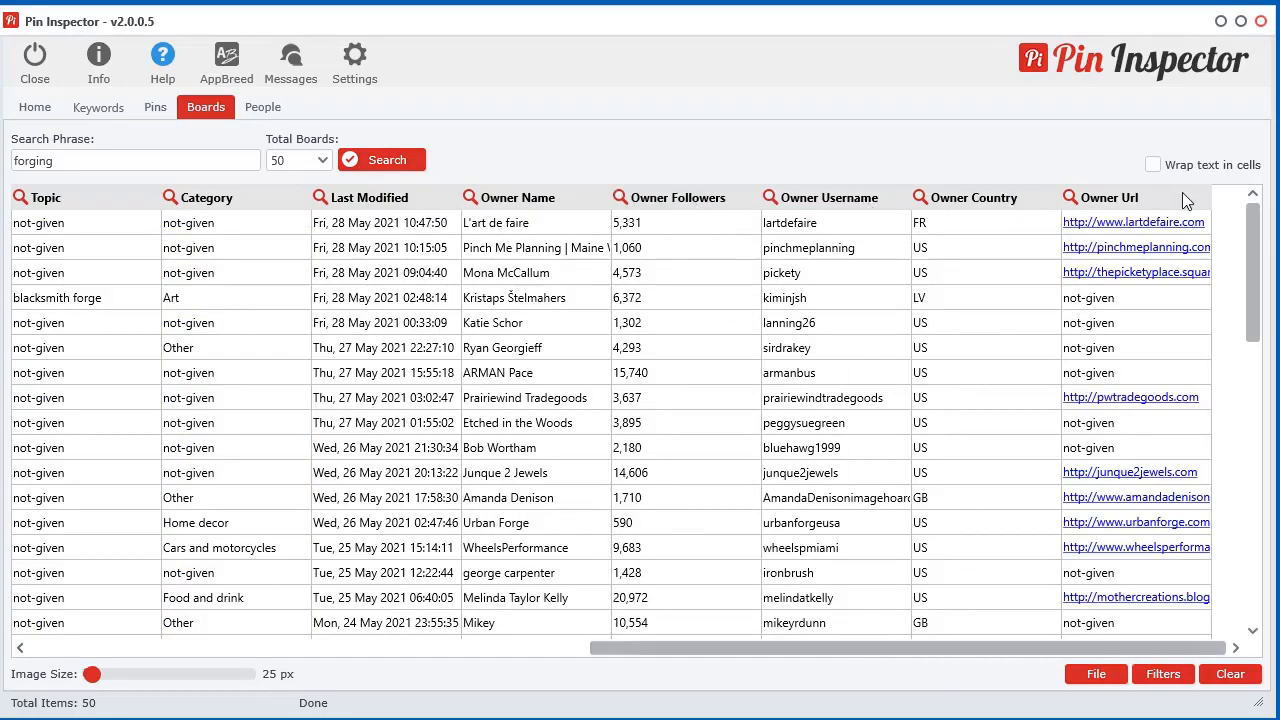
pyautogui.moveTo(1135, 207)
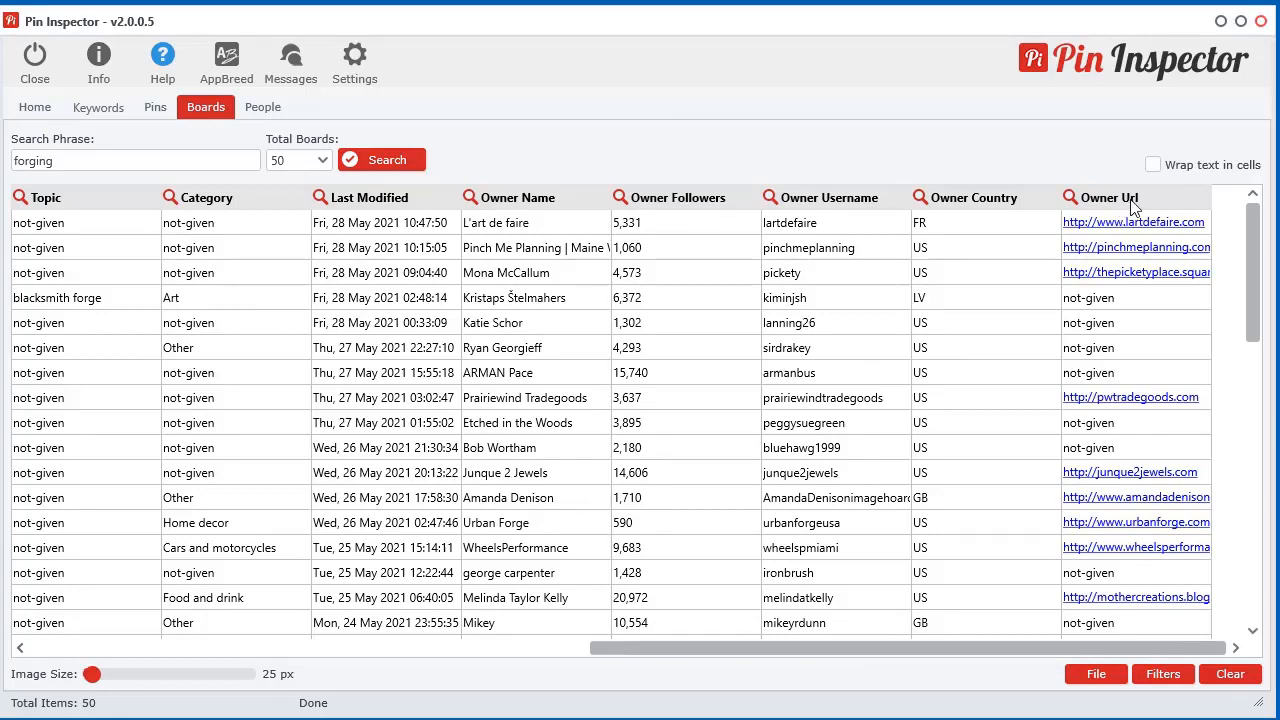
pyautogui.click(973, 197)
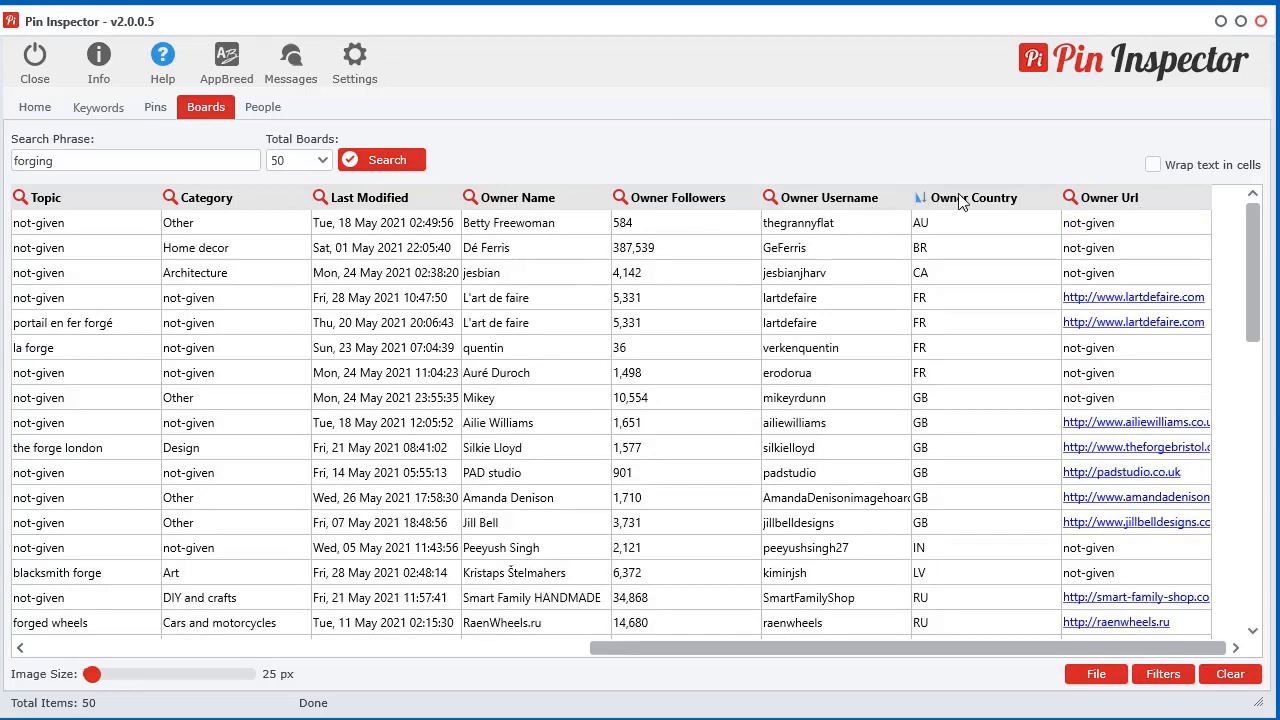
pyautogui.hscroll(-3)
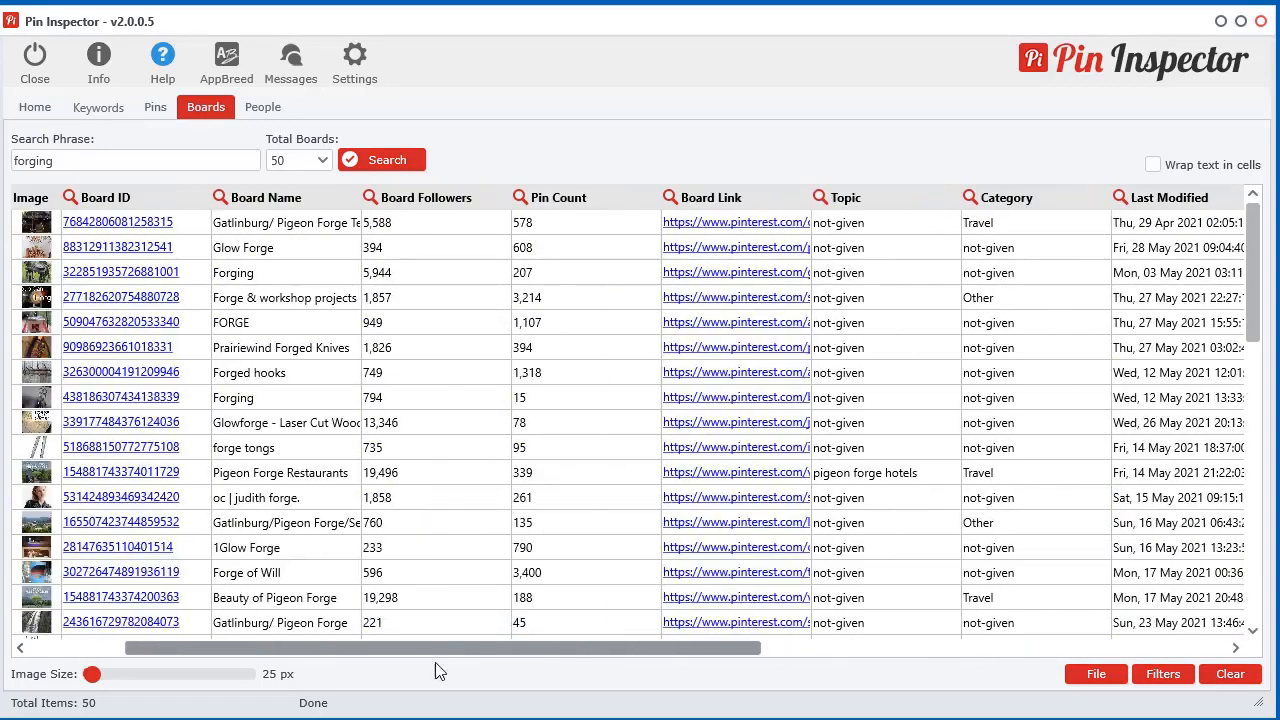
# - Enlarge the board thumbnails, then shrink them back to 25 px
pyautogui.moveTo(93, 674); pyautogui.dragTo(250, 674)
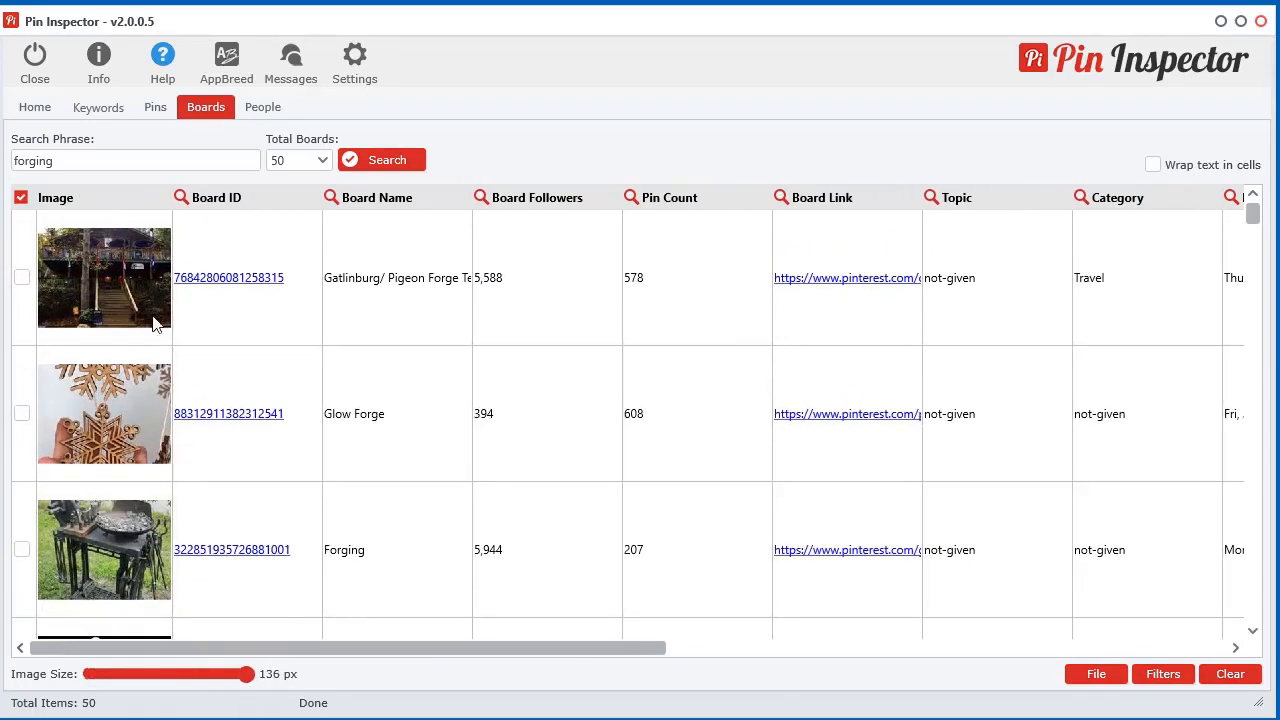
pyautogui.scroll(-3)
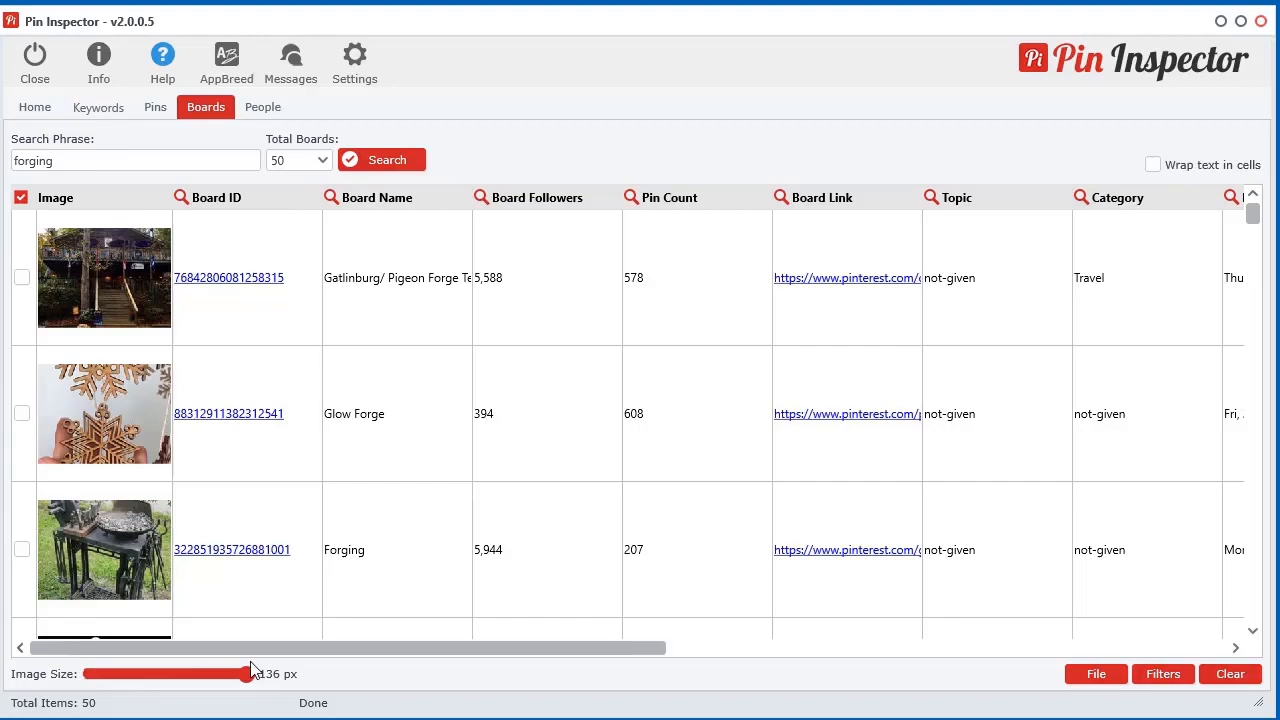
pyautogui.moveTo(249, 673); pyautogui.dragTo(210, 673)
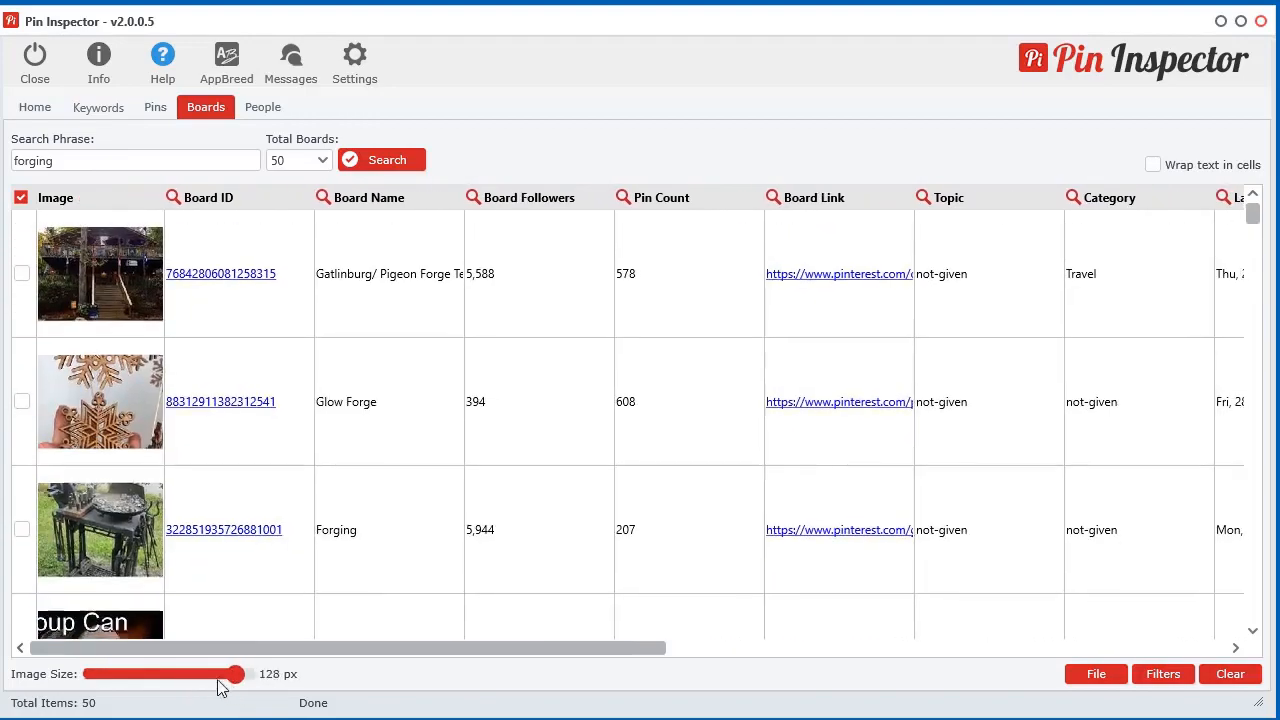
pyautogui.moveTo(237, 673); pyautogui.dragTo(93, 673)
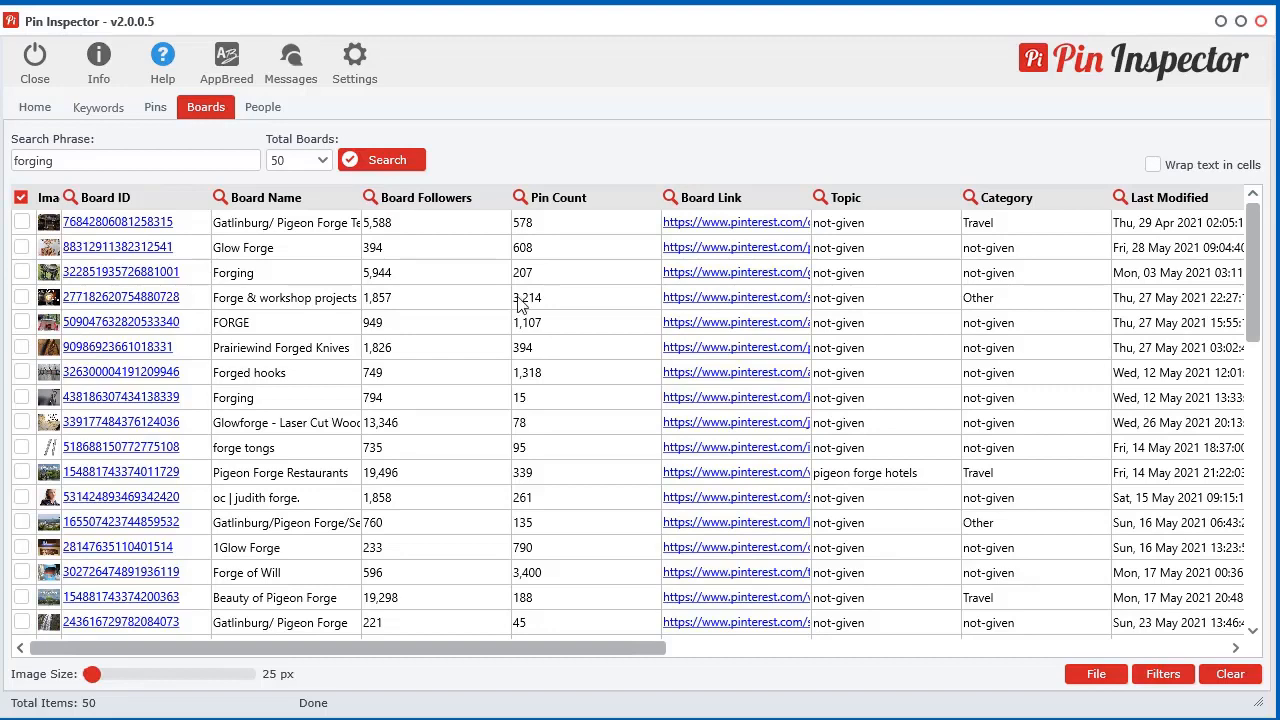
# - Sort boards by pin count, fewest first, and tick the forge tongs board
pyautogui.click(520, 197)
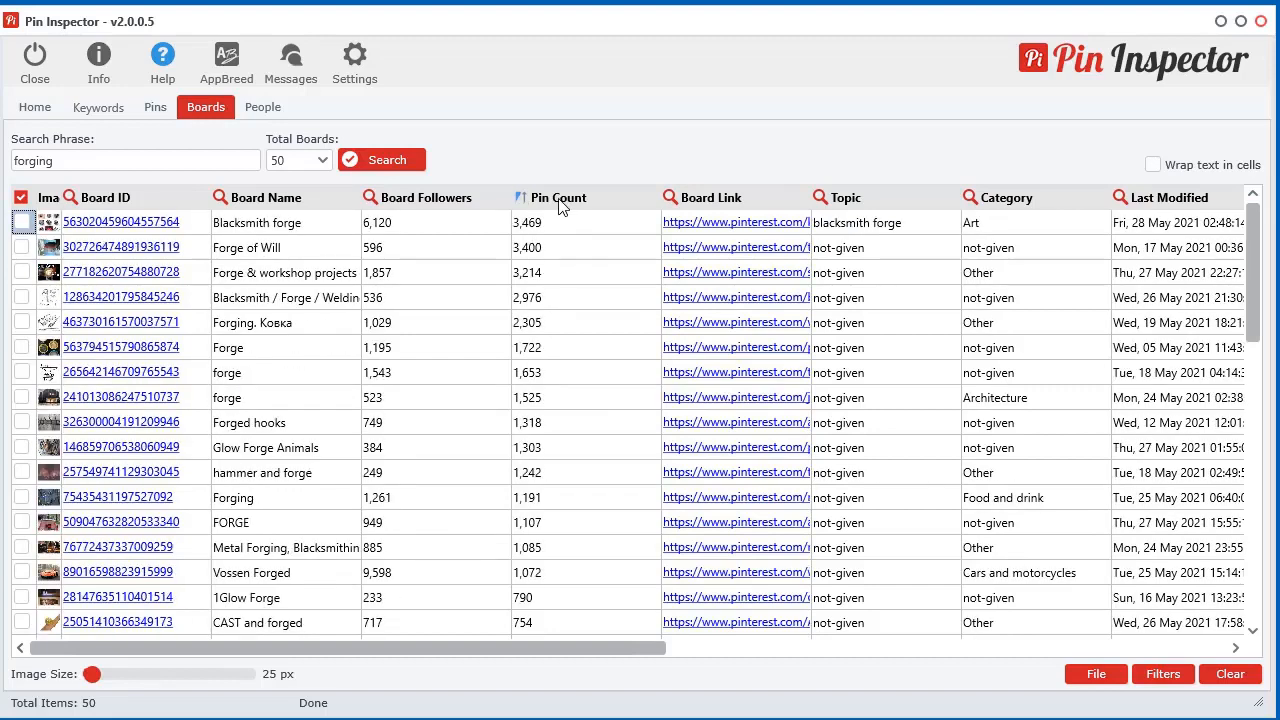
pyautogui.click(558, 197)
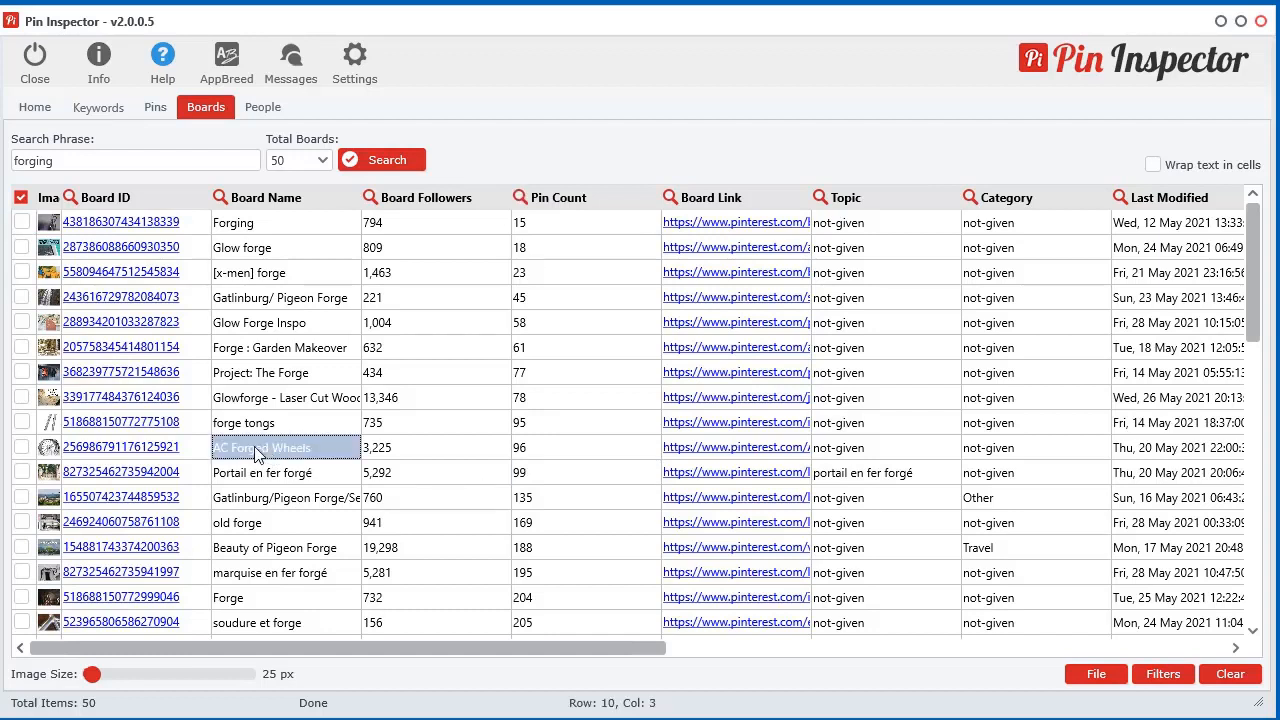
pyautogui.moveTo(325, 430)
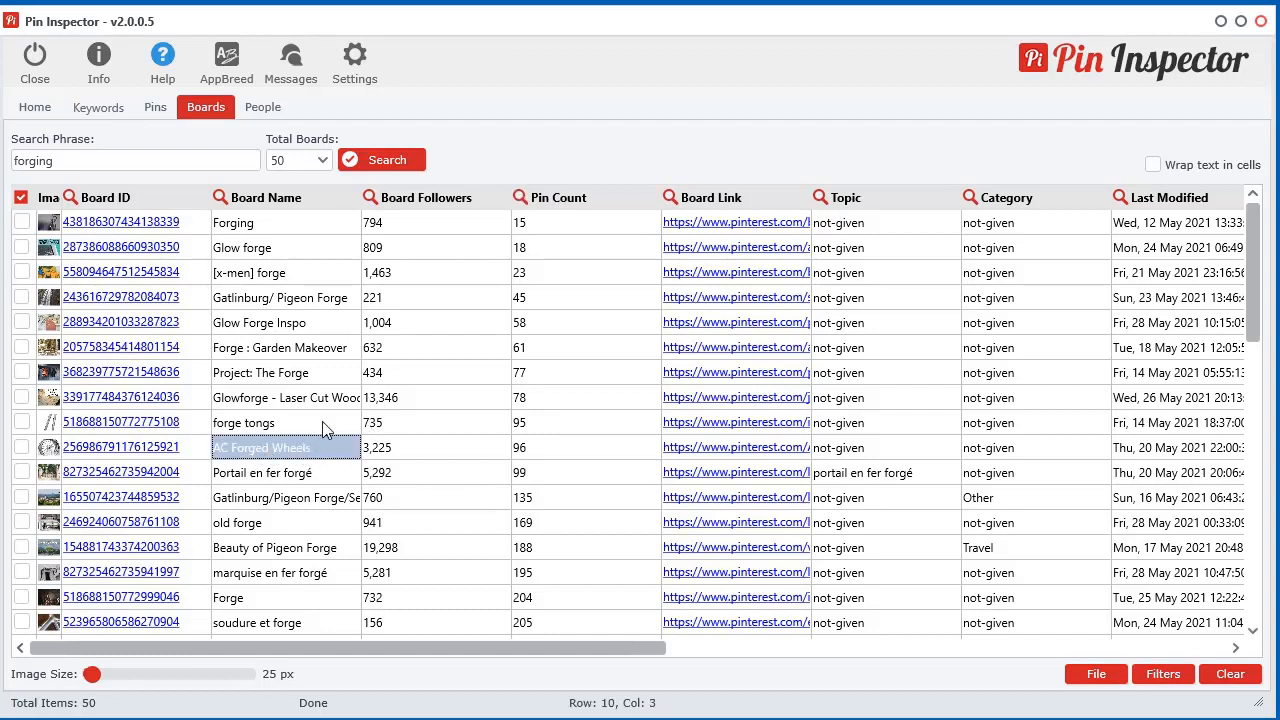
pyautogui.click(585, 422)
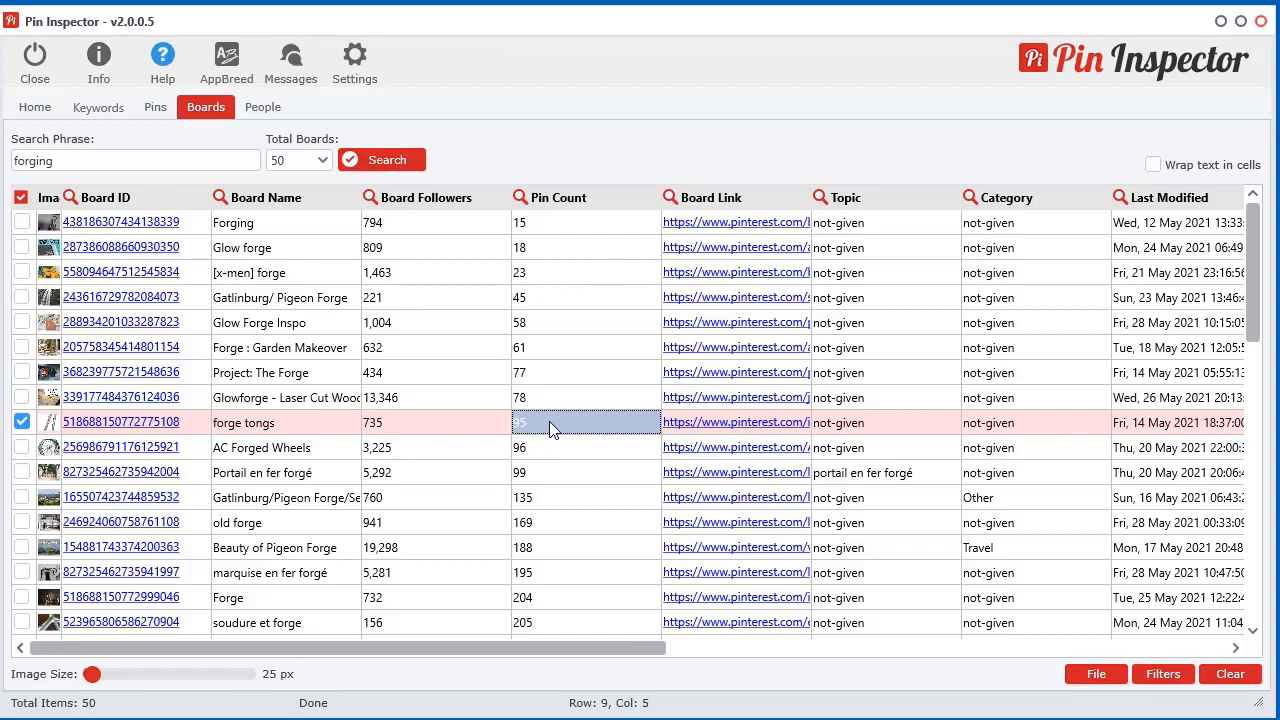
# - Analyze the forge tongs board with Total pins to extract set to All
pyautogui.rightClick(520, 422)
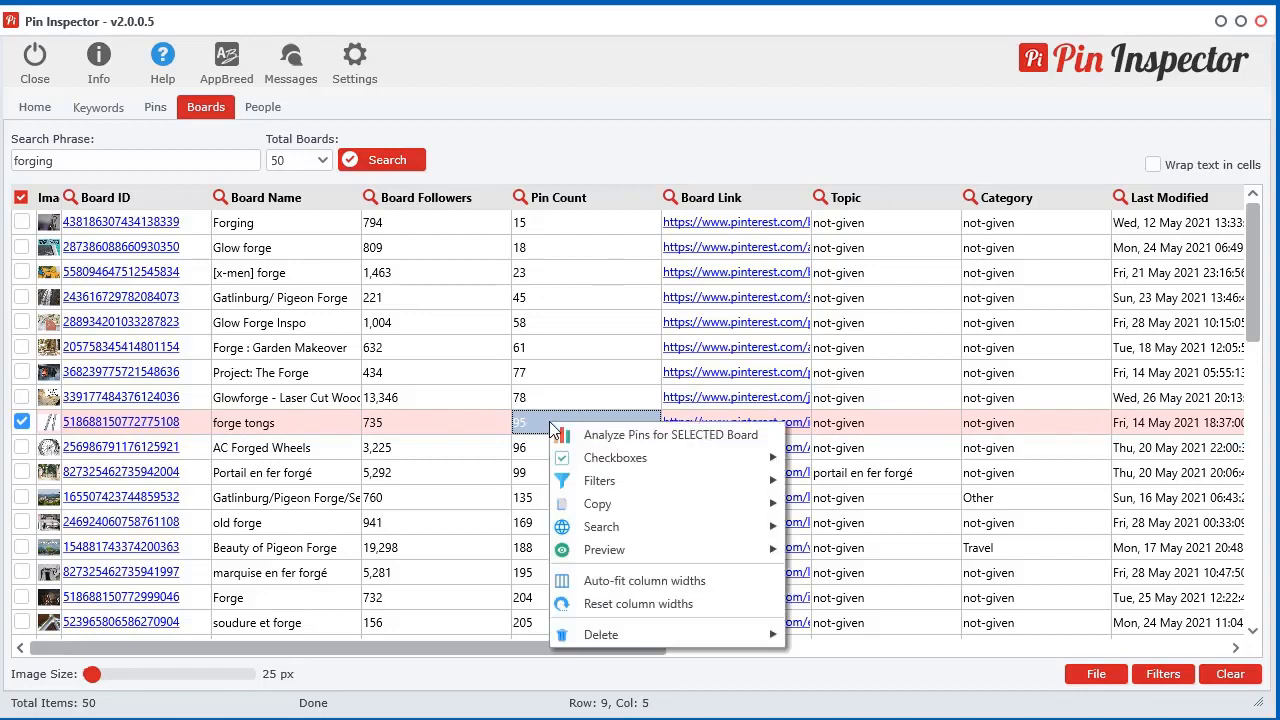
pyautogui.moveTo(667, 434)
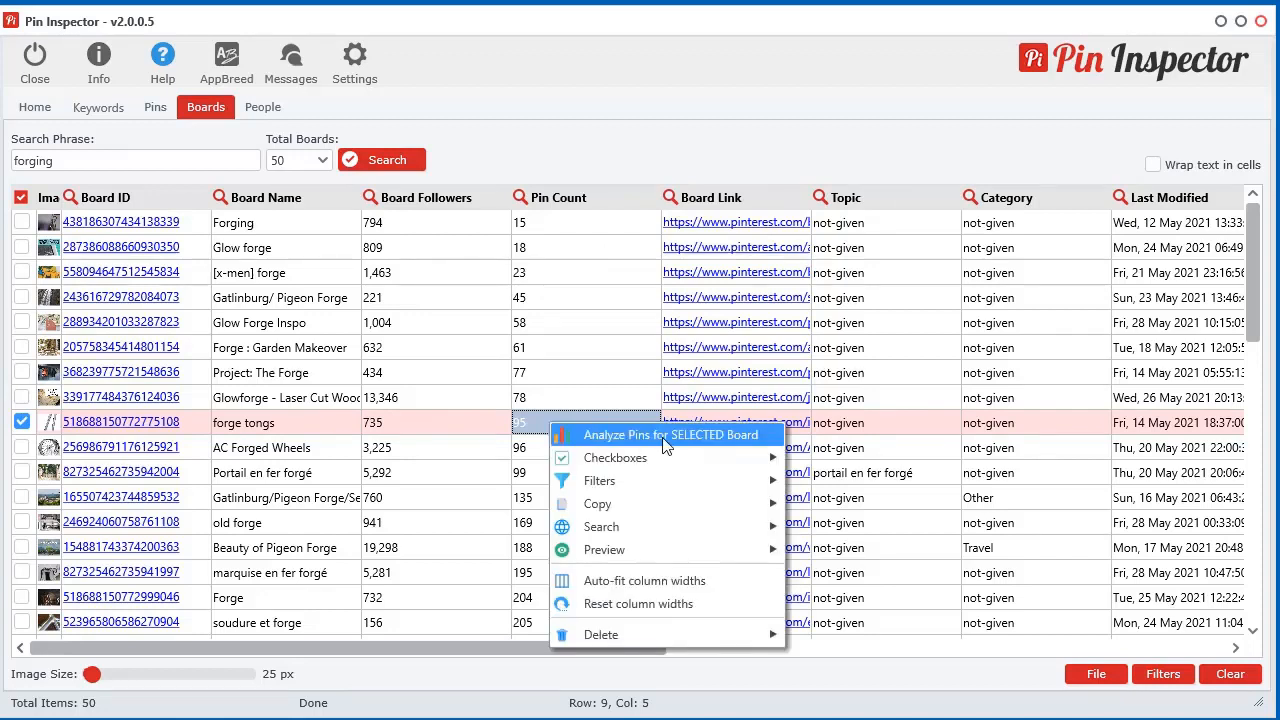
pyautogui.moveTo(687, 443)
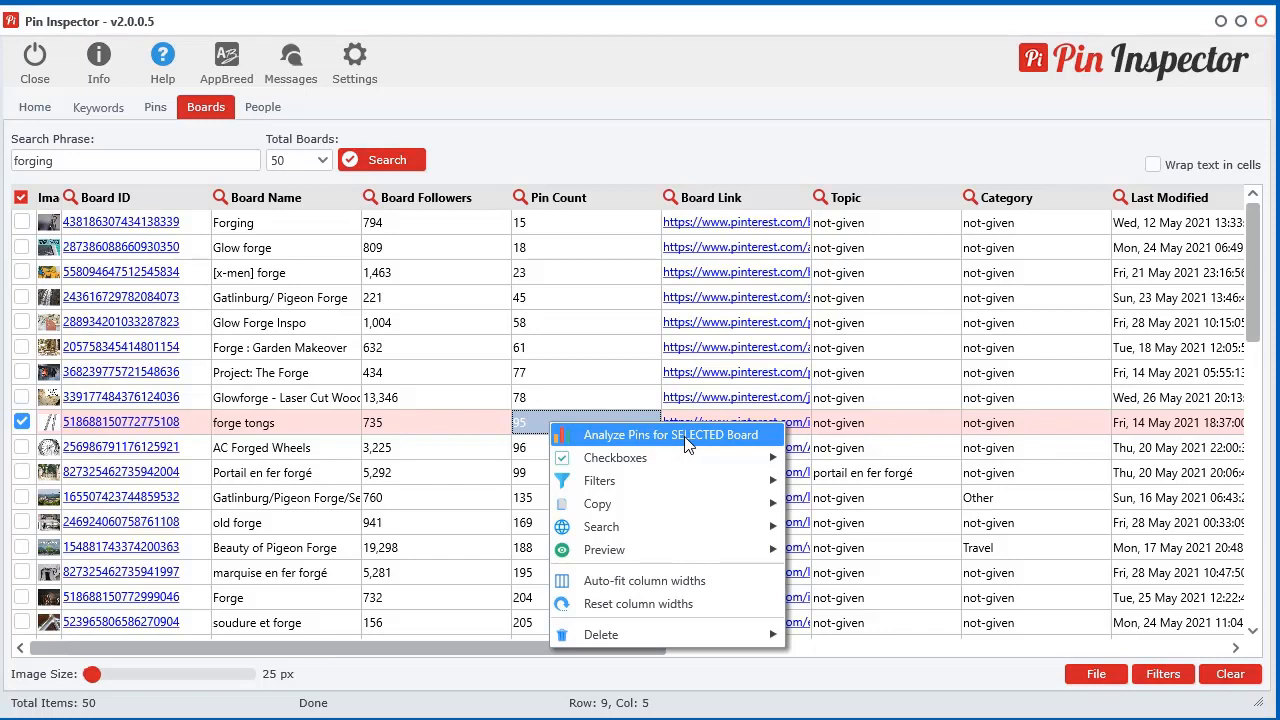
pyautogui.click(672, 434)
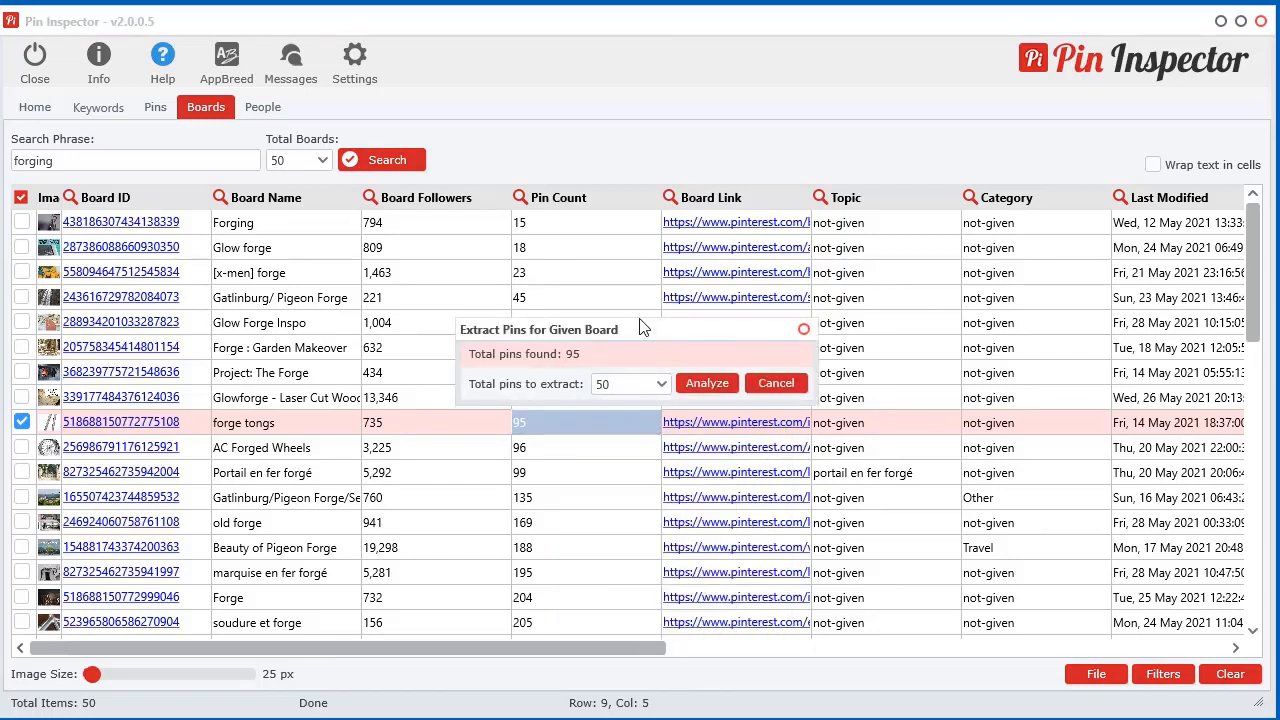
pyautogui.moveTo(671, 359)
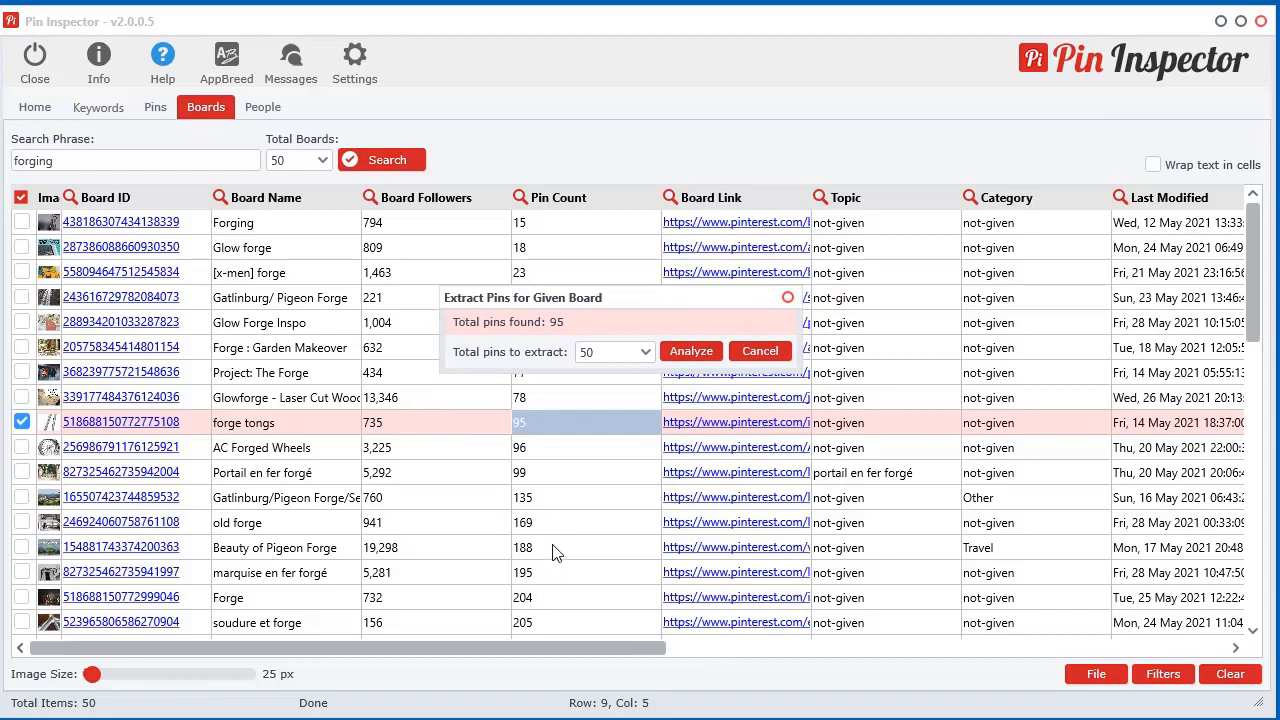
pyautogui.moveTo(587, 491)
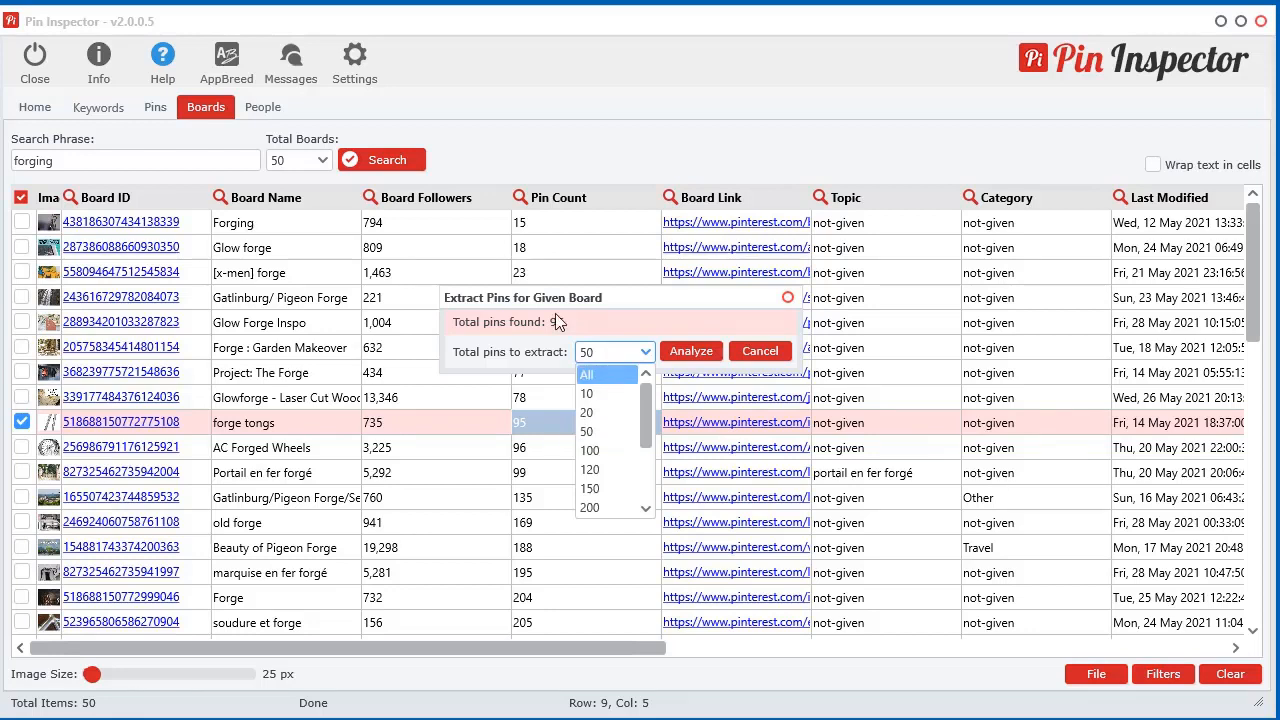
pyautogui.click(586, 373)
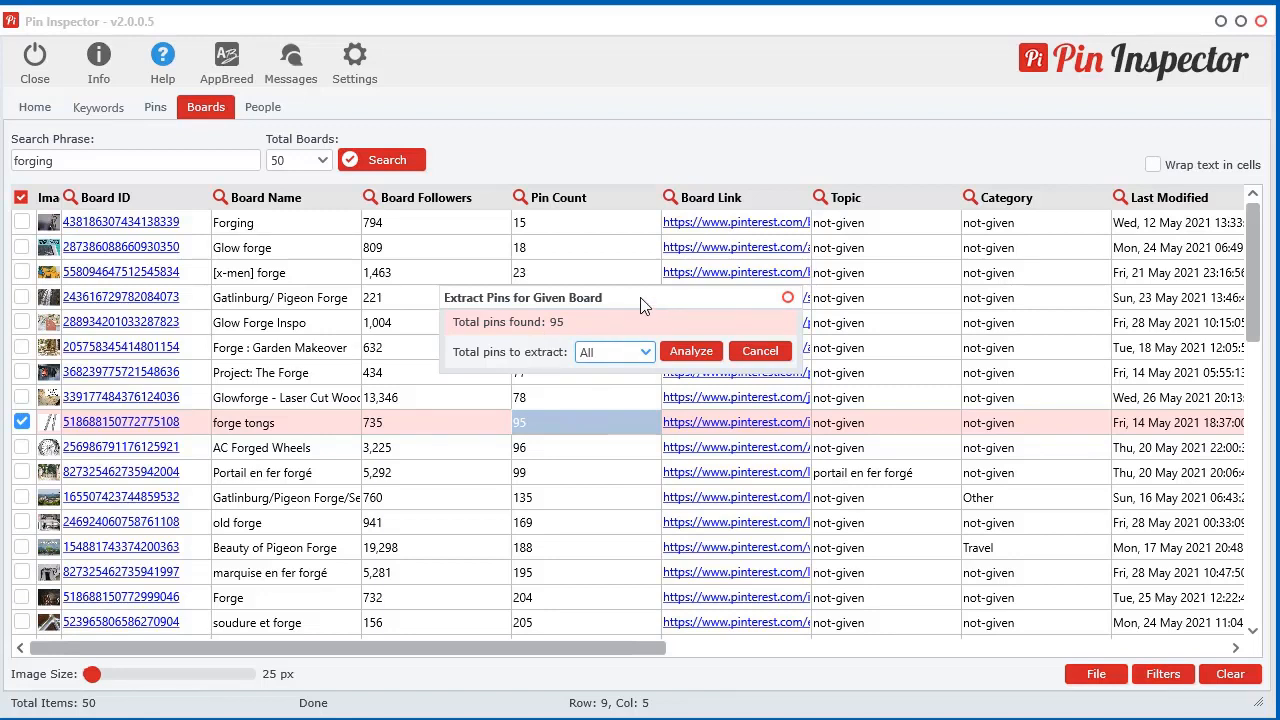
pyautogui.moveTo(570, 337)
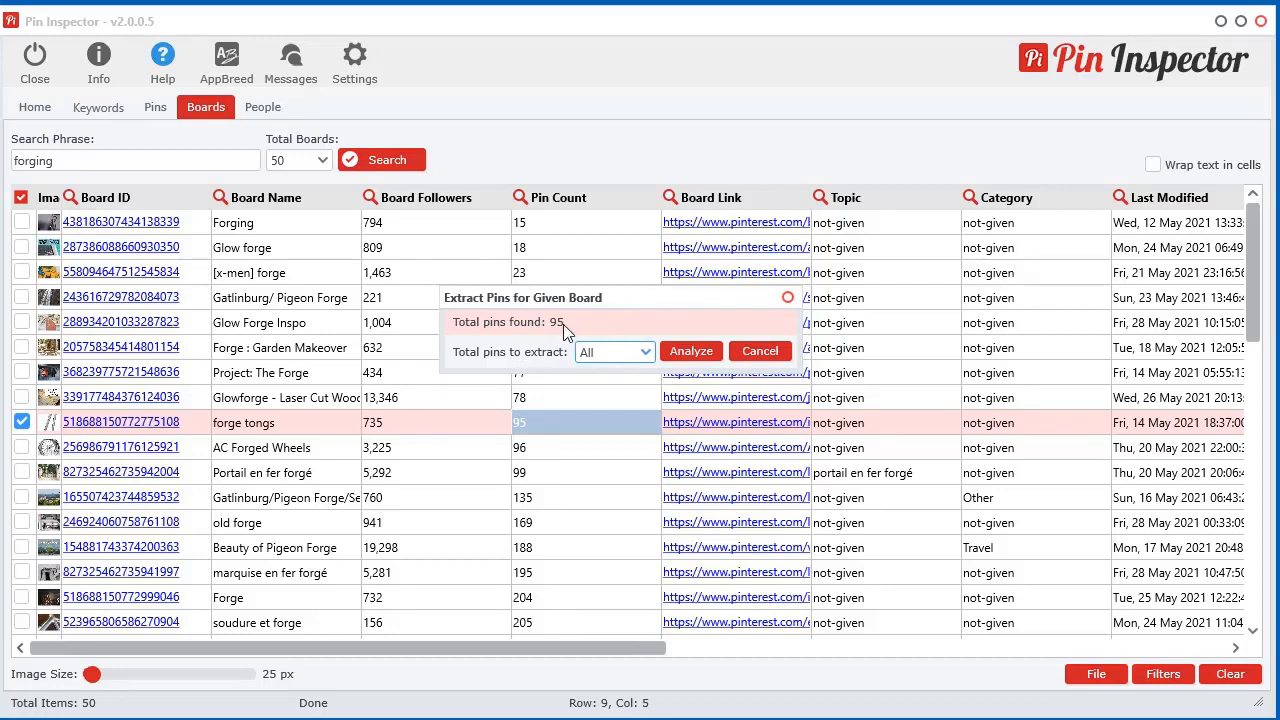
pyautogui.click(691, 351)
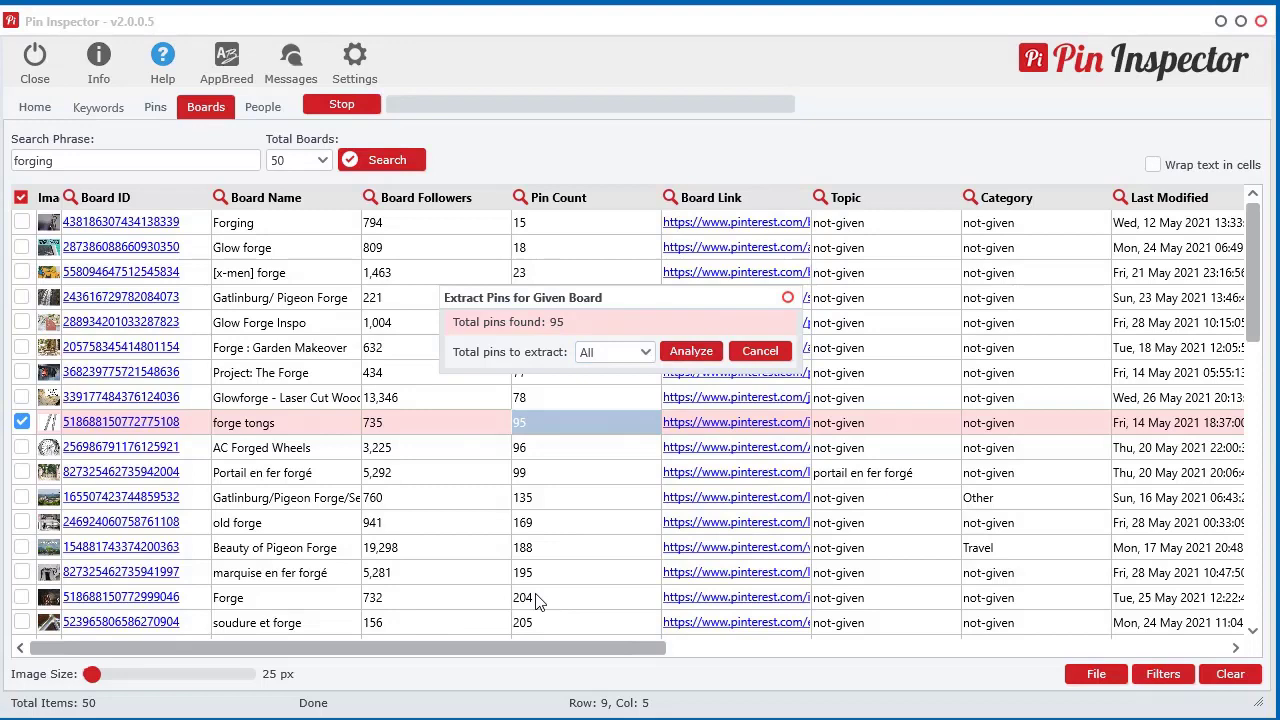
# - Let the extraction of all 95 forge tongs pins finish
pyautogui.click(690, 351)
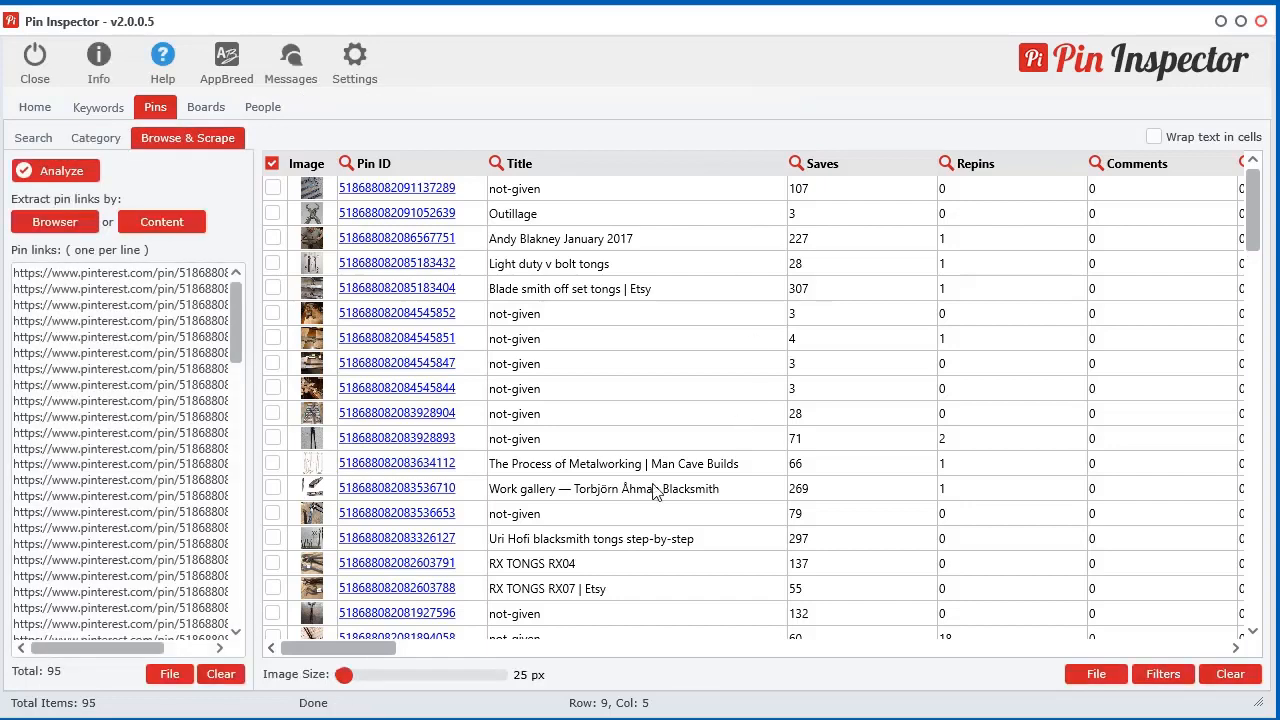
# - Sort pins by saves and repins, settle on most saves first, open the top pin
pyautogui.click(822, 163)
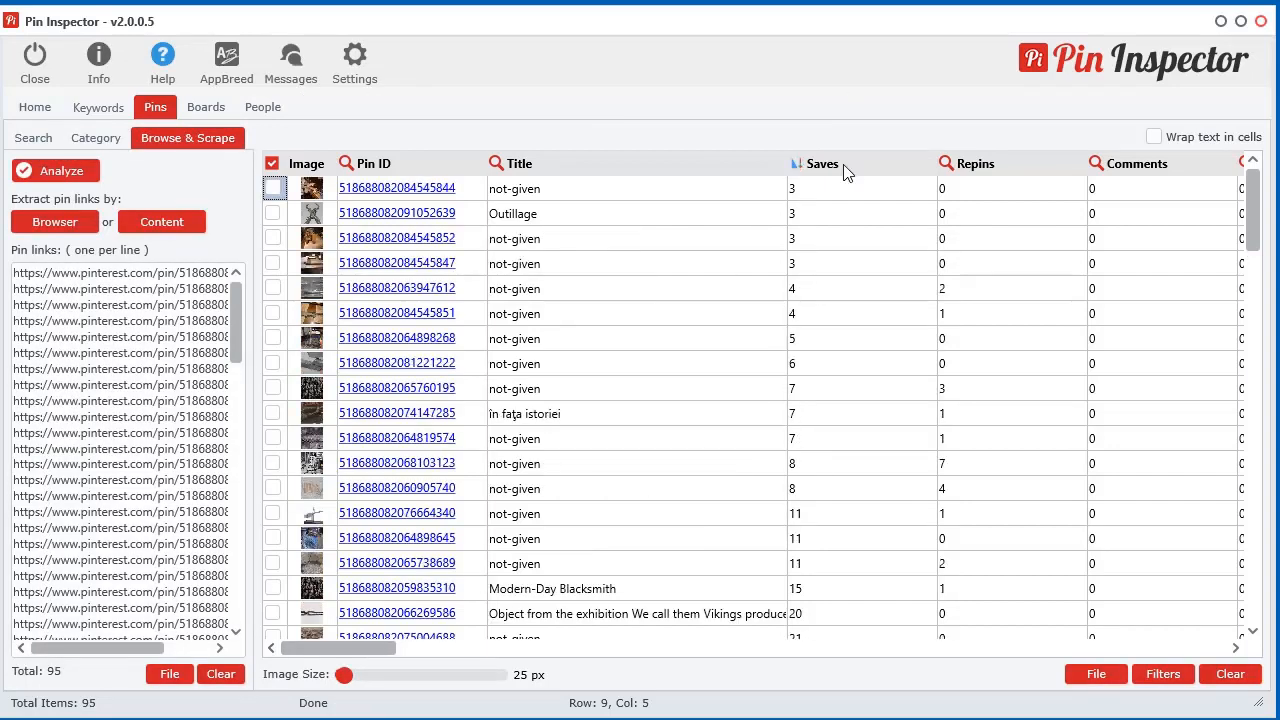
pyautogui.click(822, 163)
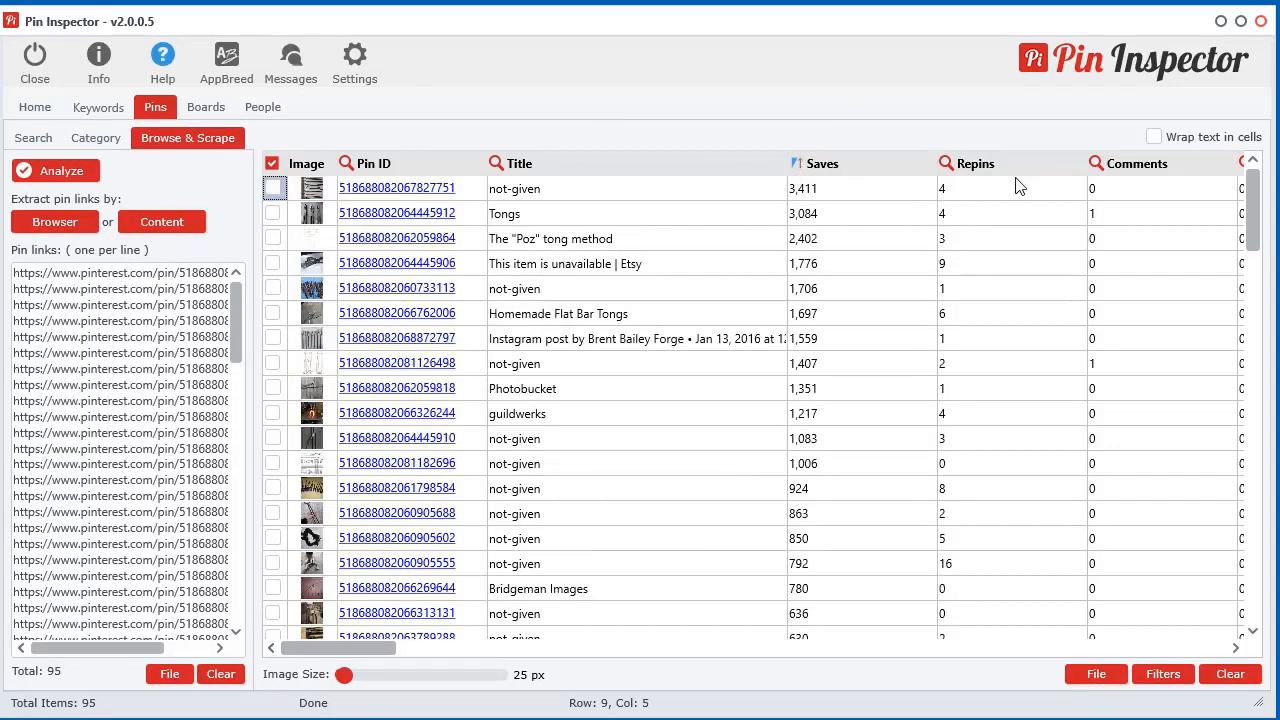
pyautogui.click(975, 163)
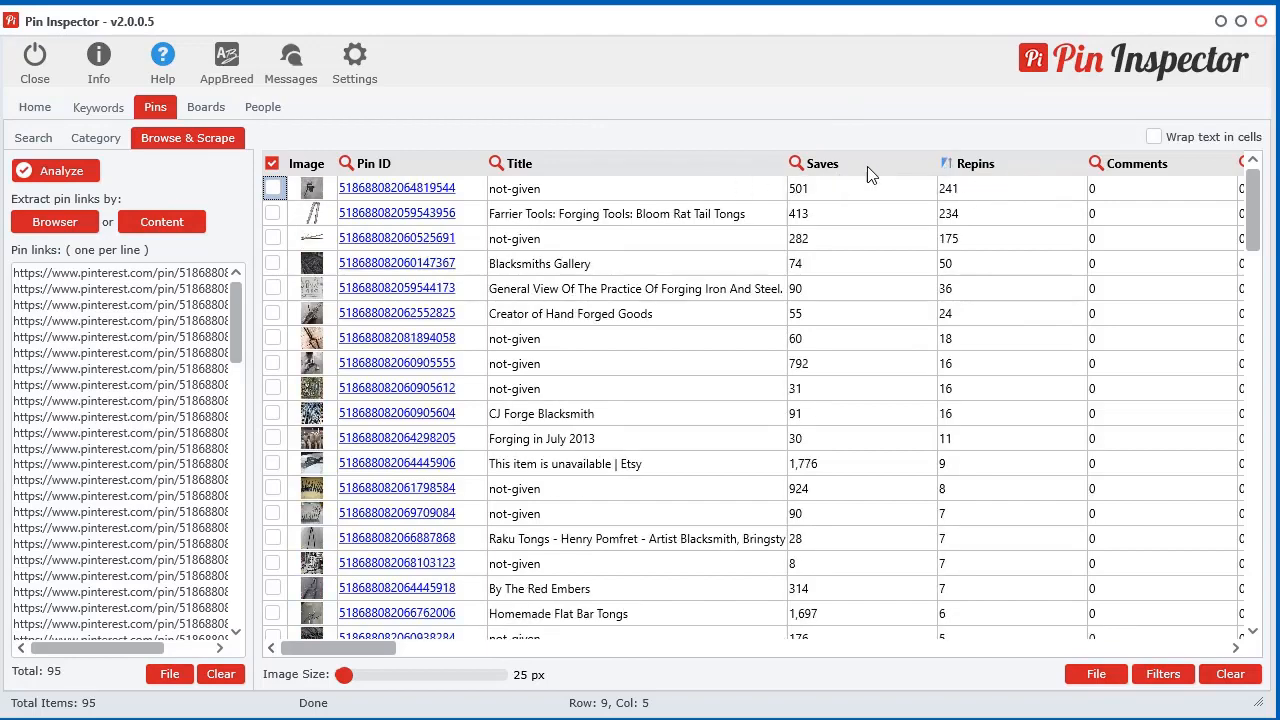
pyautogui.click(822, 163)
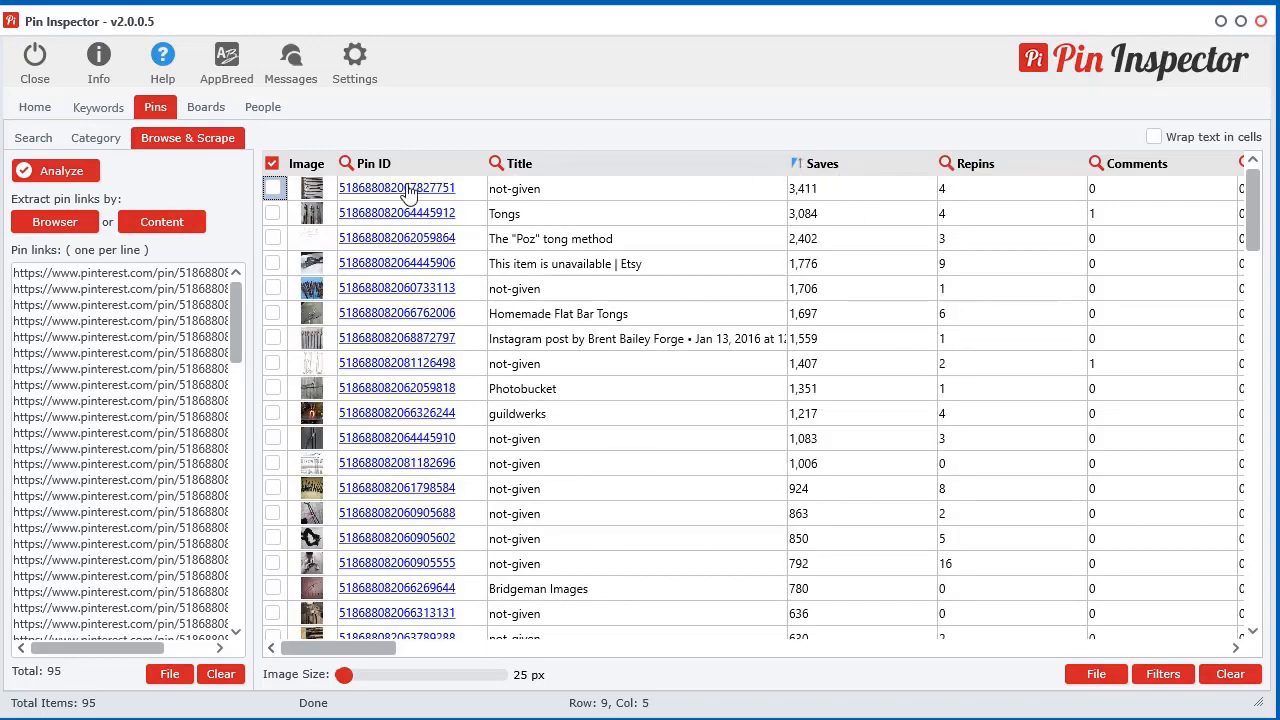
pyautogui.click(397, 188)
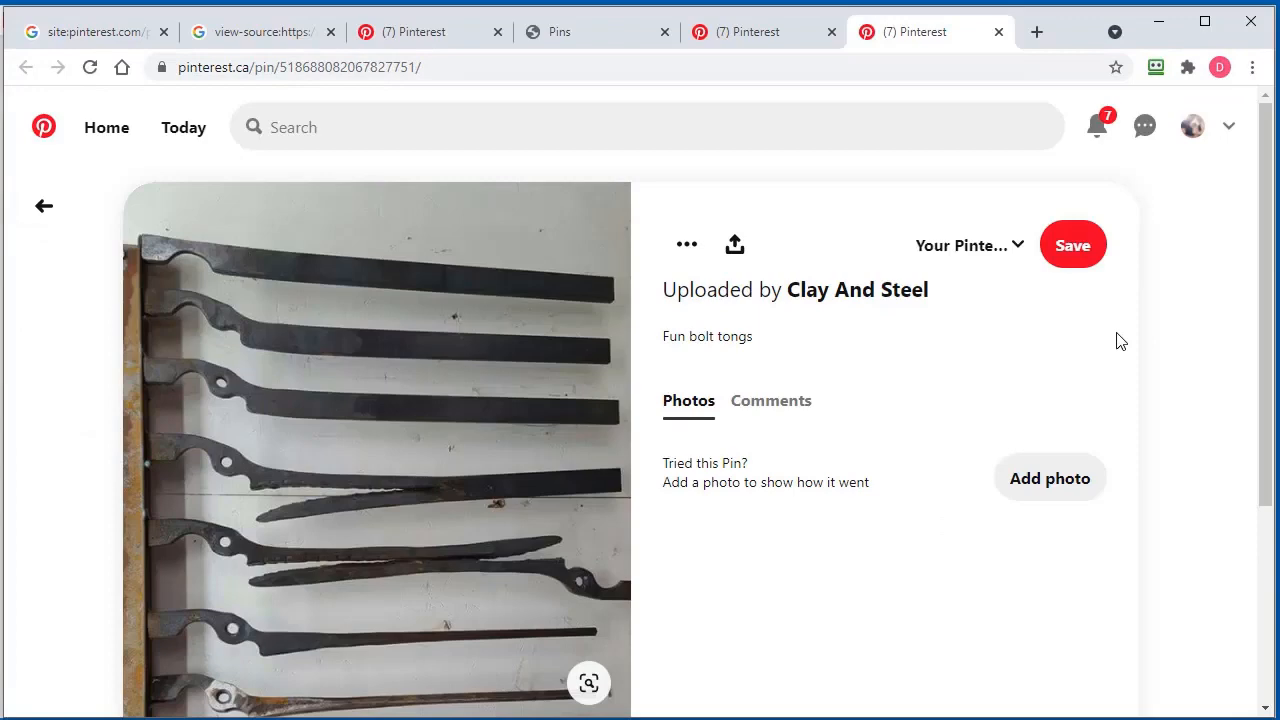
pyautogui.scroll(-3)
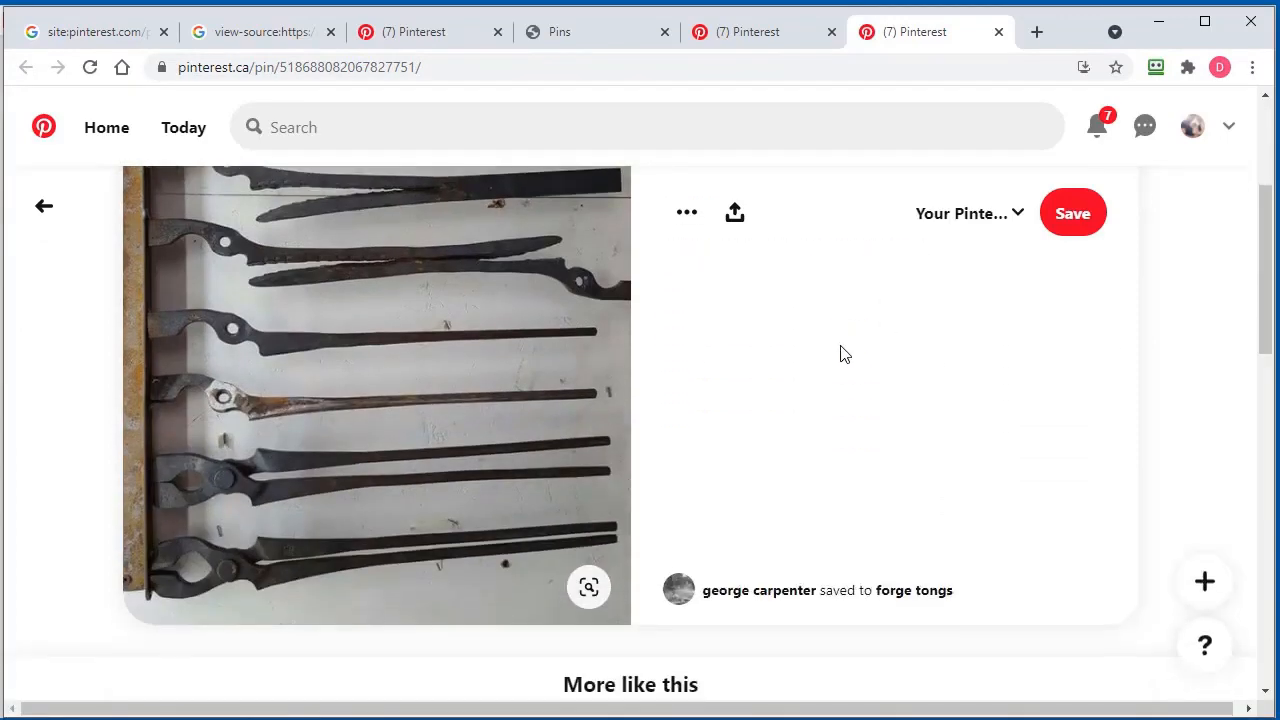
pyautogui.scroll(-3)
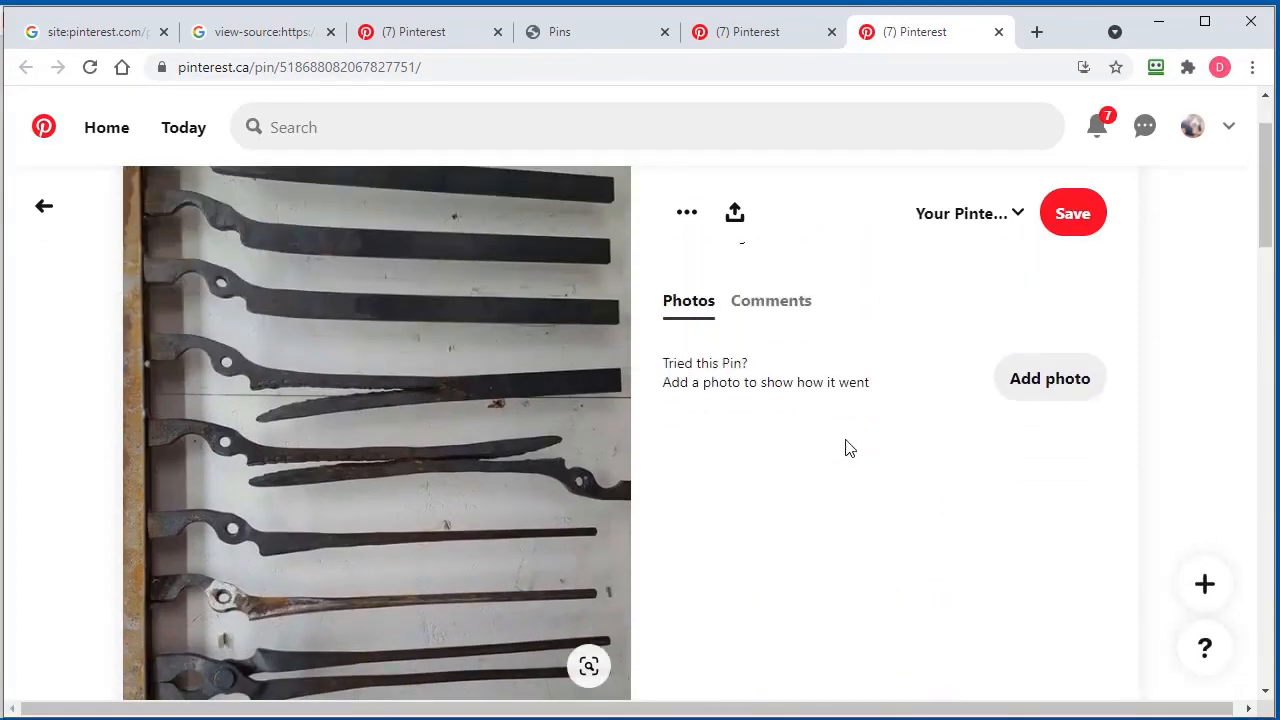
pyautogui.moveTo(440, 515)
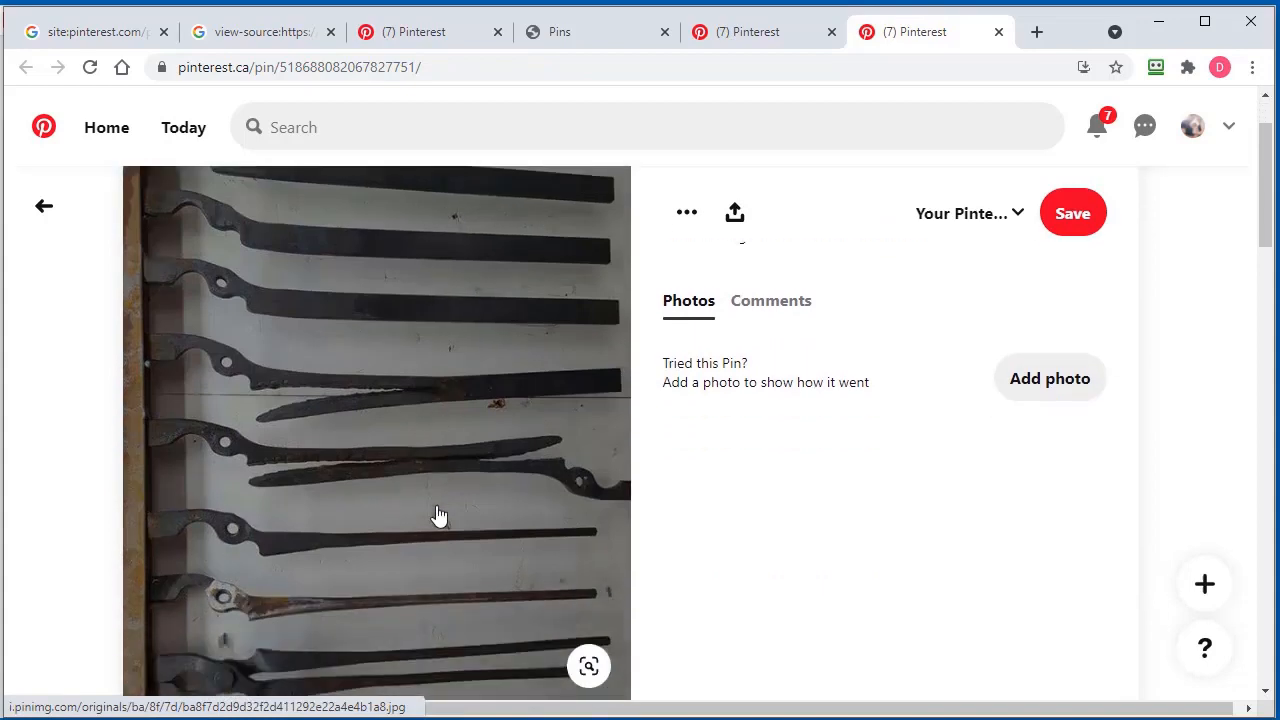
pyautogui.scroll(-3)
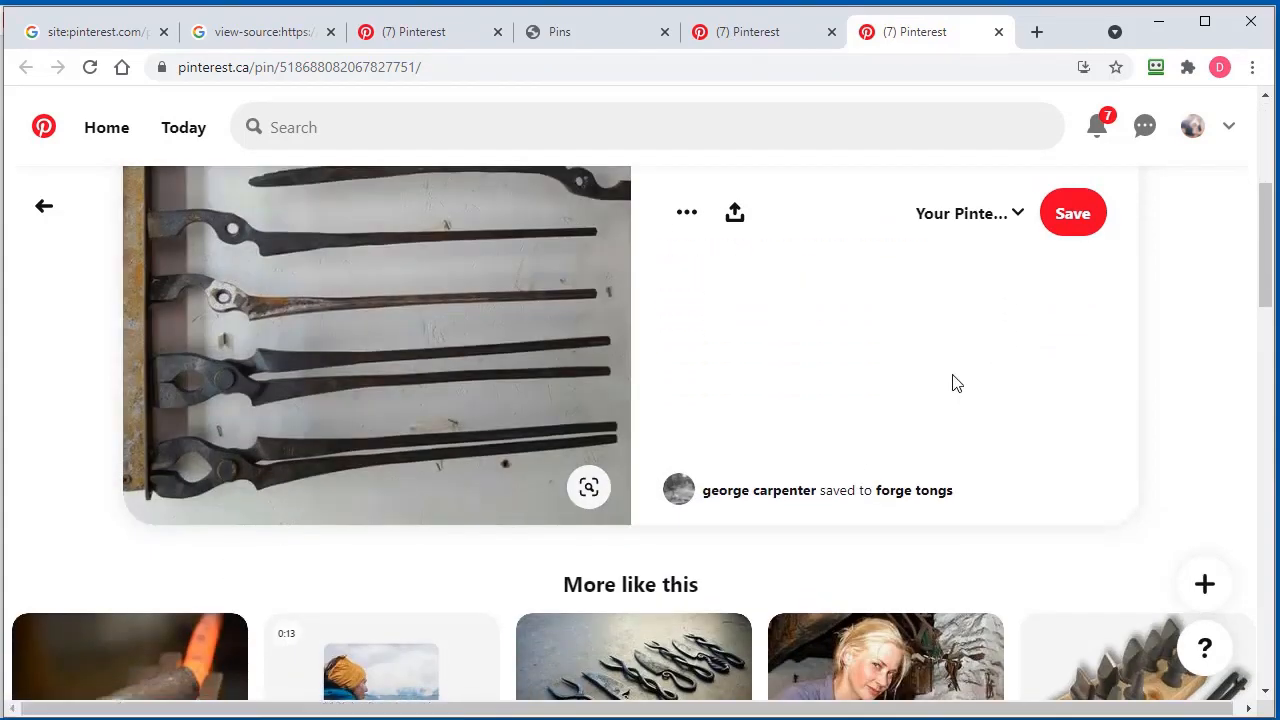
pyautogui.moveTo(965, 397)
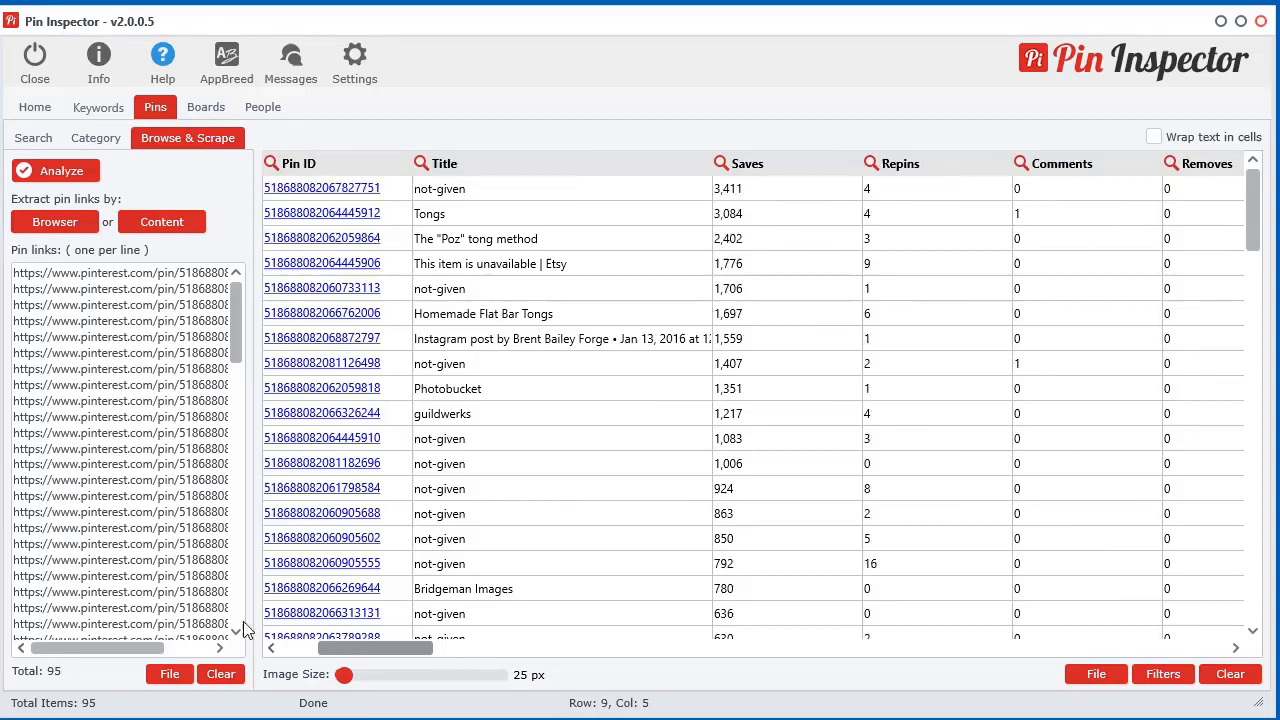
# - Visit the Boards tab, return to Browse & Scrape, and clear the pin results table
pyautogui.click(205, 107)
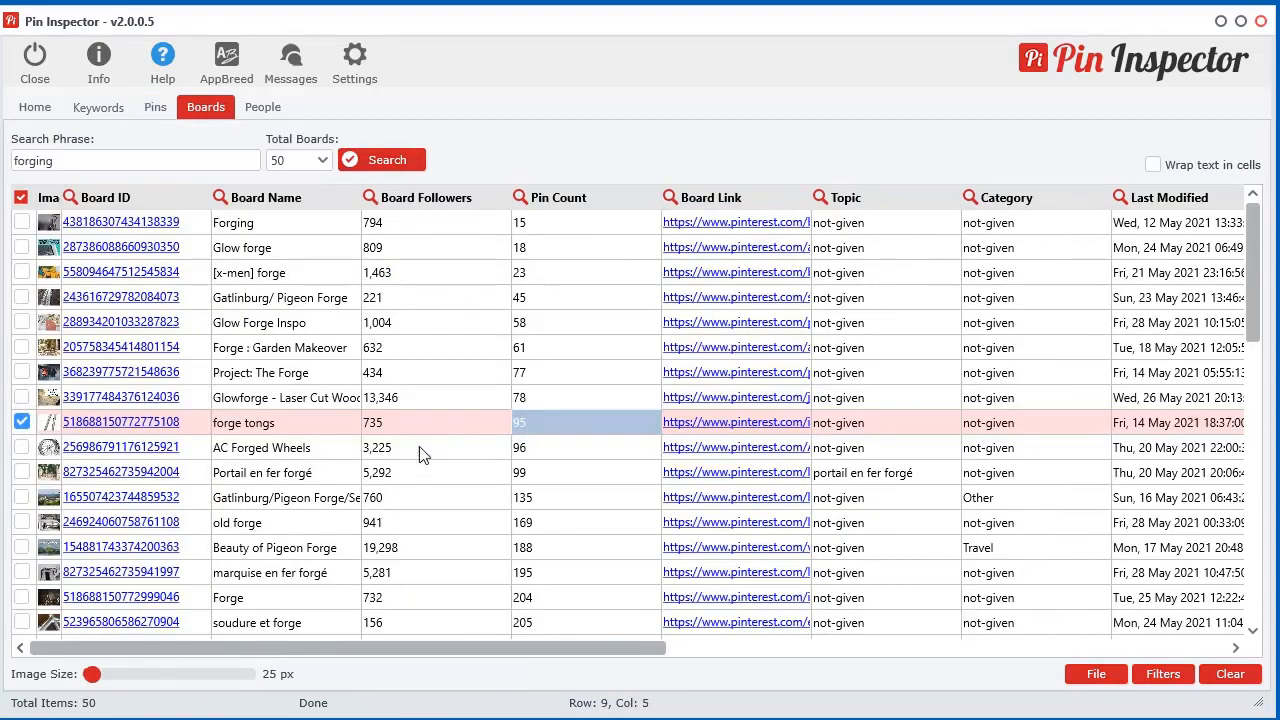
pyautogui.scroll(-3)
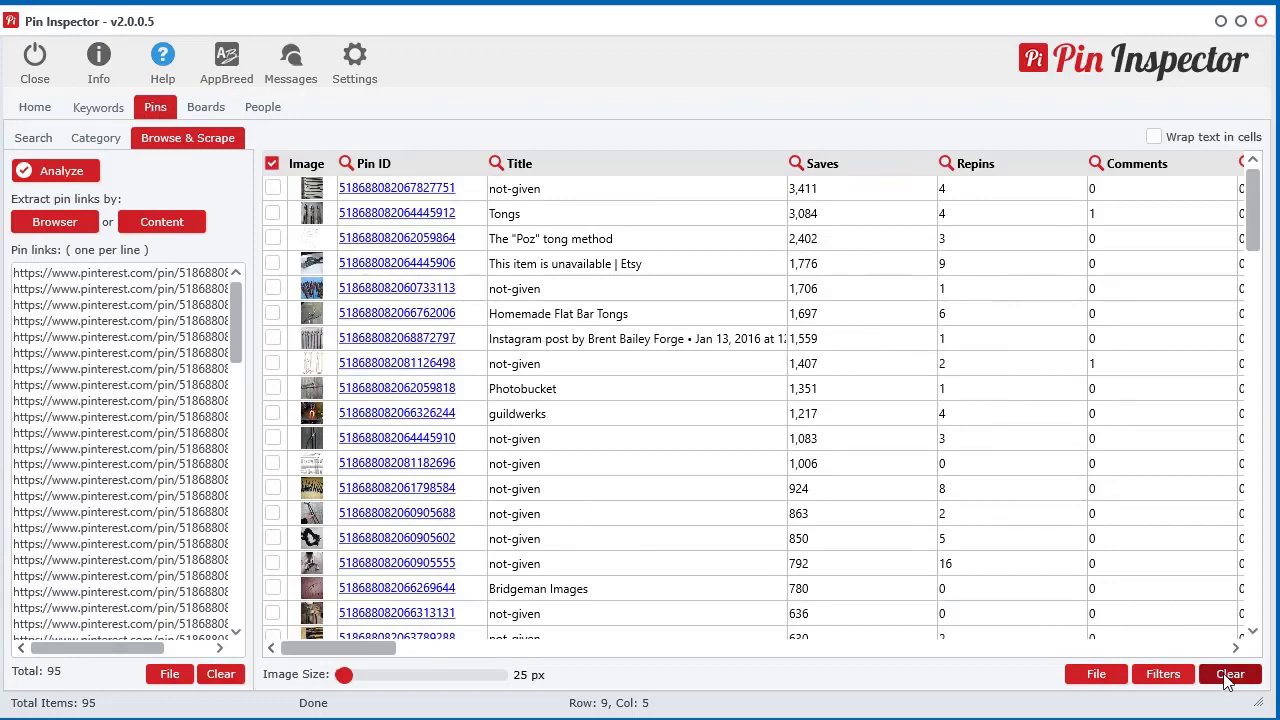
pyautogui.click(1229, 673)
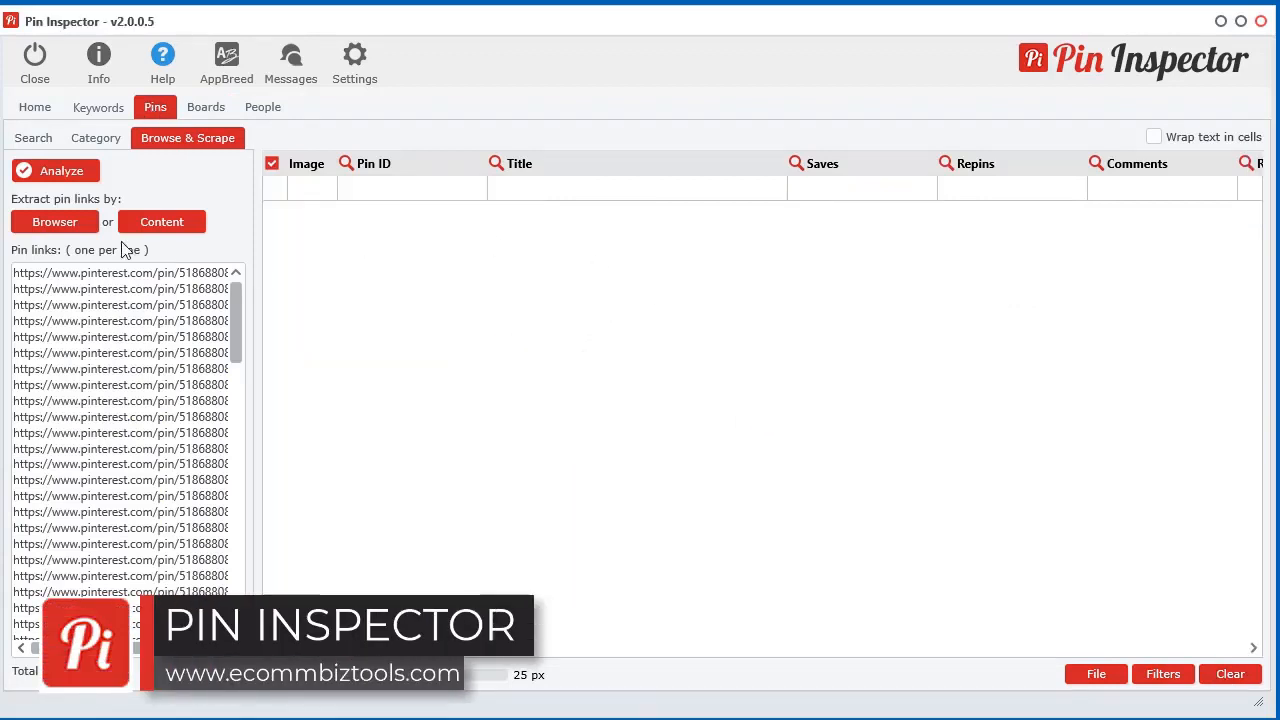
# - Re-analyze the 95 pin links, then switch to the forging boards list
pyautogui.click(61, 170)
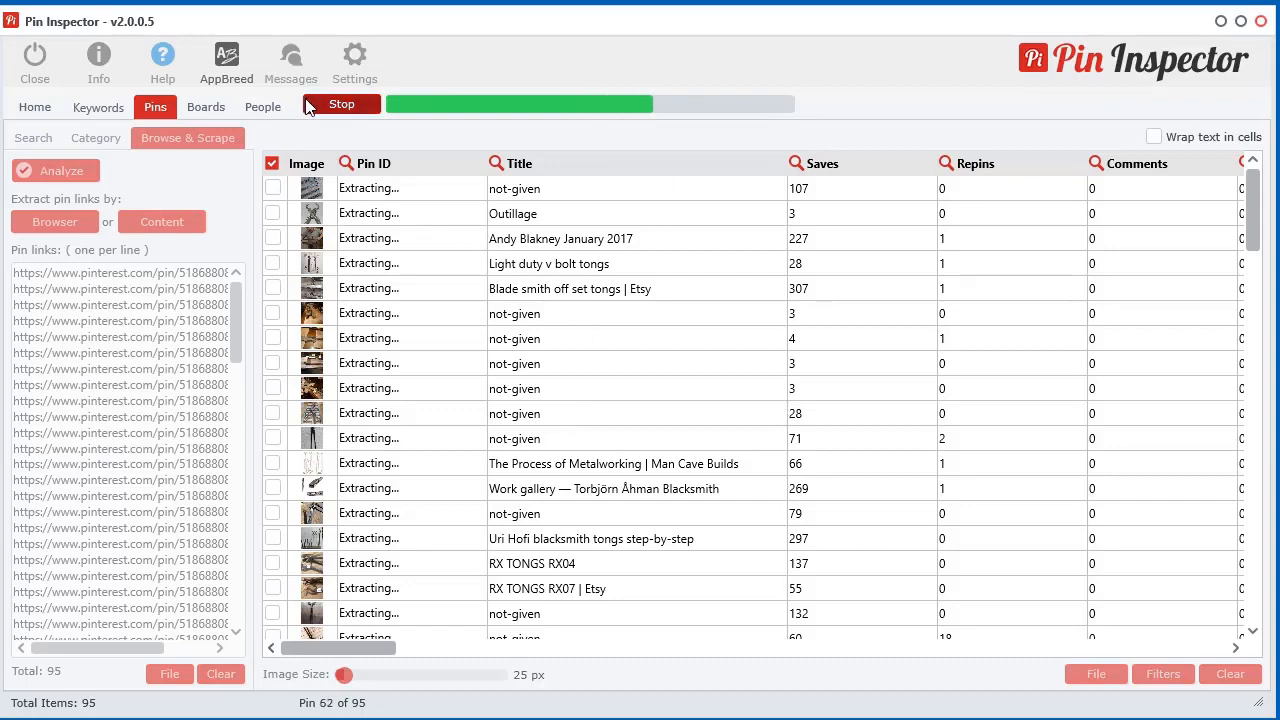
pyautogui.click(205, 107)
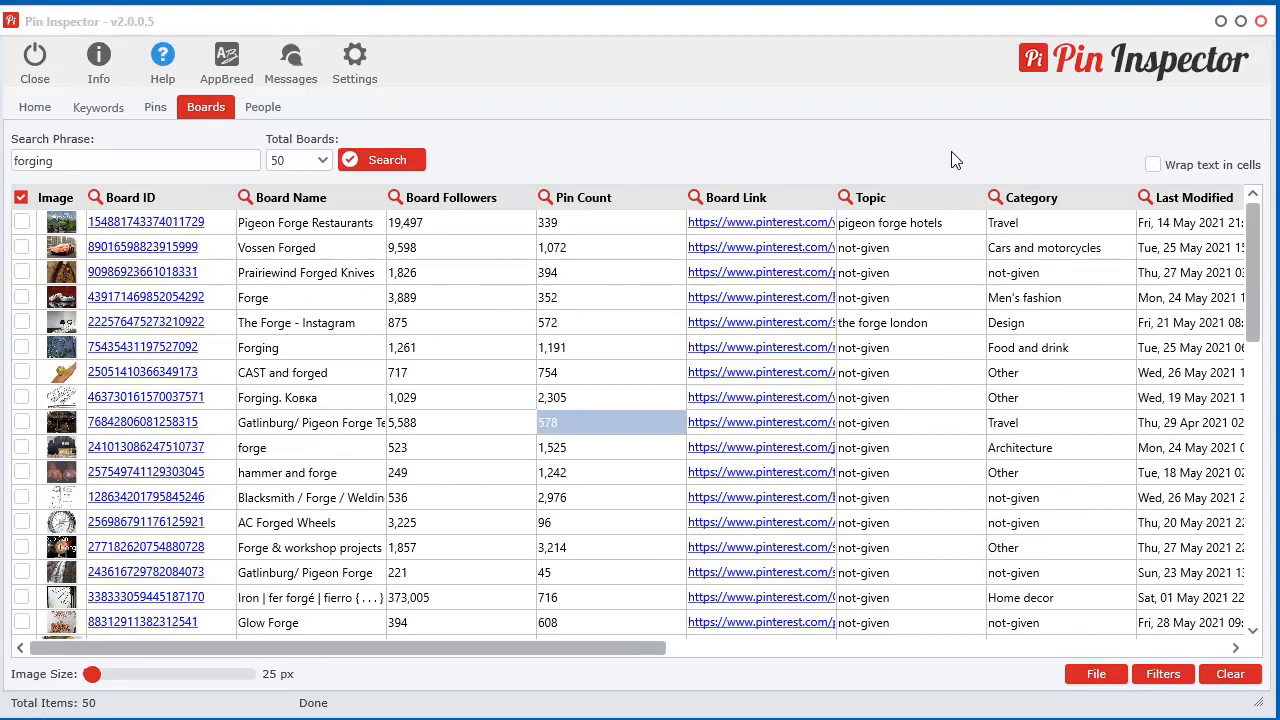
pyautogui.moveTo(808, 50)
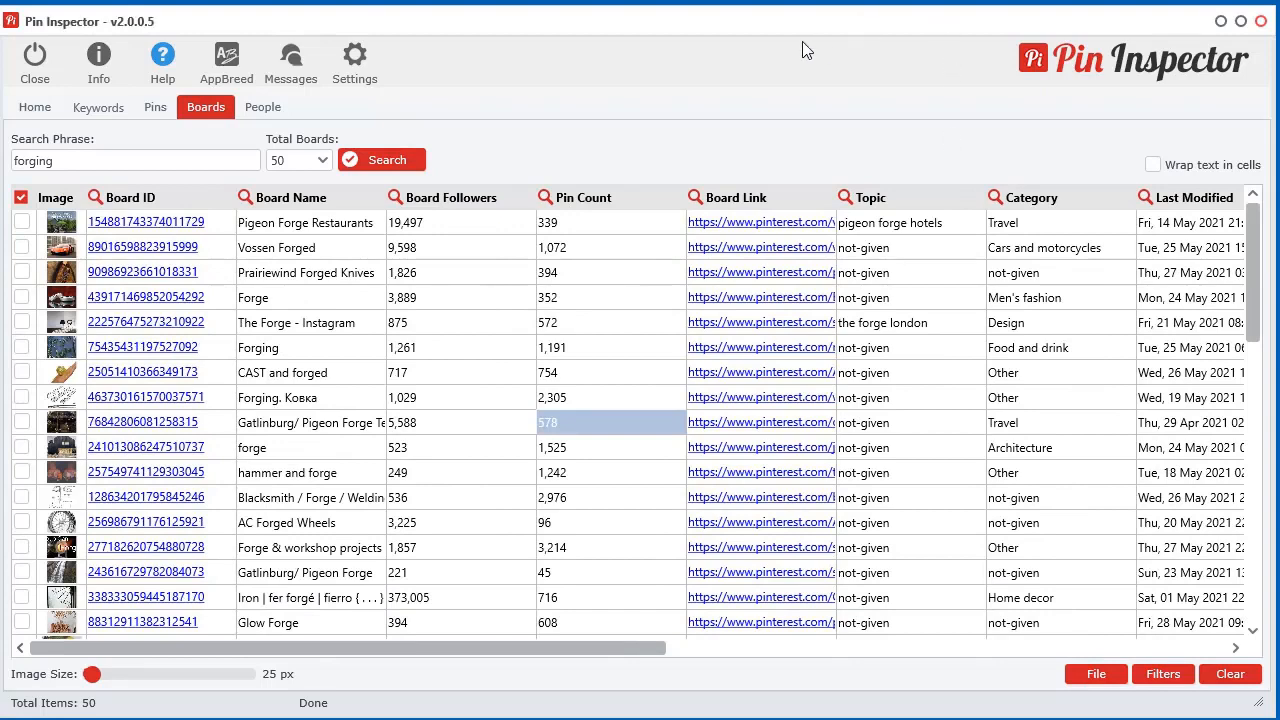
# - Preview the 50 forging boards using Preview in HTML Table
pyautogui.click(155, 107)
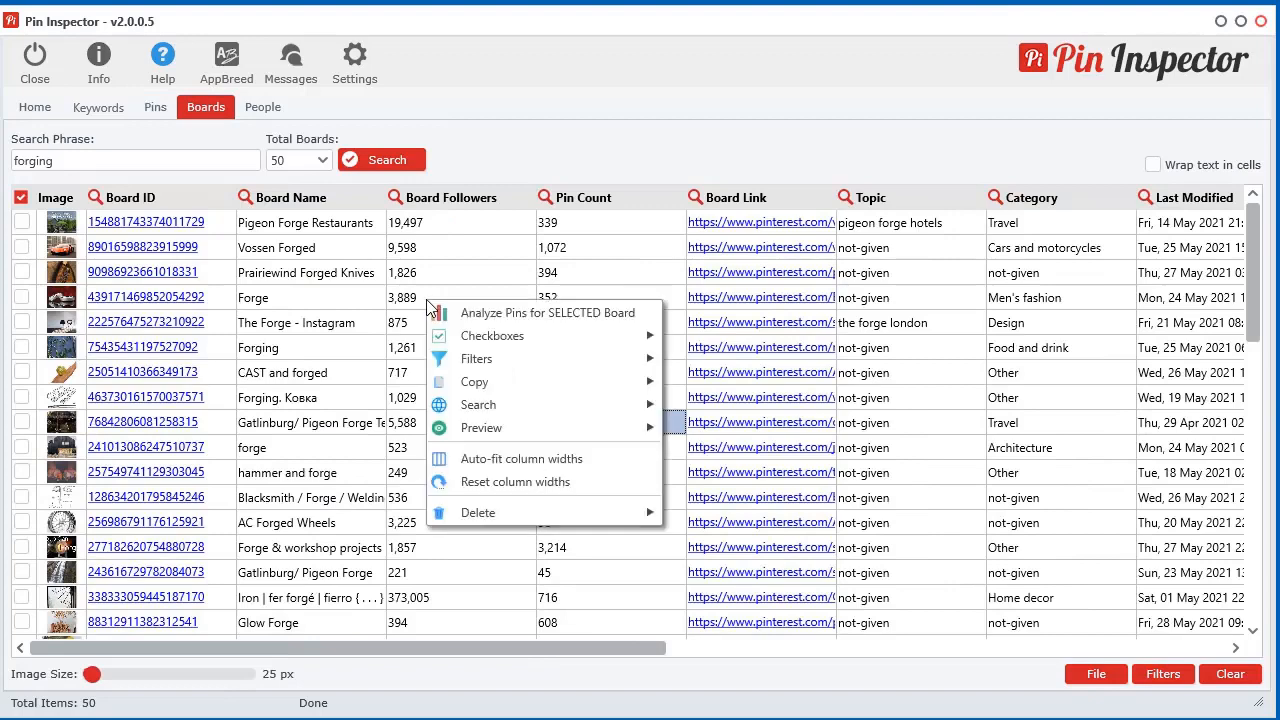
pyautogui.moveTo(480, 427)
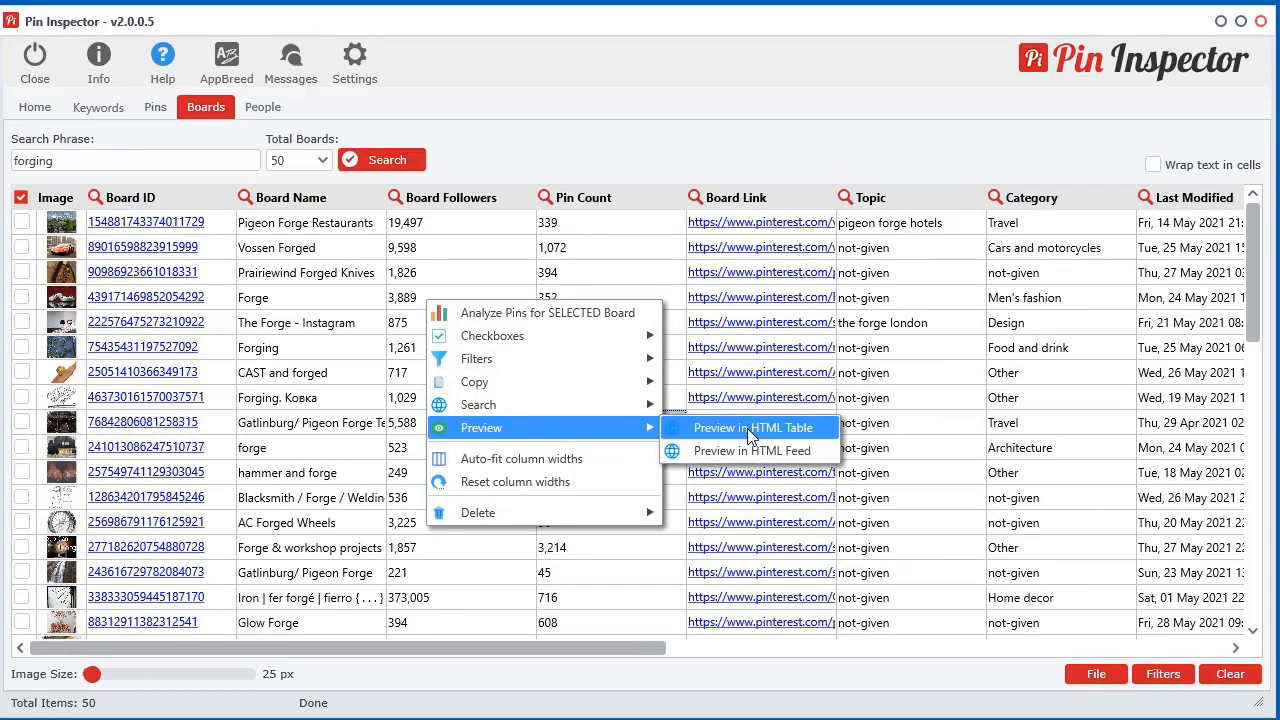
pyautogui.click(754, 427)
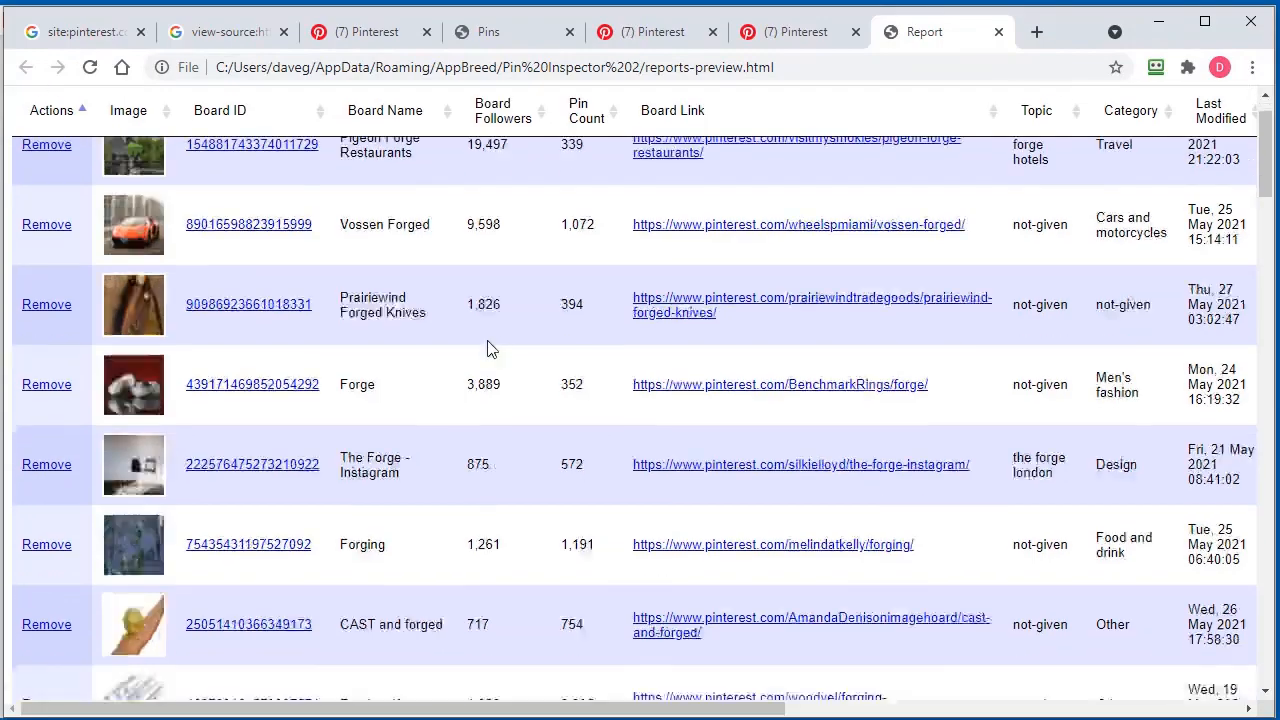
# - Scroll through the HTML boards report in Chrome
pyautogui.scroll(3)
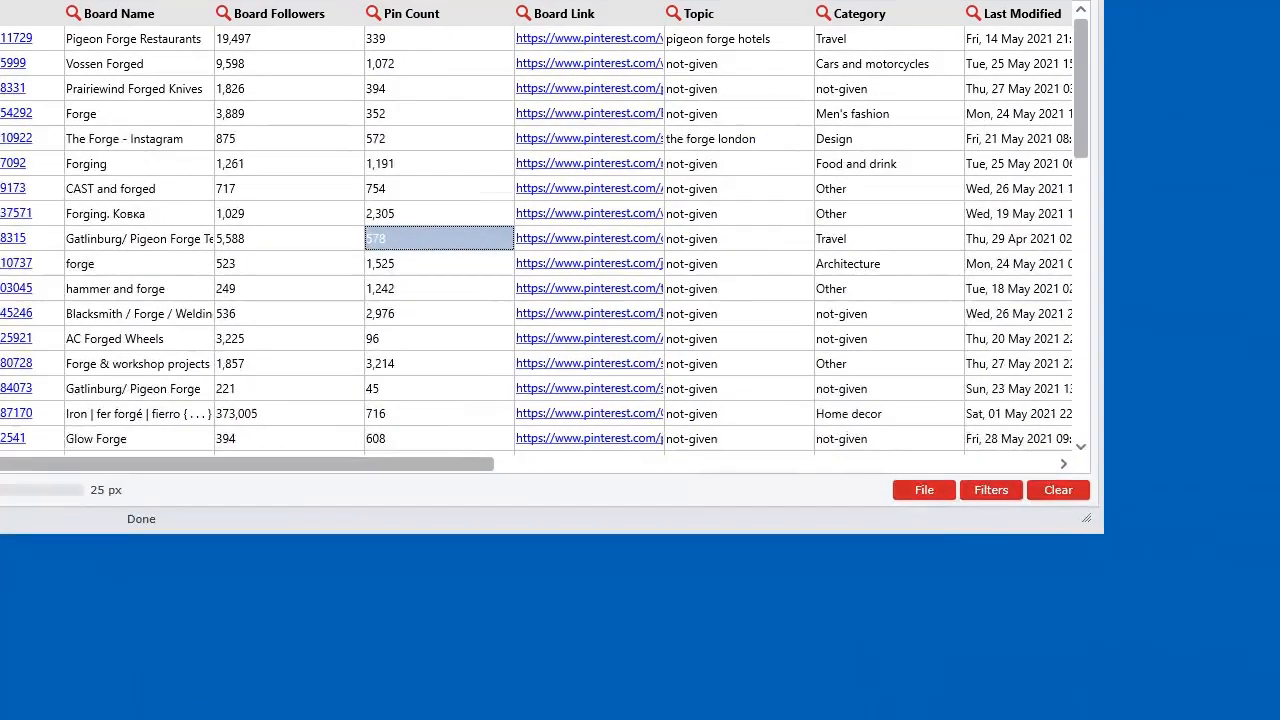
# - Export the forging boards as the interactive HTML report table-report.html and open its working folder
pyautogui.click(923, 489)
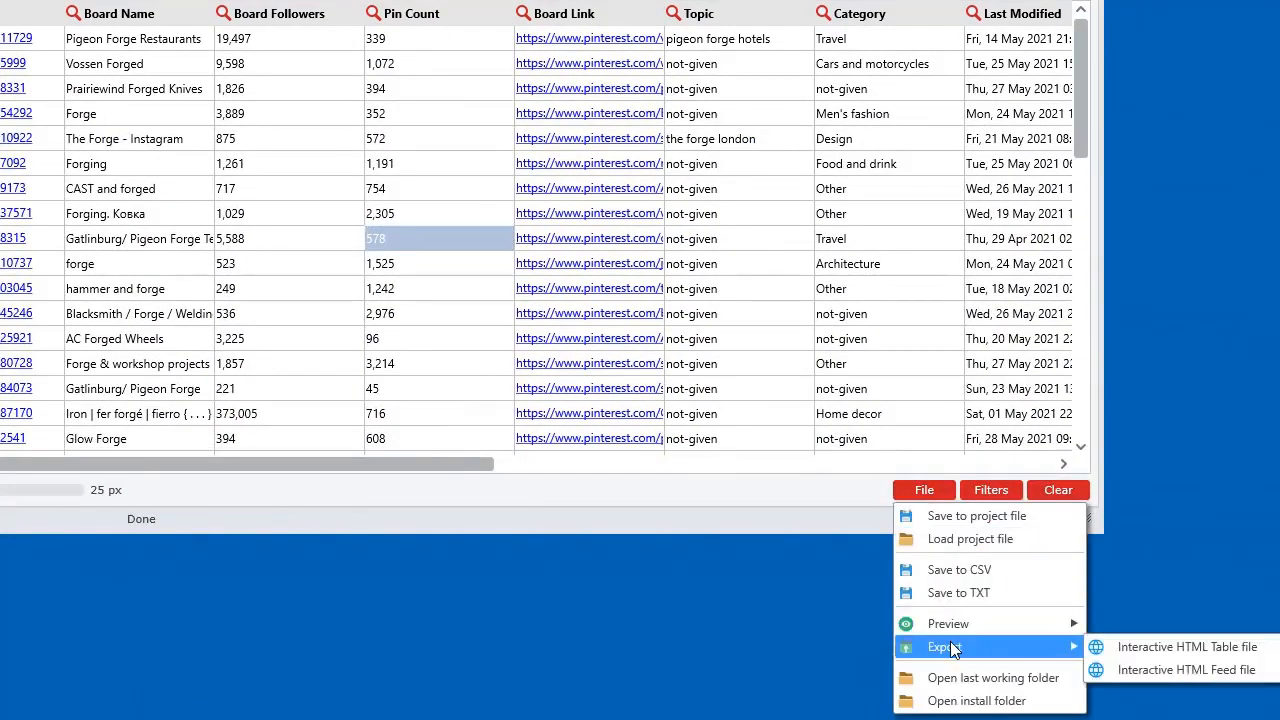
pyautogui.moveTo(1185, 647)
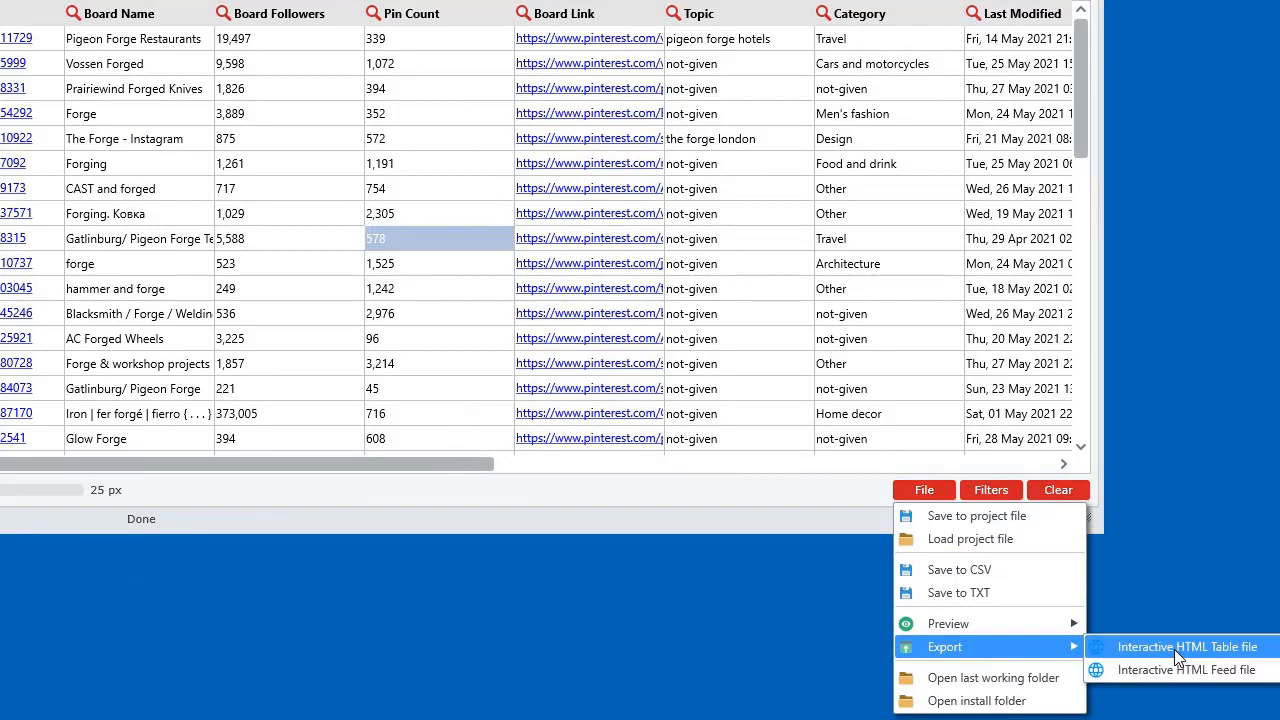
pyautogui.click(1187, 646)
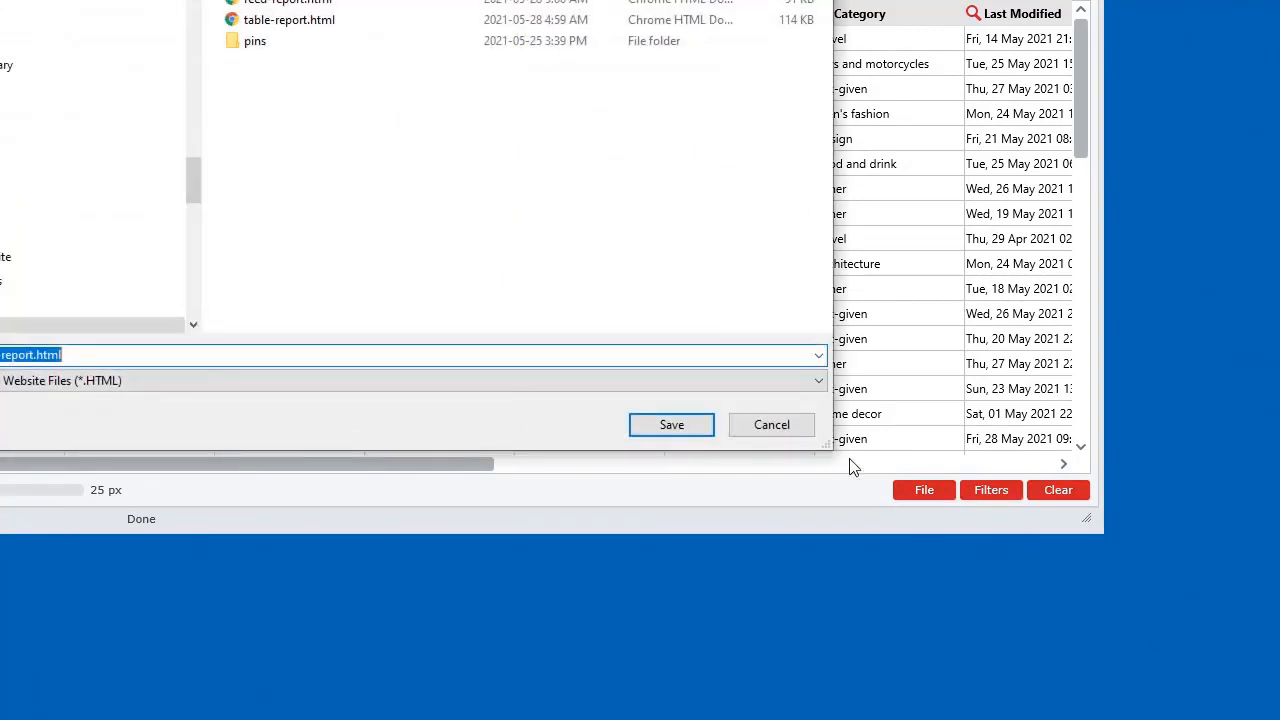
pyautogui.click(671, 424)
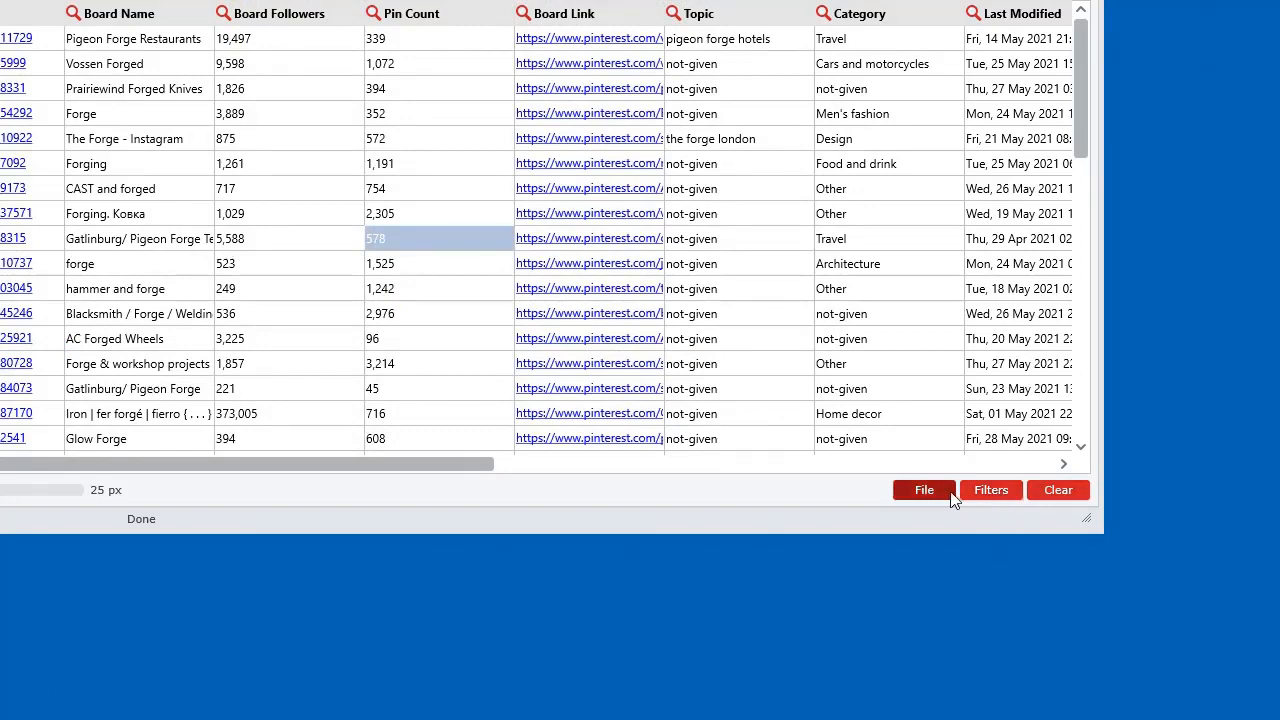
pyautogui.click(923, 489)
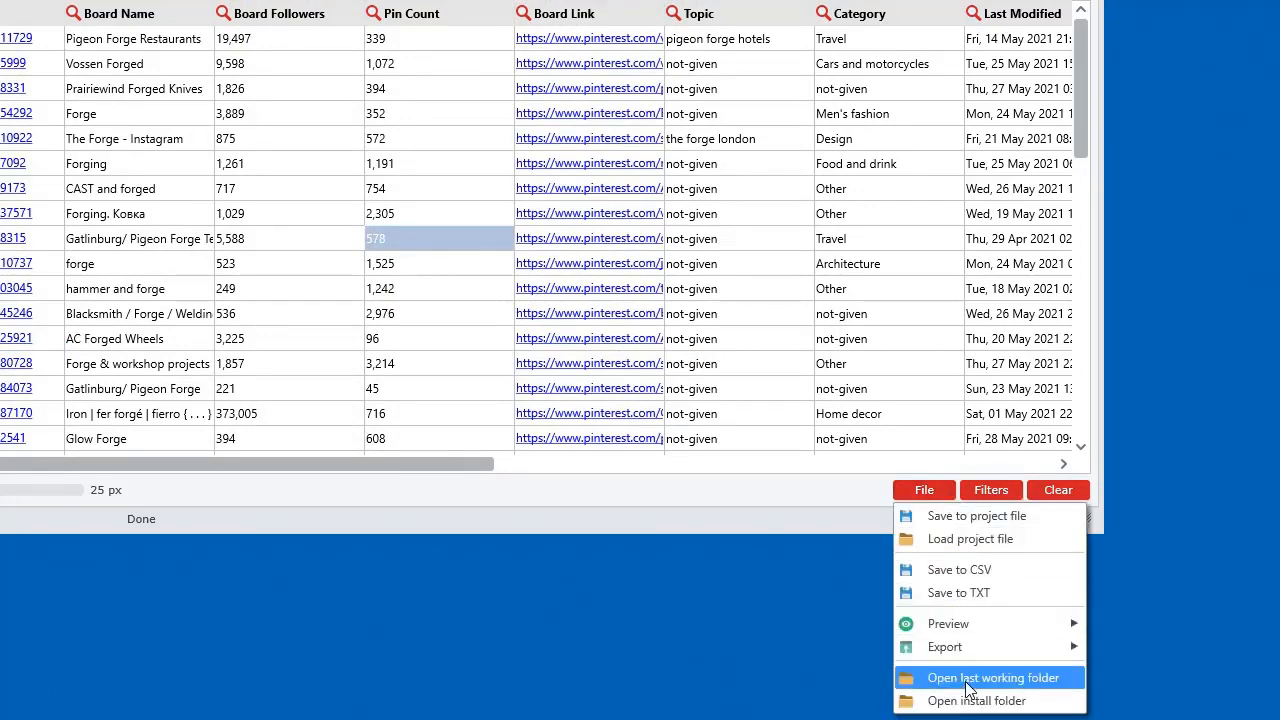
pyautogui.click(992, 677)
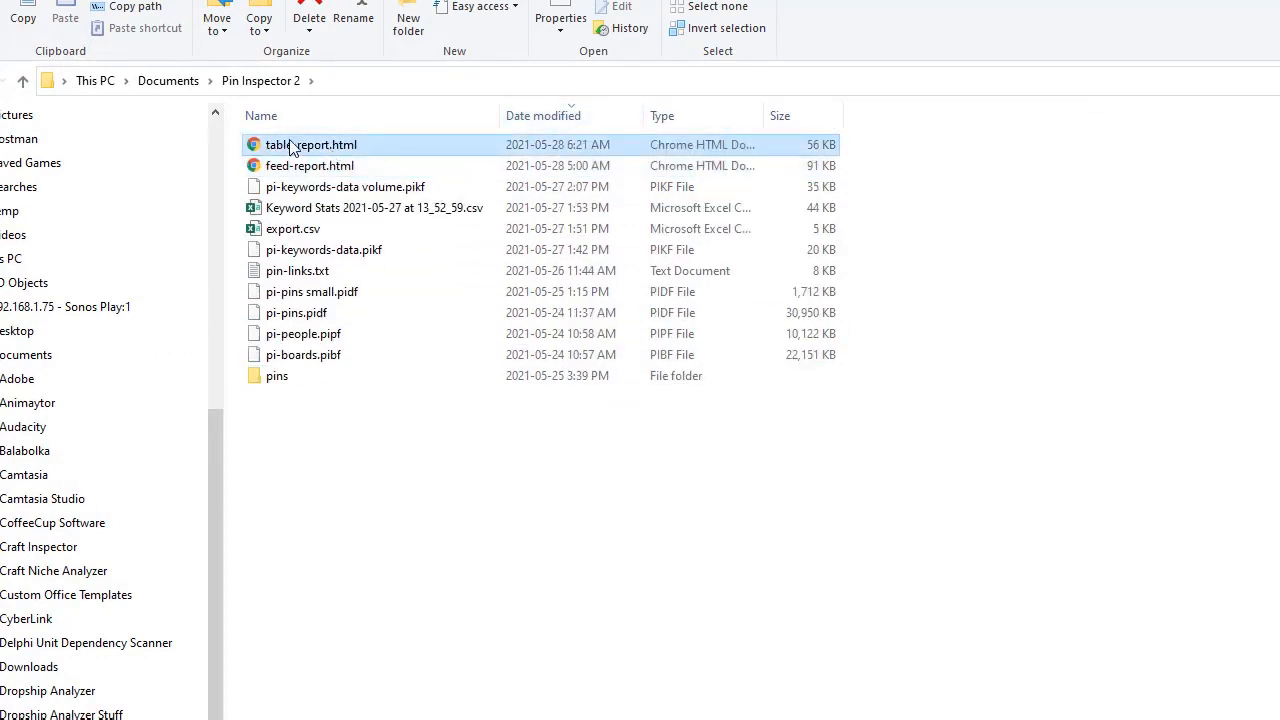
pyautogui.moveTo(363, 486)
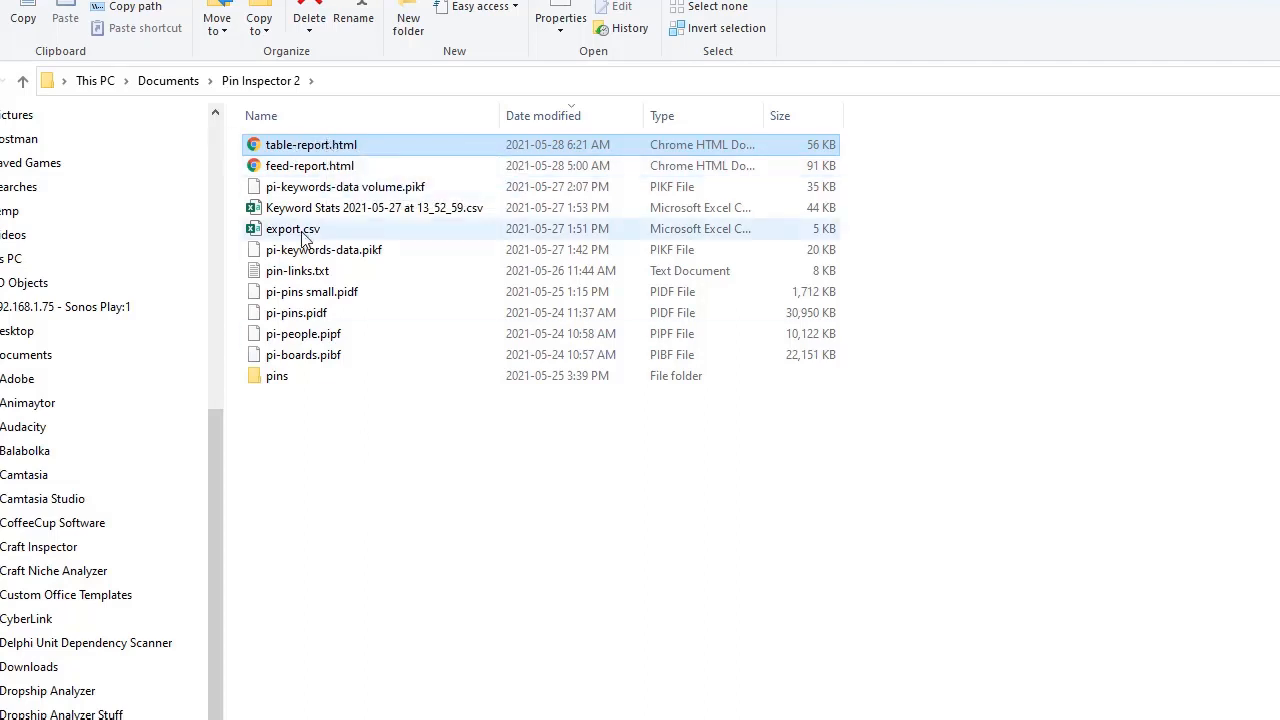
# - Add table-report.html to table-report.zip using 7-Zip in the Pin Inspector 2 folder
pyautogui.click(293, 228)
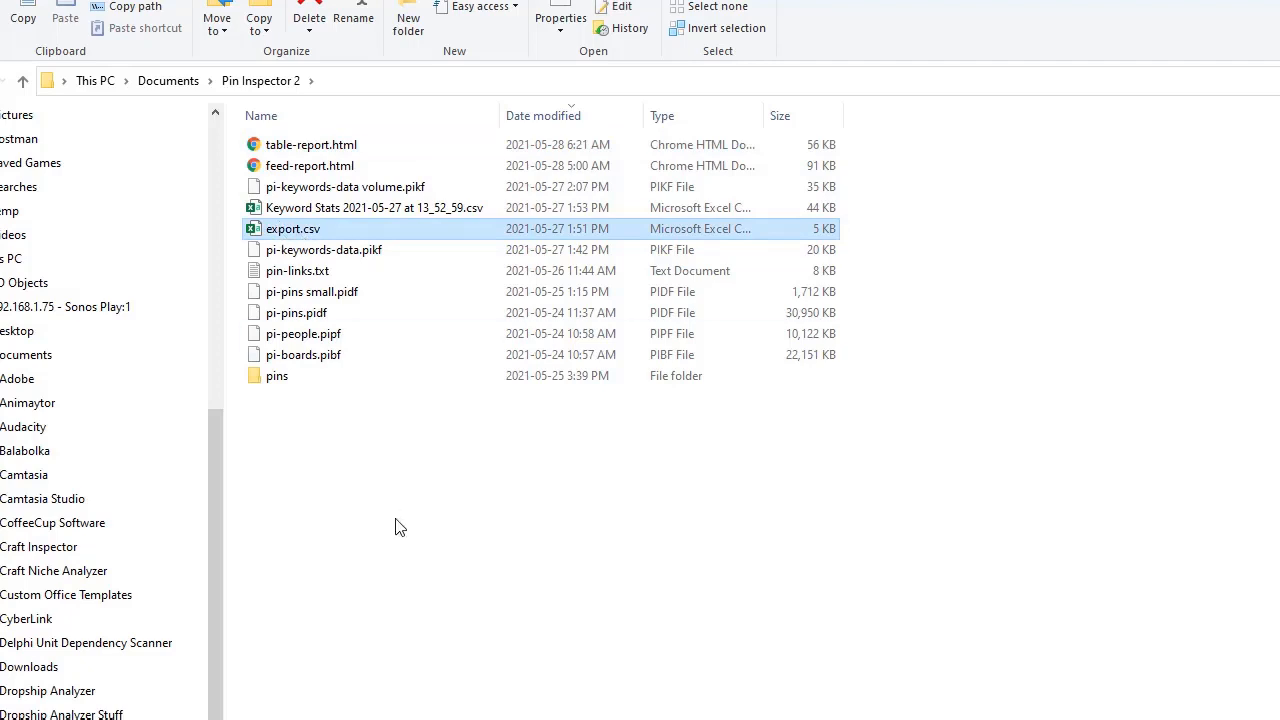
pyautogui.click(311, 144)
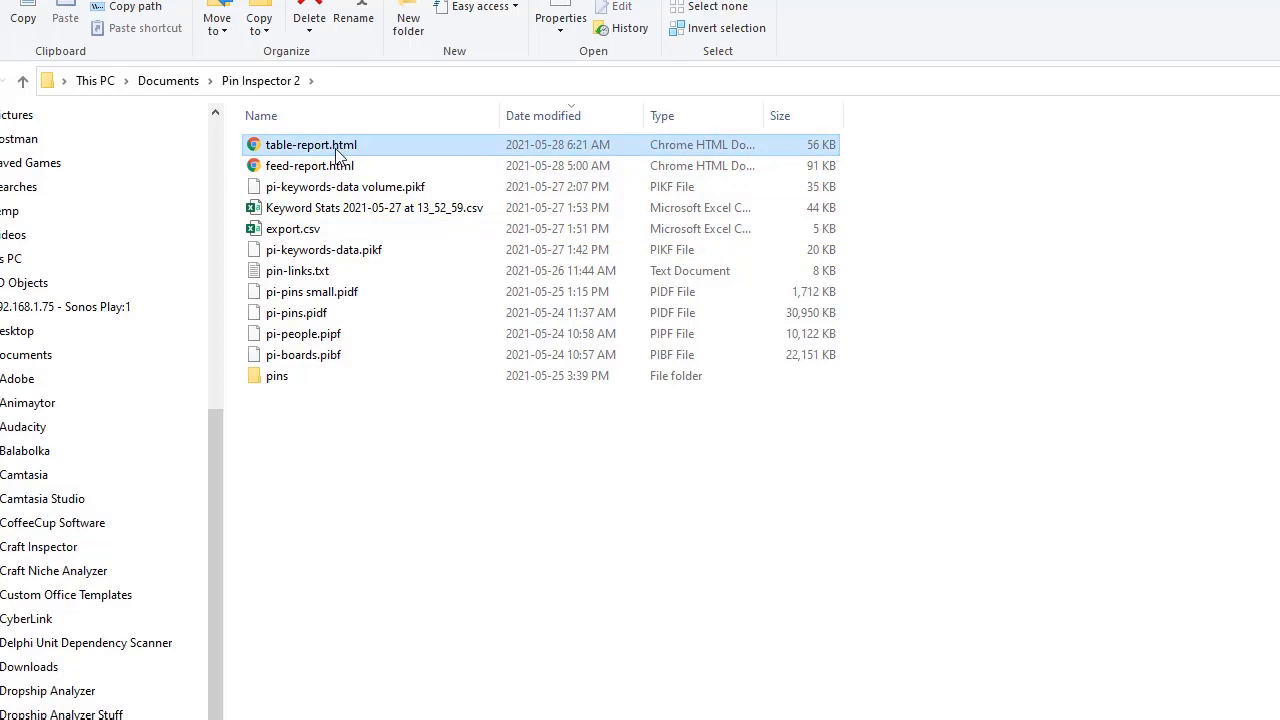
pyautogui.moveTo(311, 145)
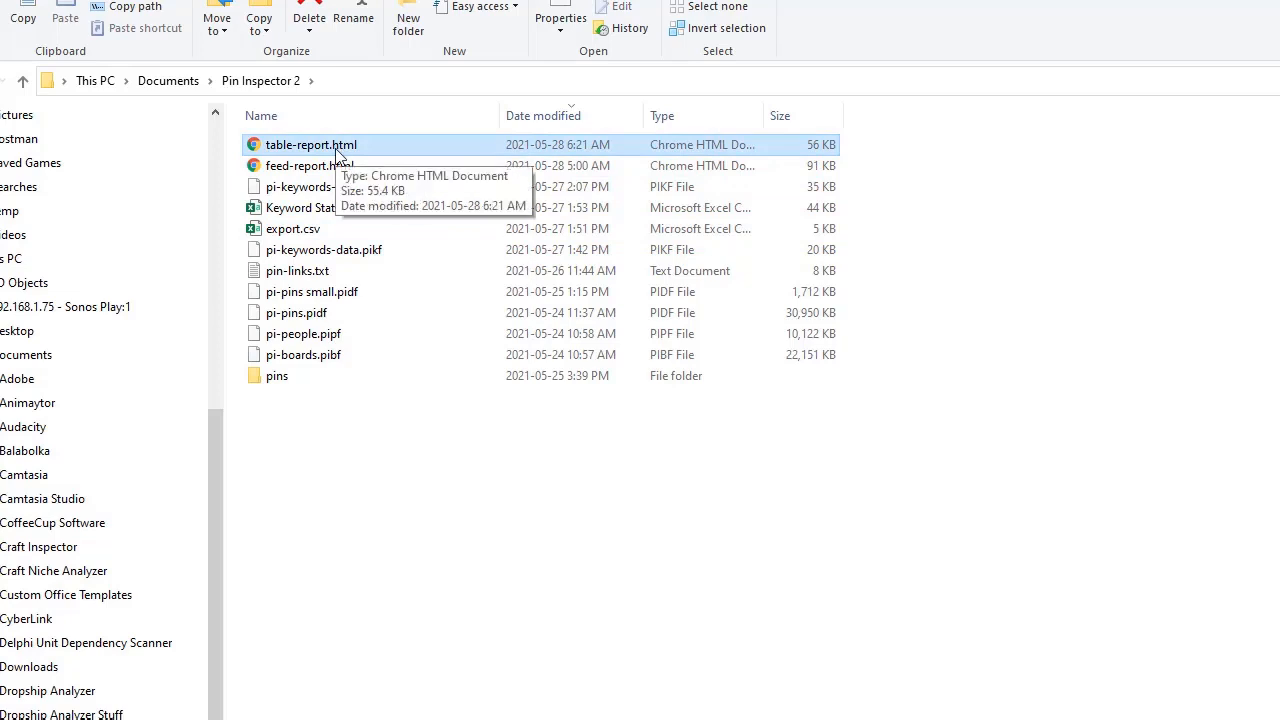
pyautogui.rightClick(311, 145)
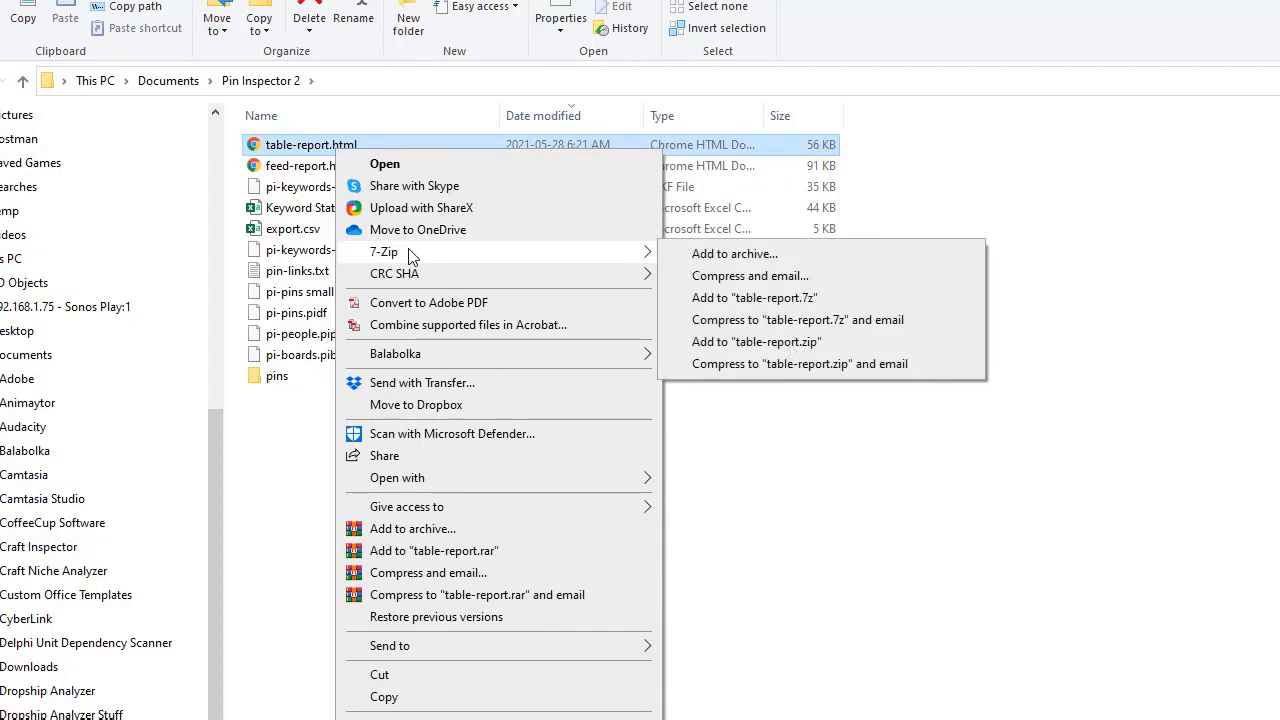
pyautogui.click(756, 341)
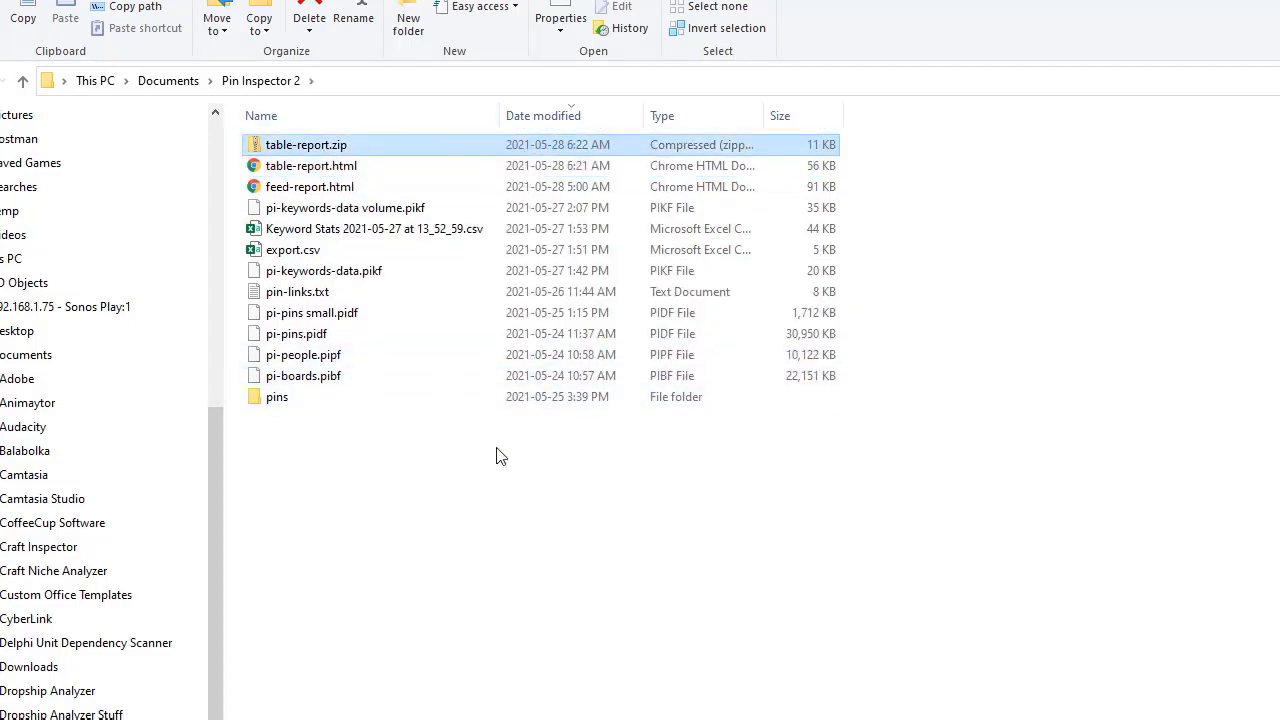
pyautogui.moveTo(417, 540)
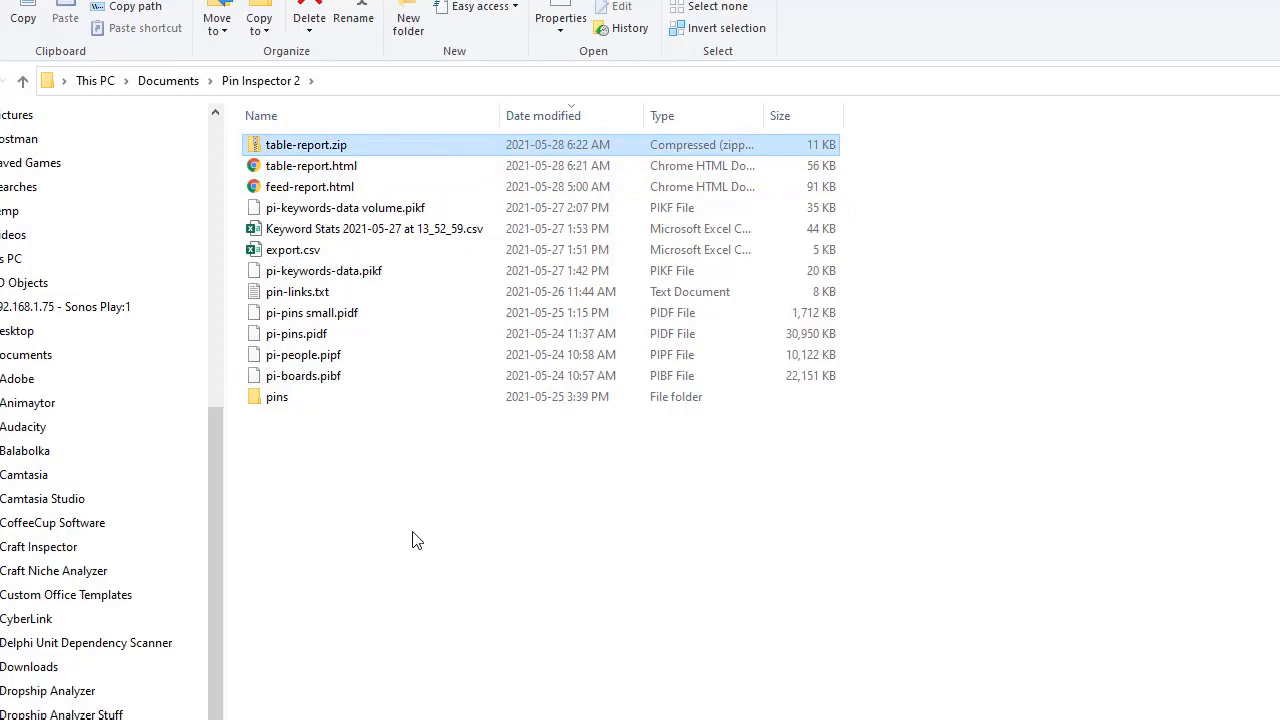
pyautogui.moveTo(353, 18)
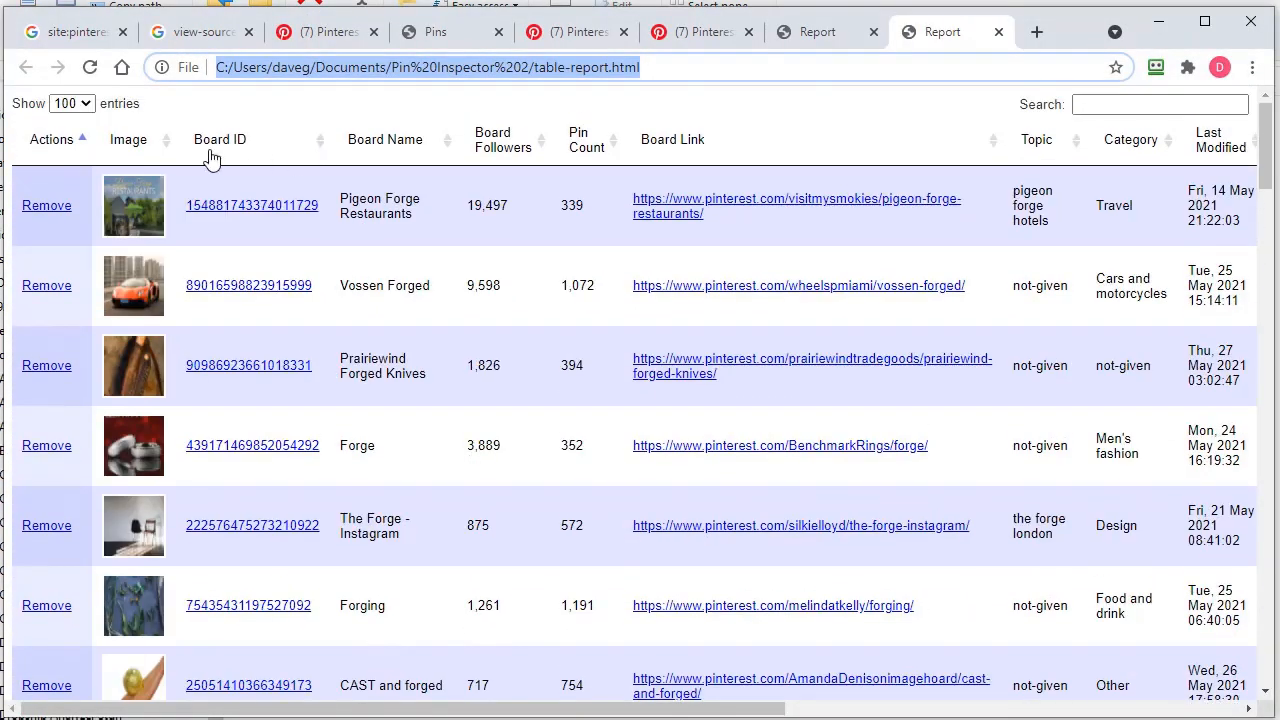
pyautogui.click(385, 139)
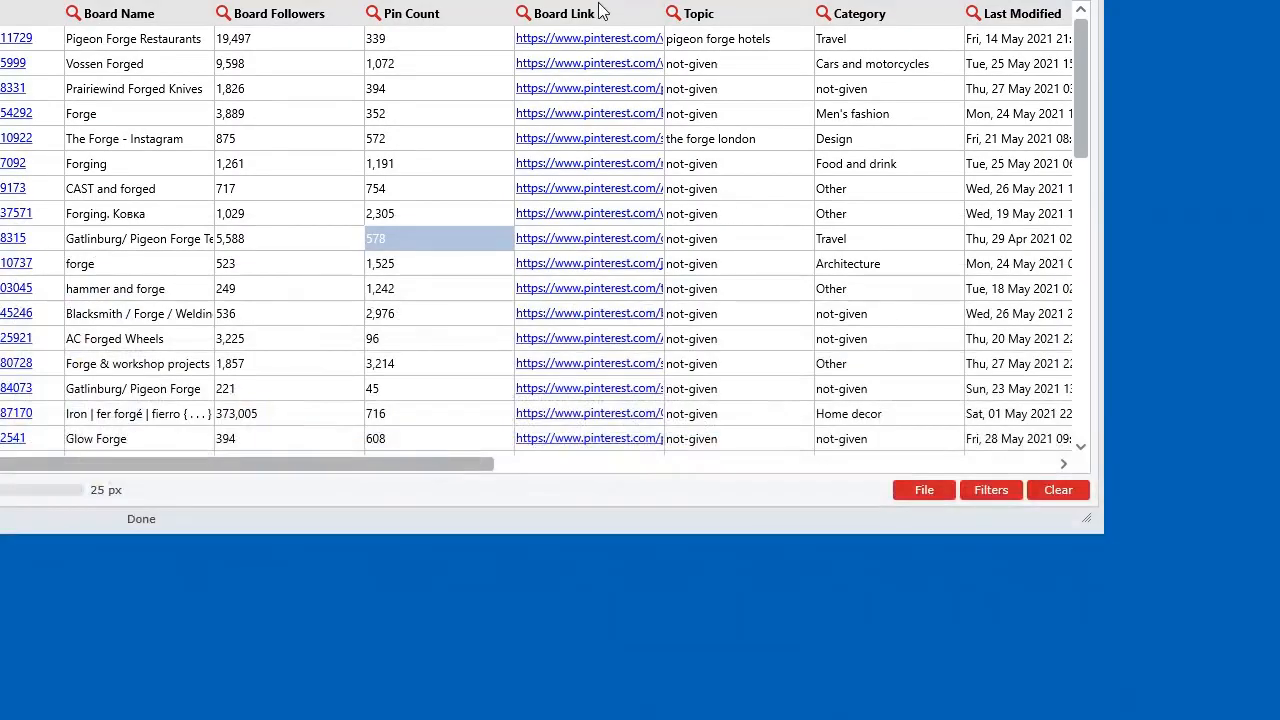
# - Open the board list's context menu to launch the card-style pins preview in Chrome
pyautogui.rightClick(376, 238)
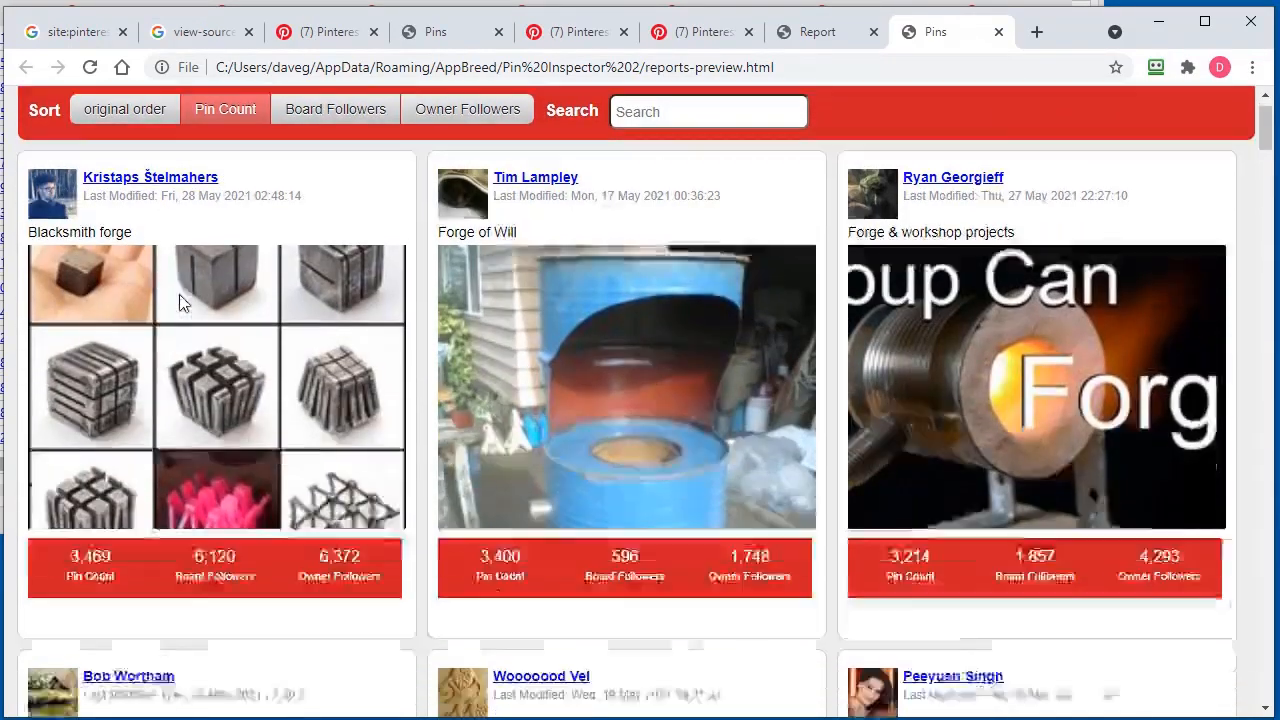
pyautogui.scroll(-3)
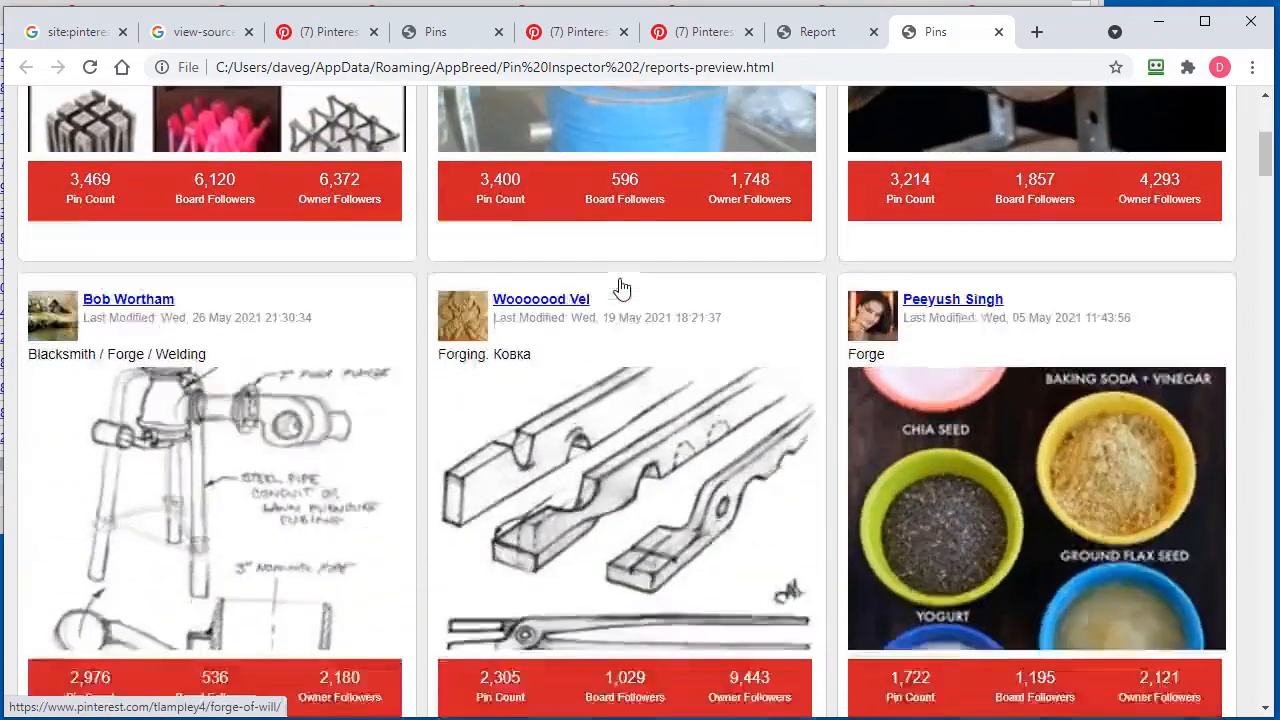
pyautogui.scroll(-3)
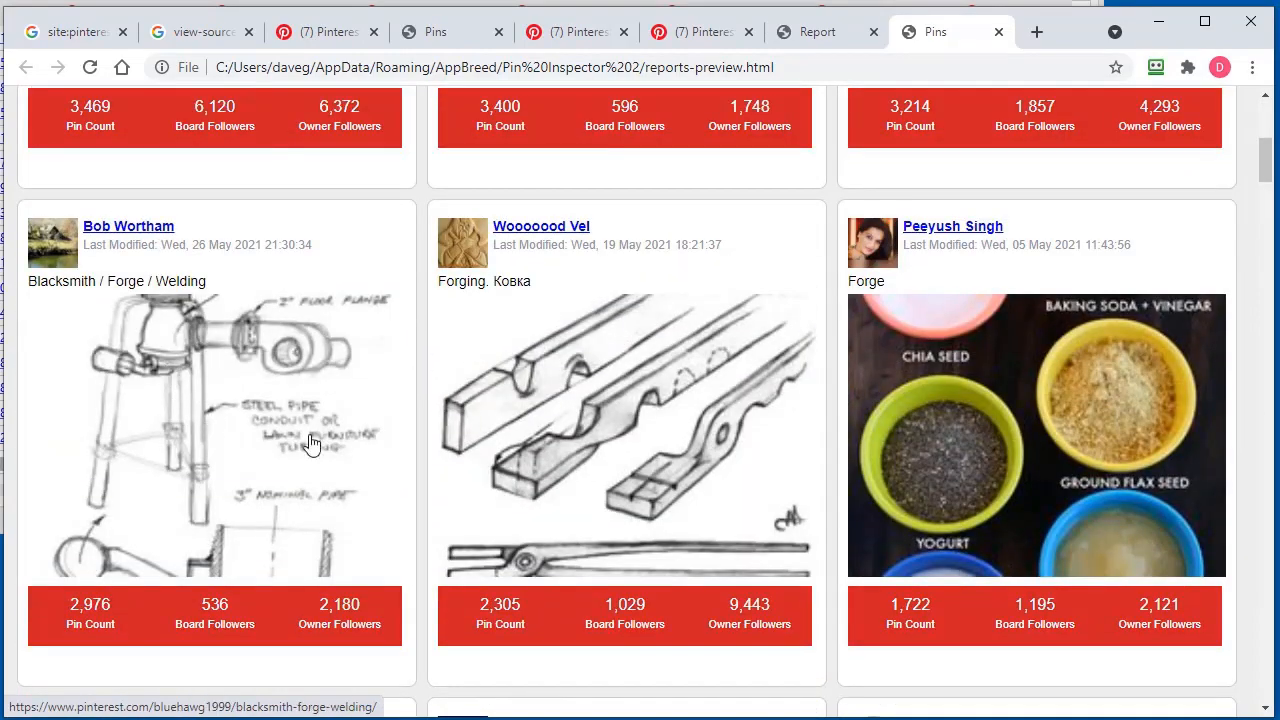
pyautogui.scroll(3)
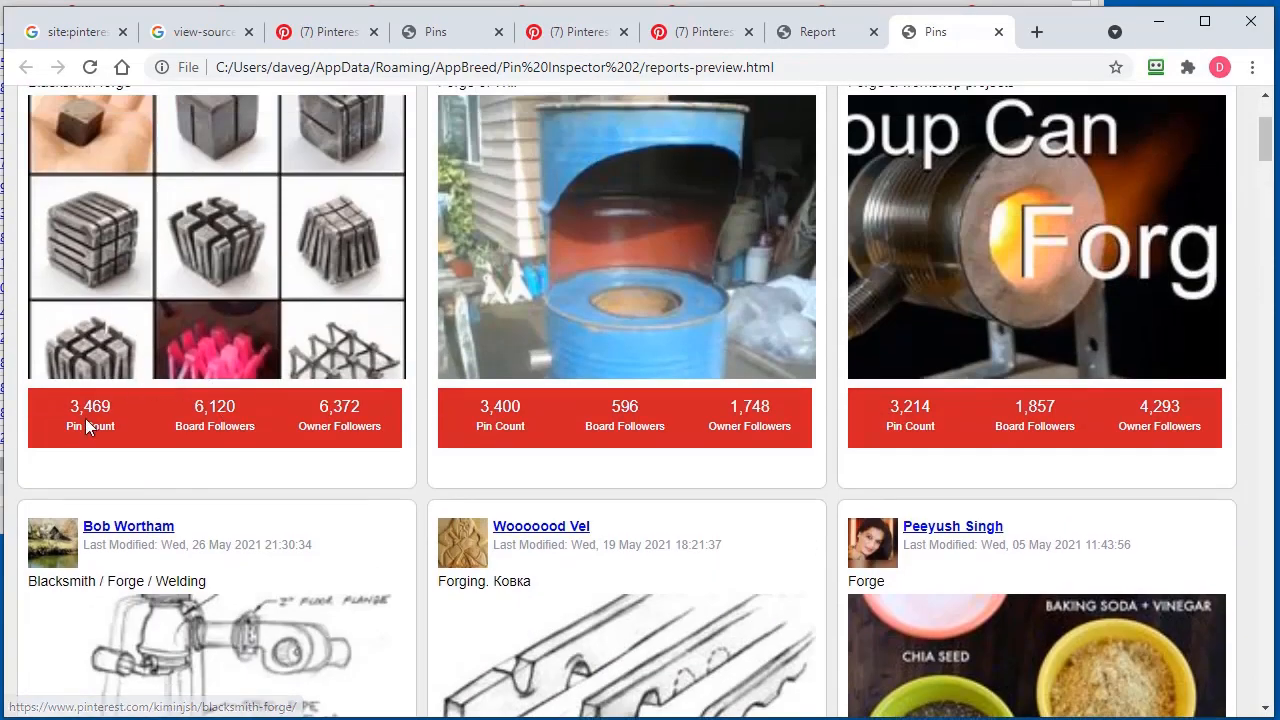
pyautogui.moveTo(385, 435)
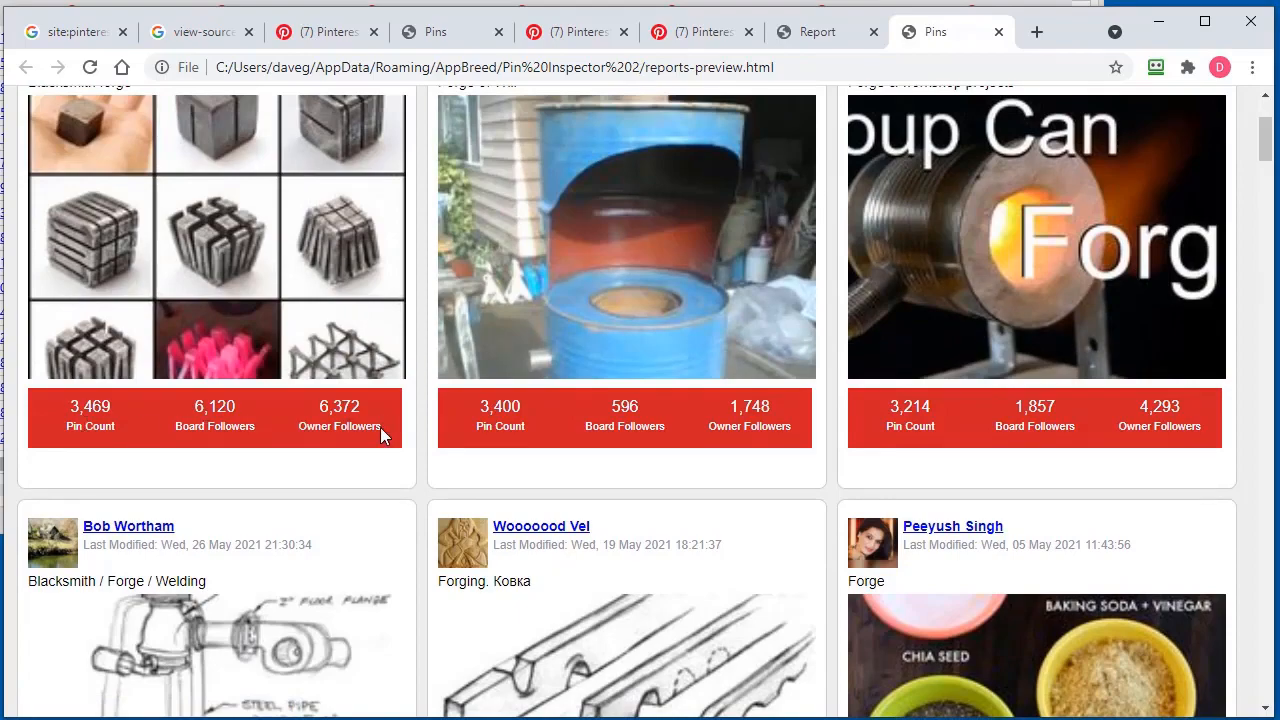
pyautogui.scroll(-3)
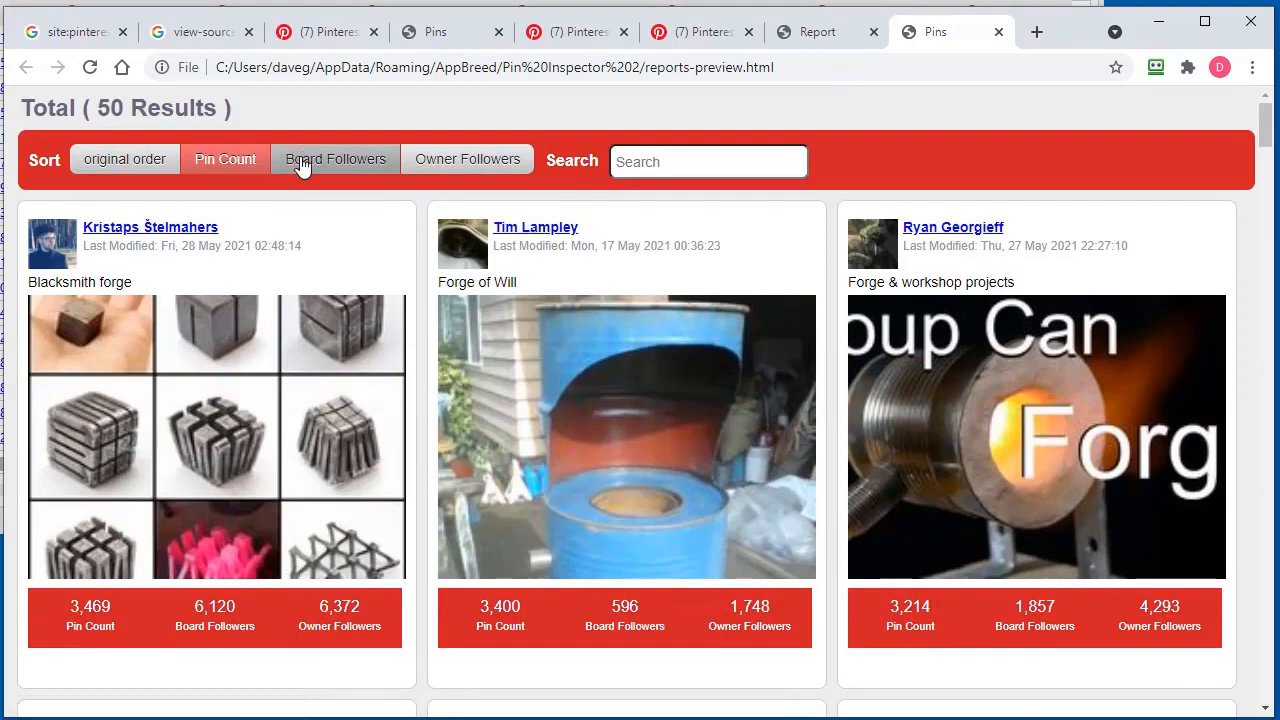
pyautogui.click(225, 159)
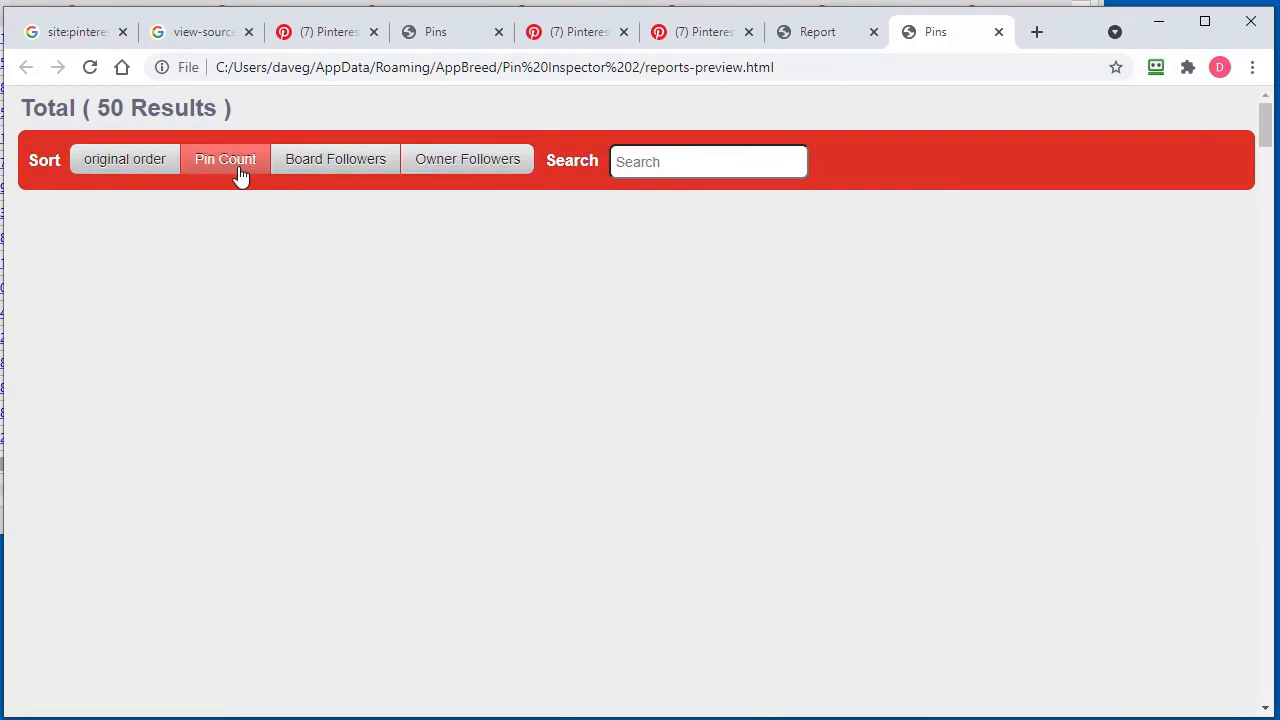
pyautogui.click(708, 161)
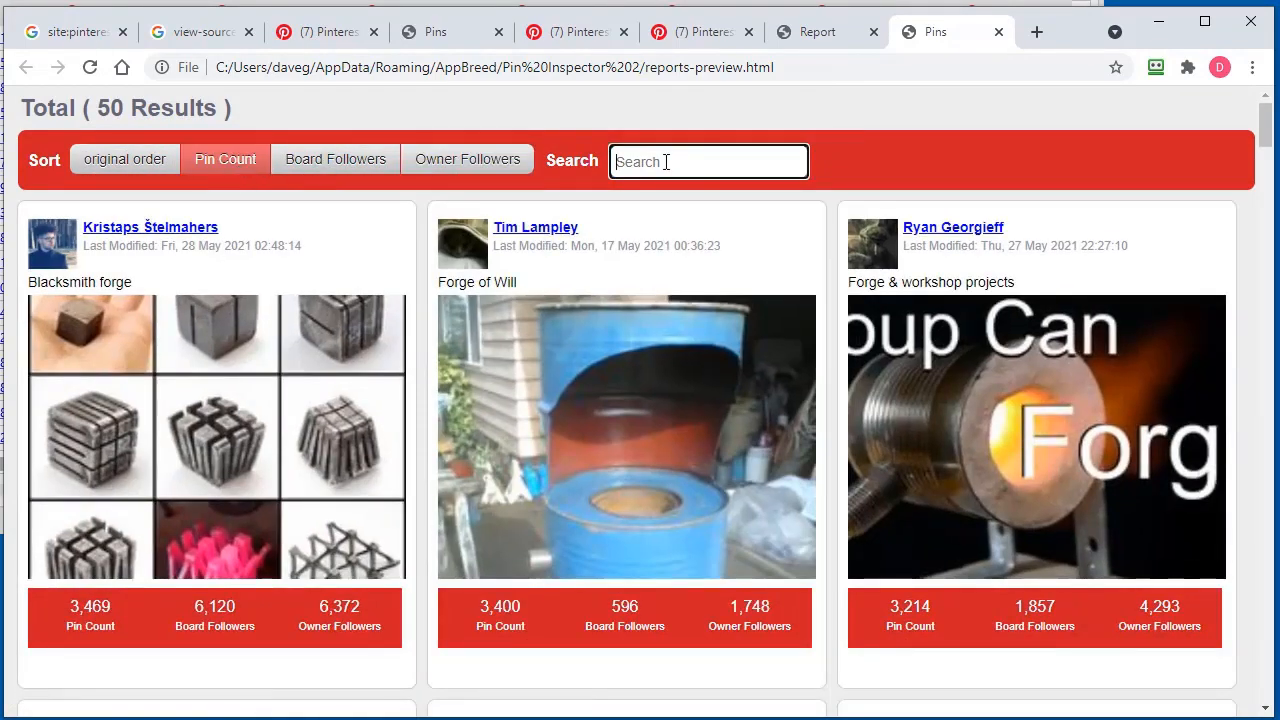
pyautogui.write('for')
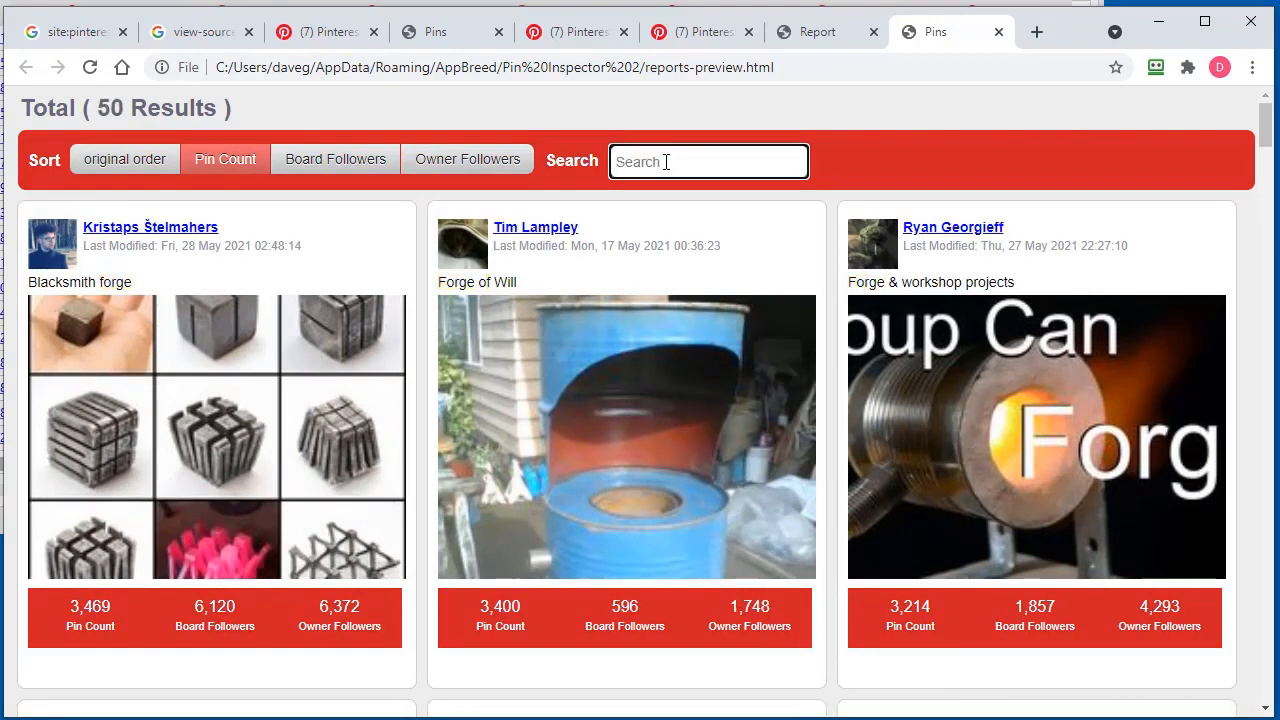
pyautogui.write('will')
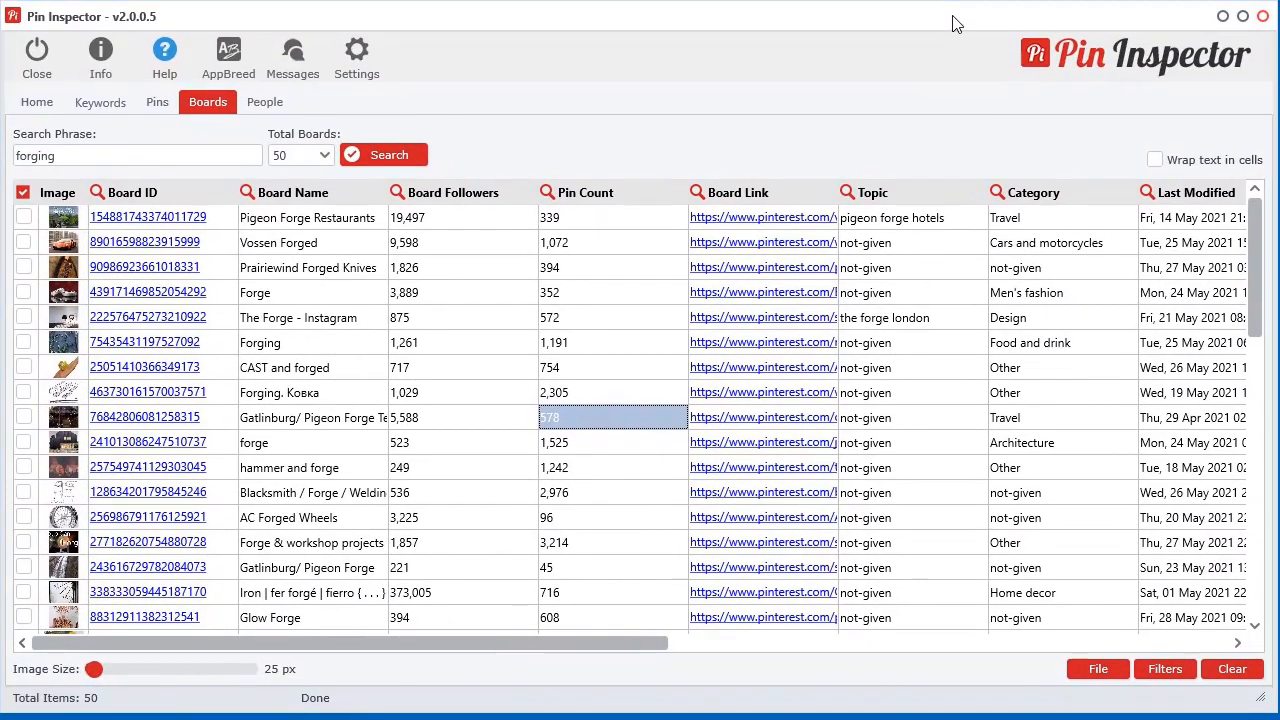
pyautogui.moveTo(197, 138)
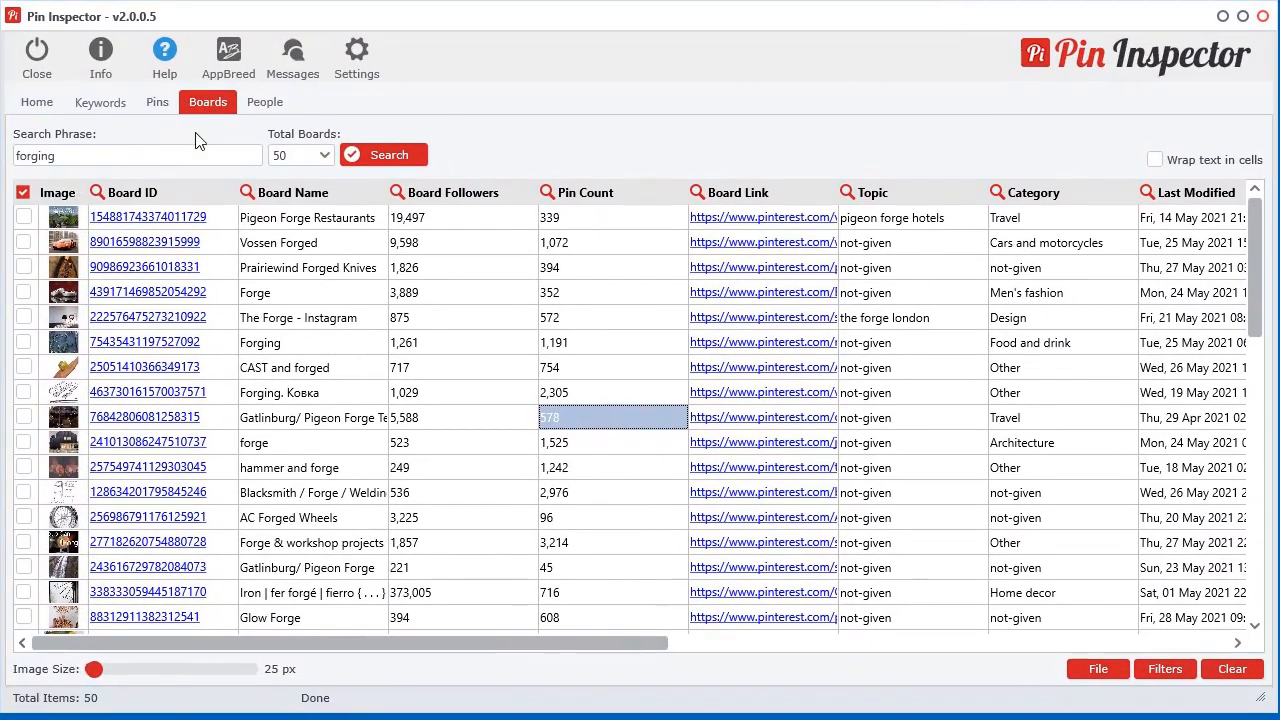
pyautogui.moveTo(790, 48)
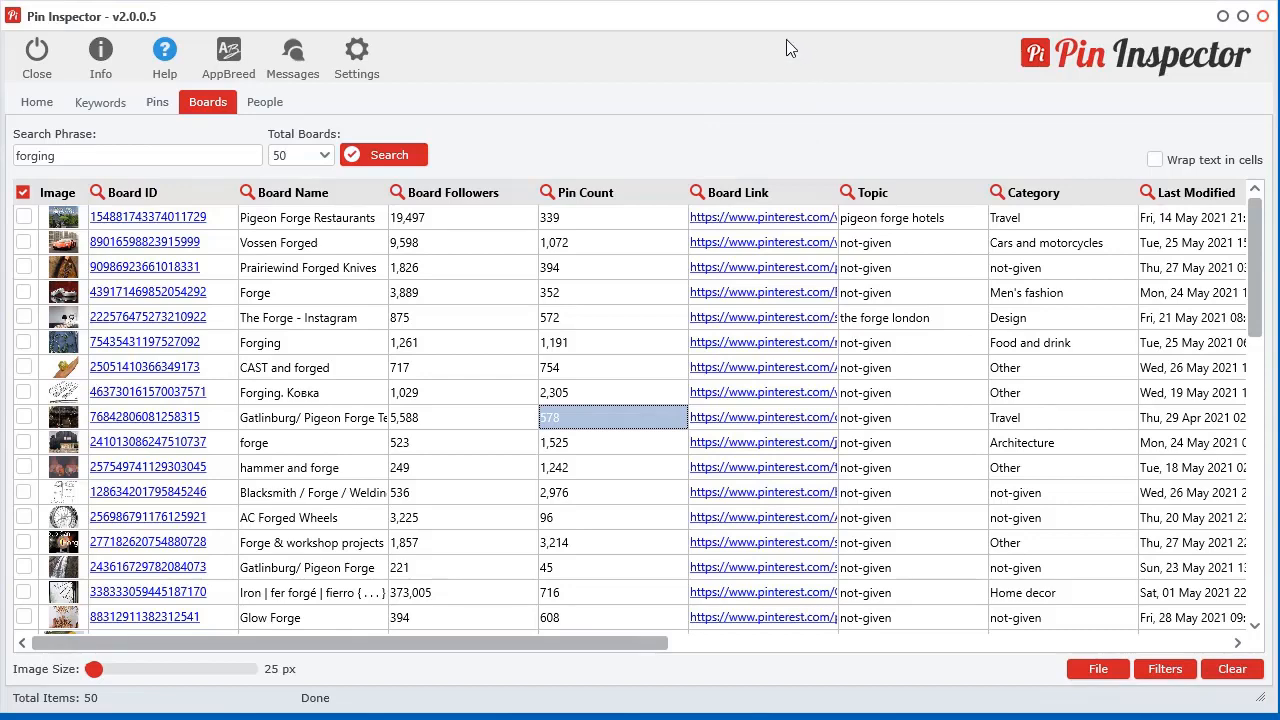
pyautogui.click(549, 192)
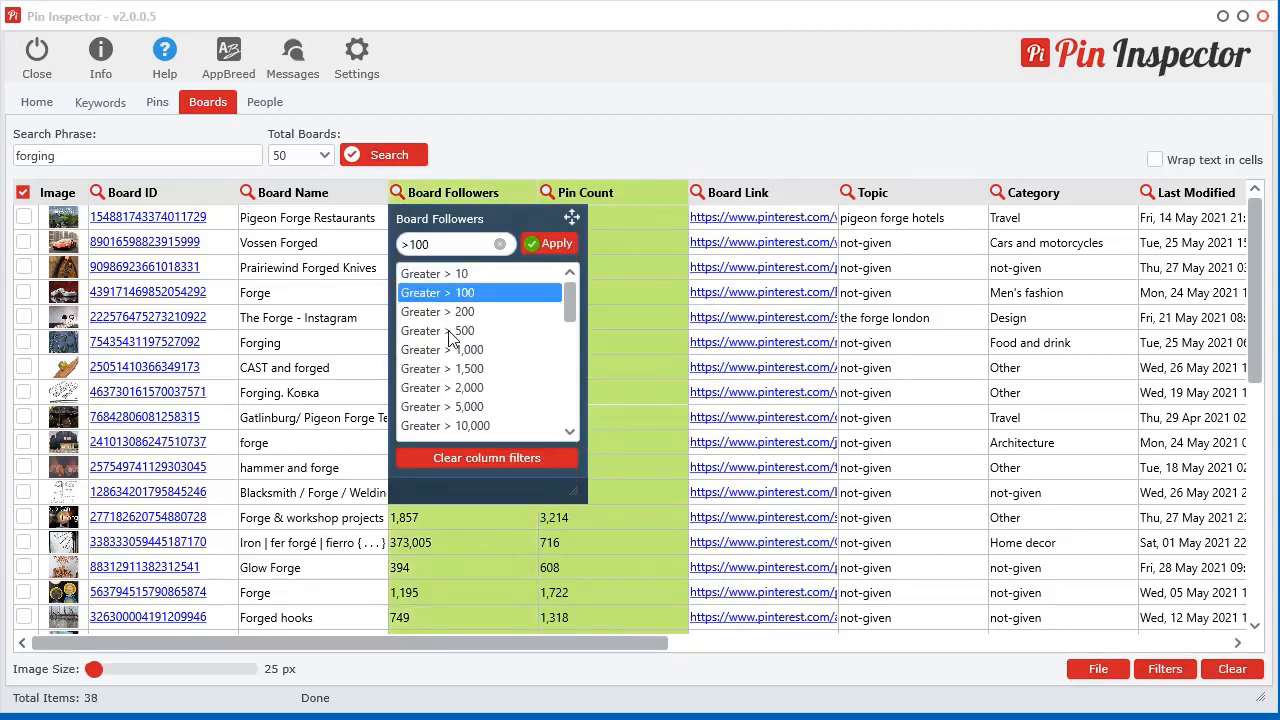
pyautogui.click(549, 243)
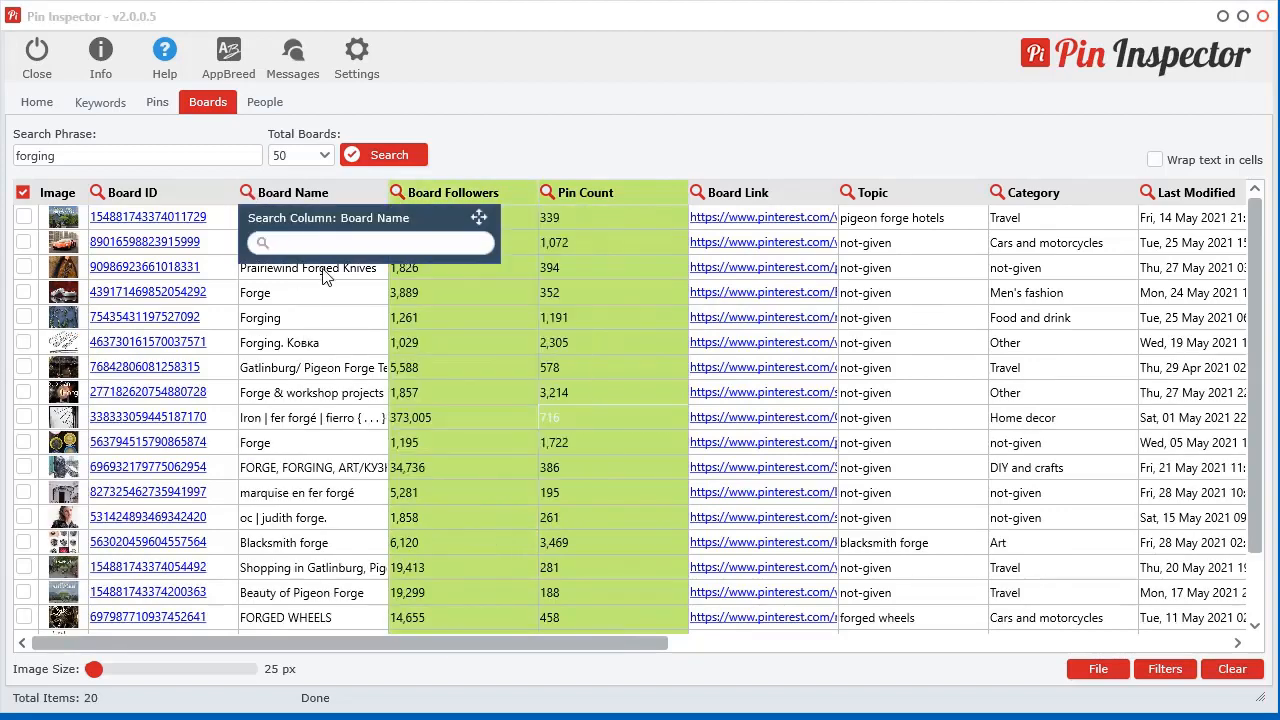
pyautogui.click(370, 242)
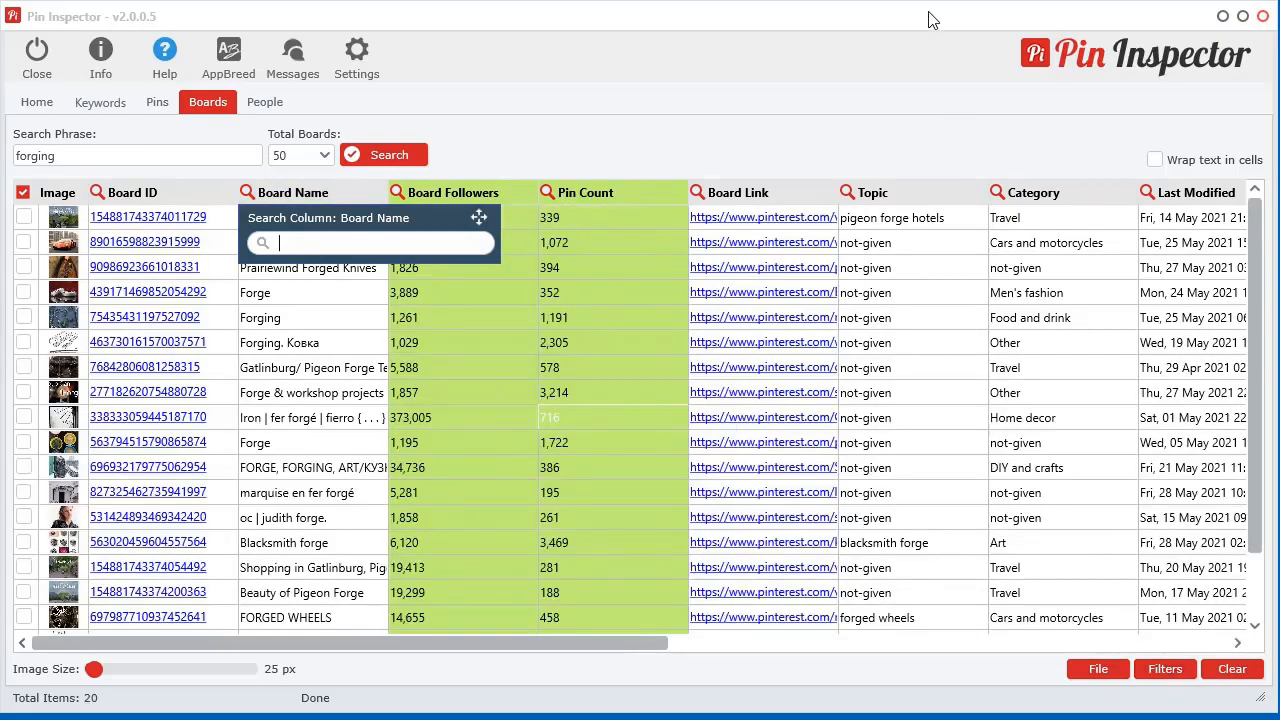
pyautogui.click(1089, 553)
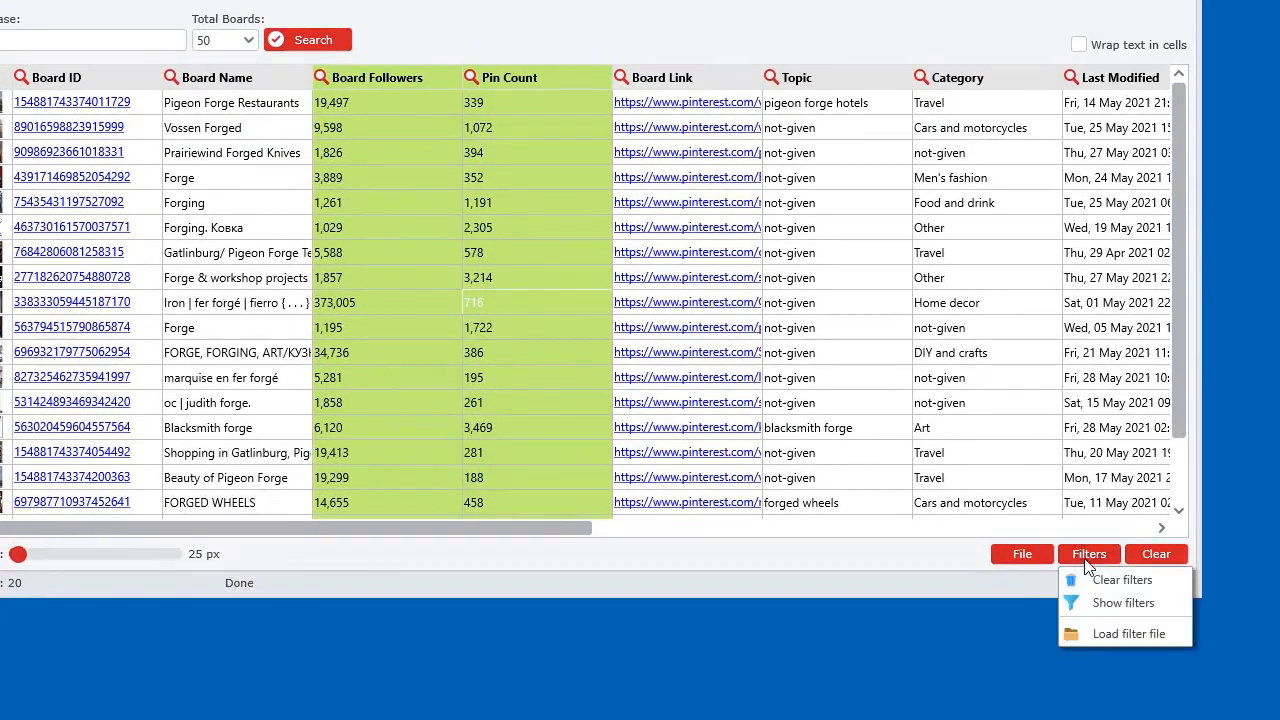
pyautogui.click(1121, 580)
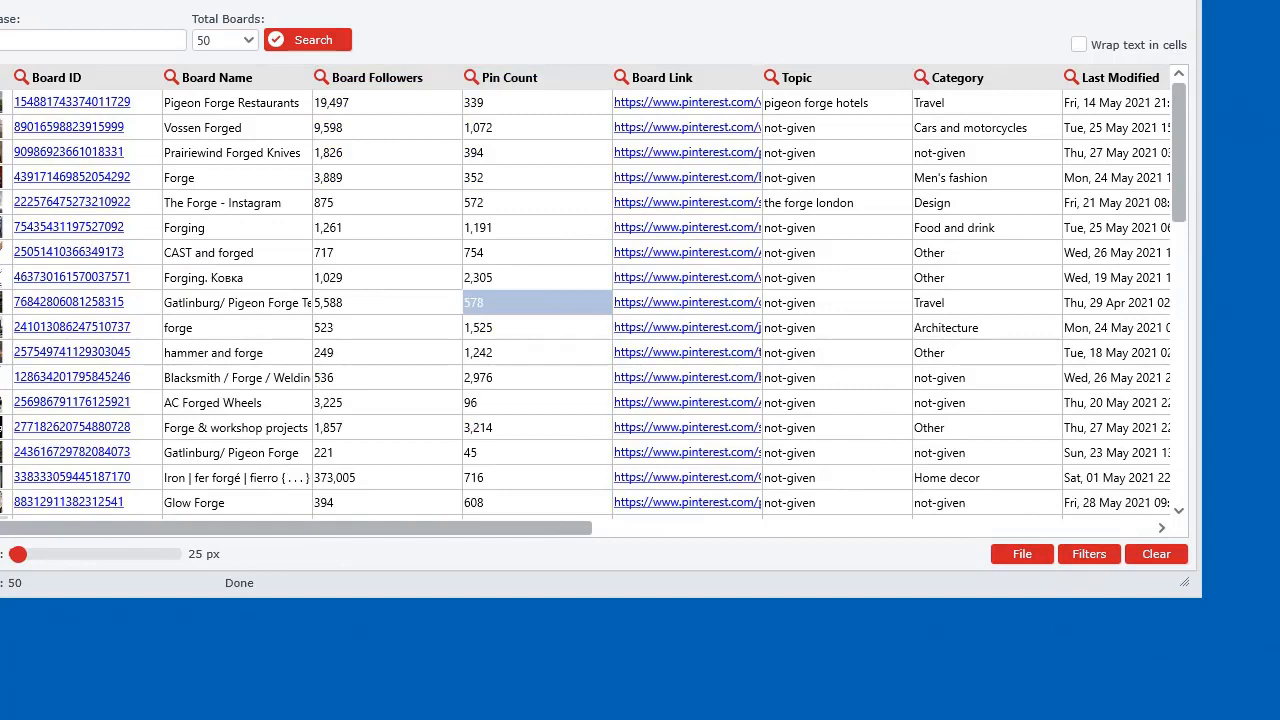
pyautogui.click(1088, 553)
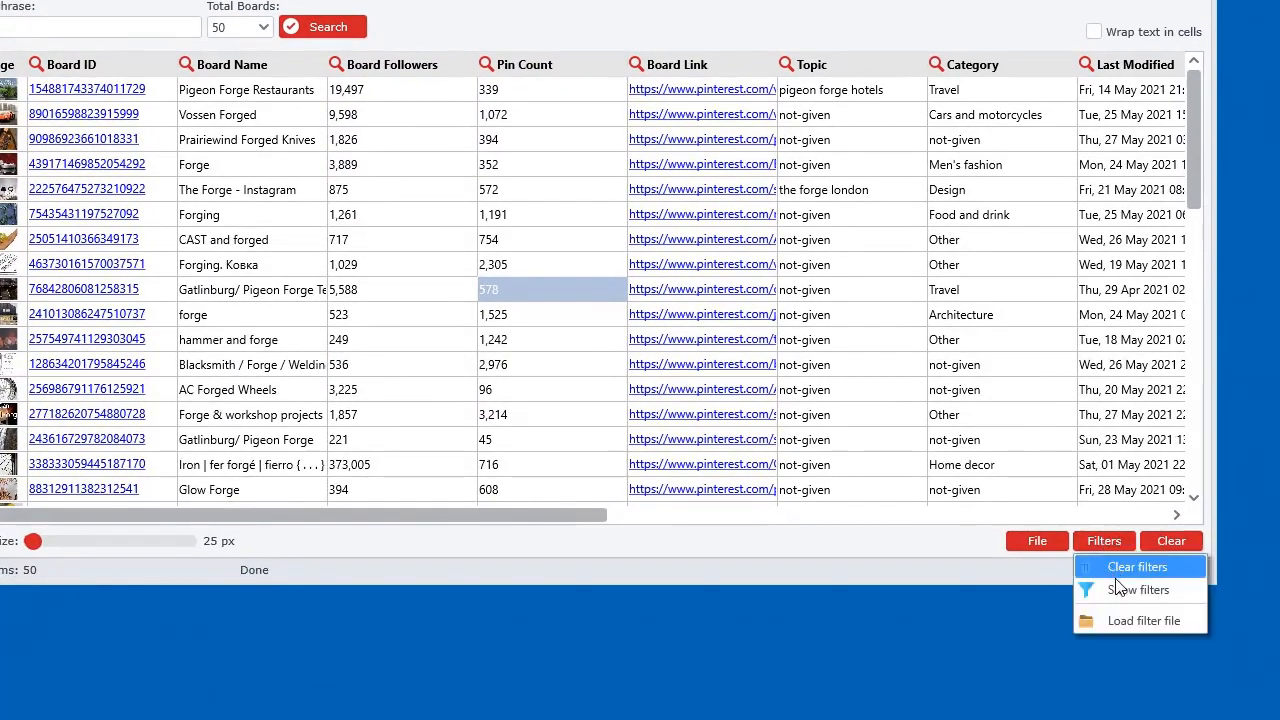
pyautogui.click(1138, 589)
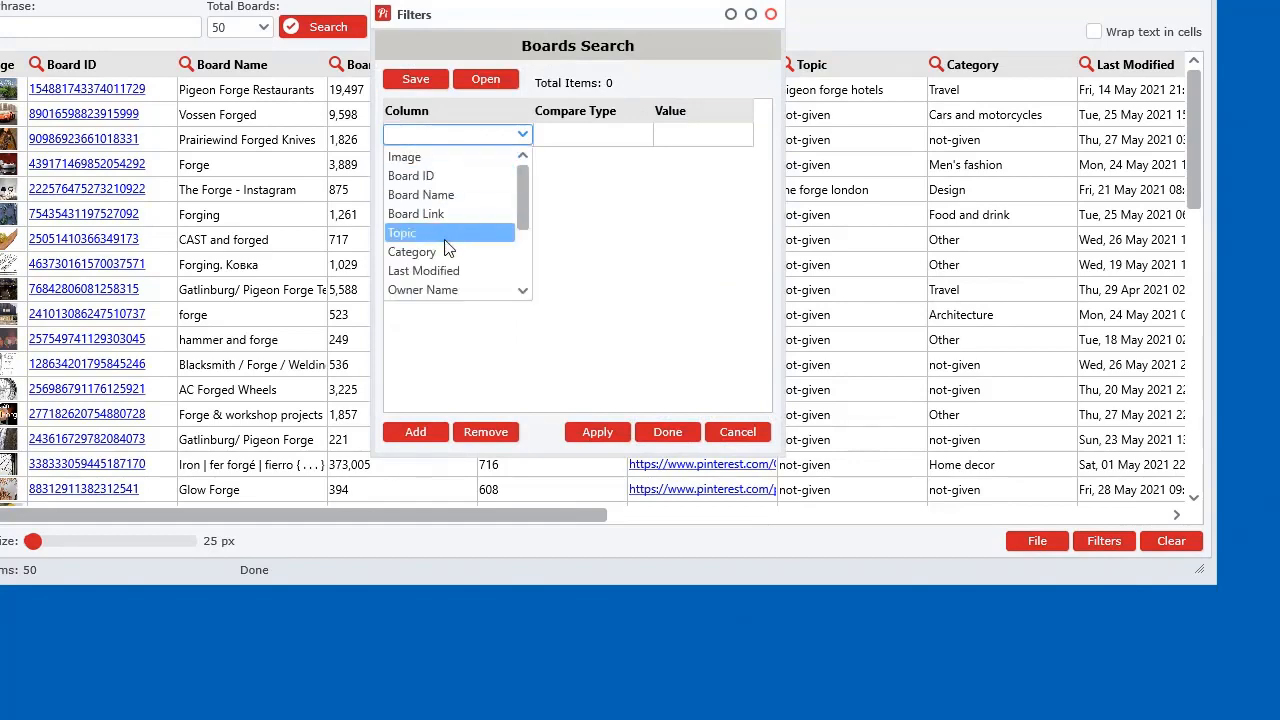
pyautogui.click(737, 431)
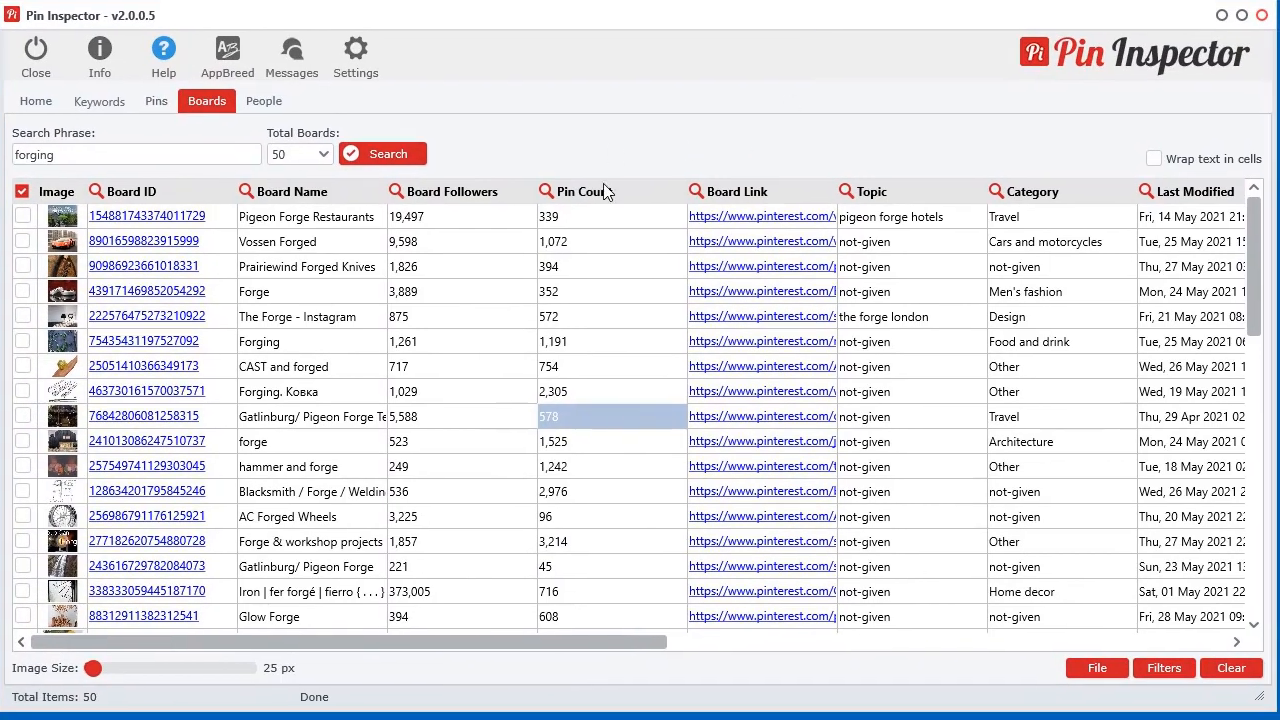
pyautogui.moveTo(459, 308)
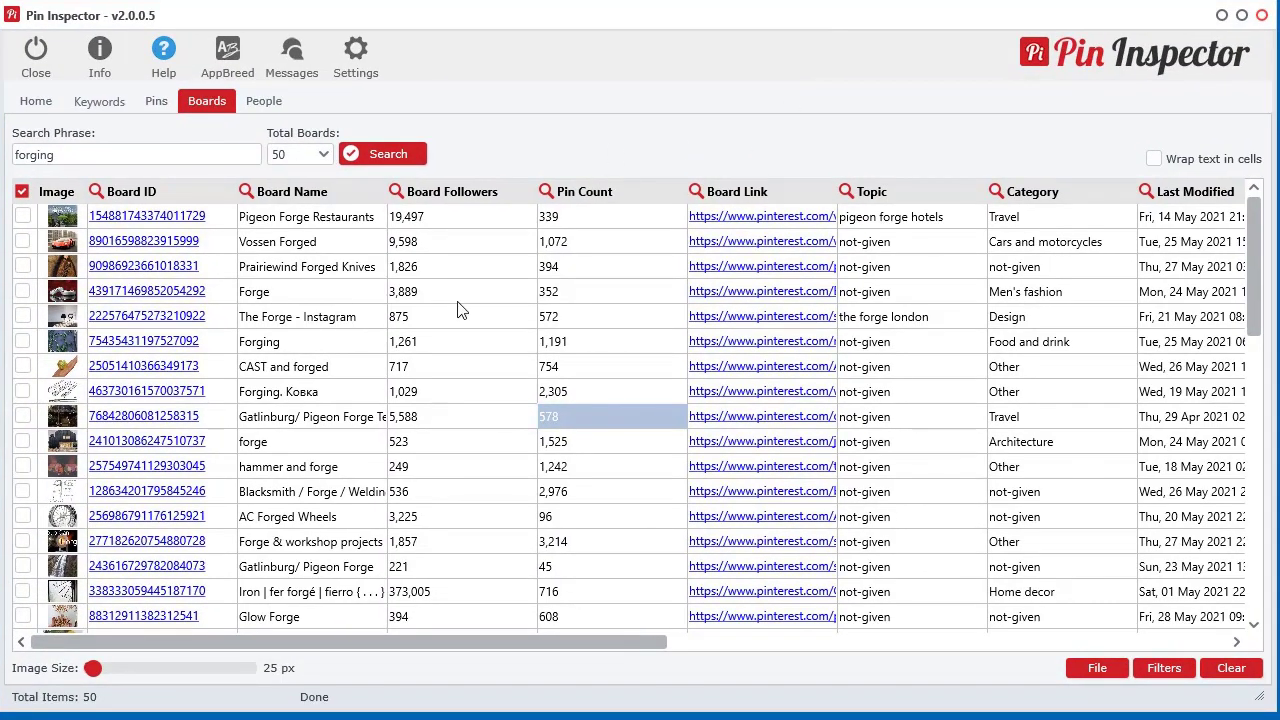